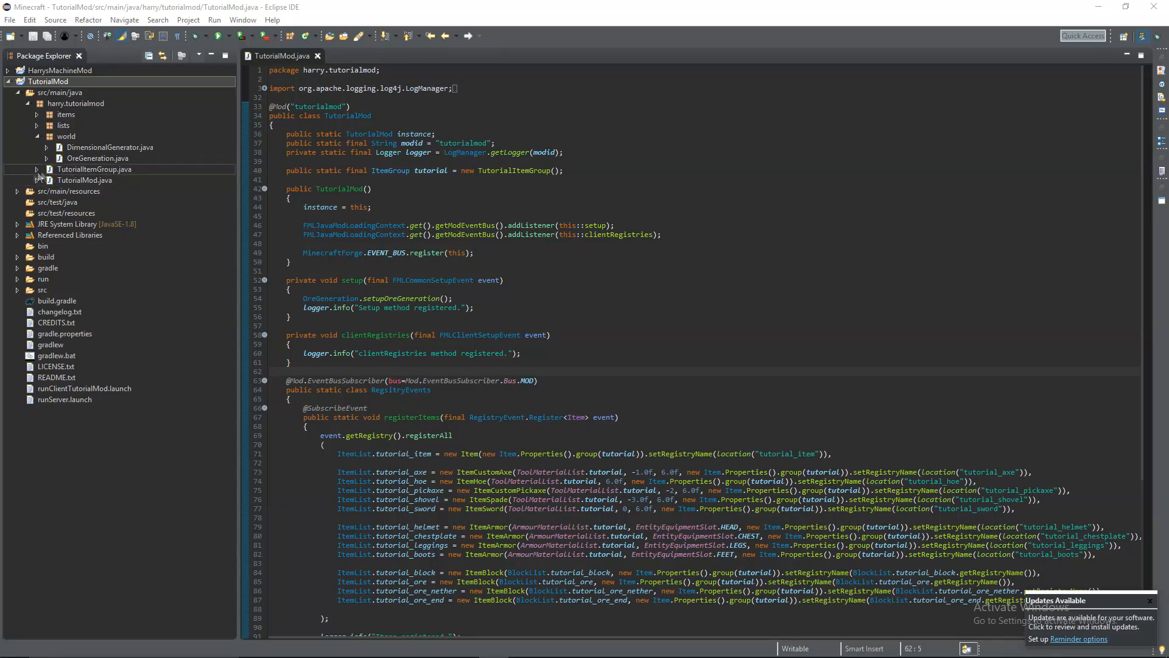
Create the data.tutorialmod.recipes package under src/main/resources
{"action": "left_click", "coordinate": [17, 191]}
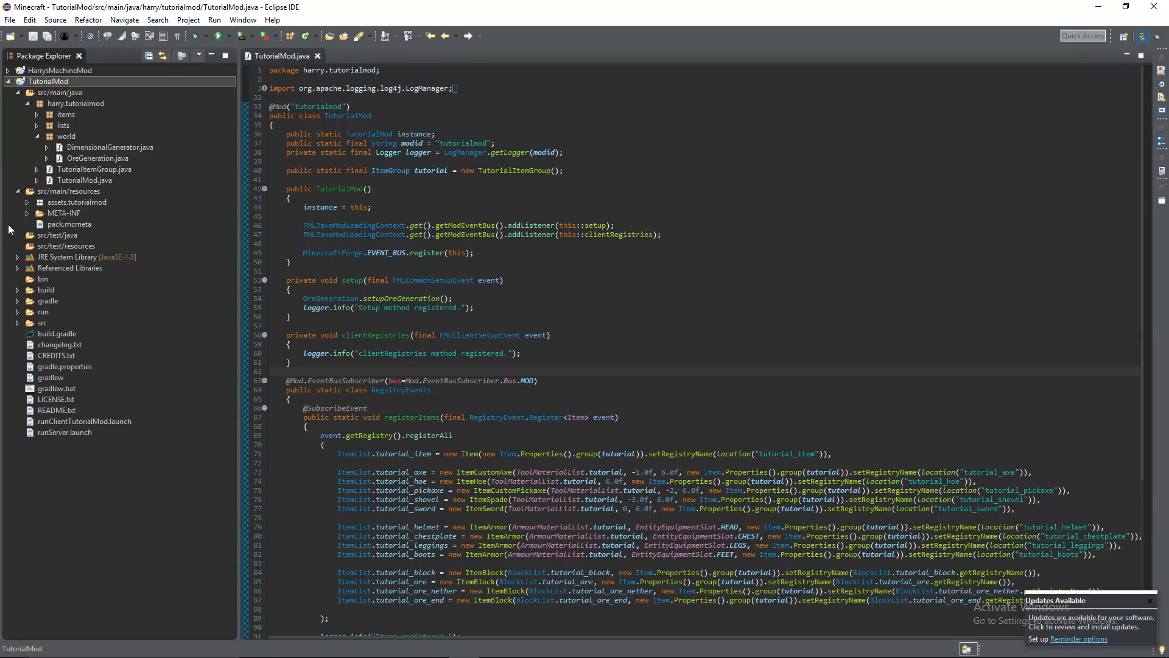
{"action": "left_click", "coordinate": [69, 191]}
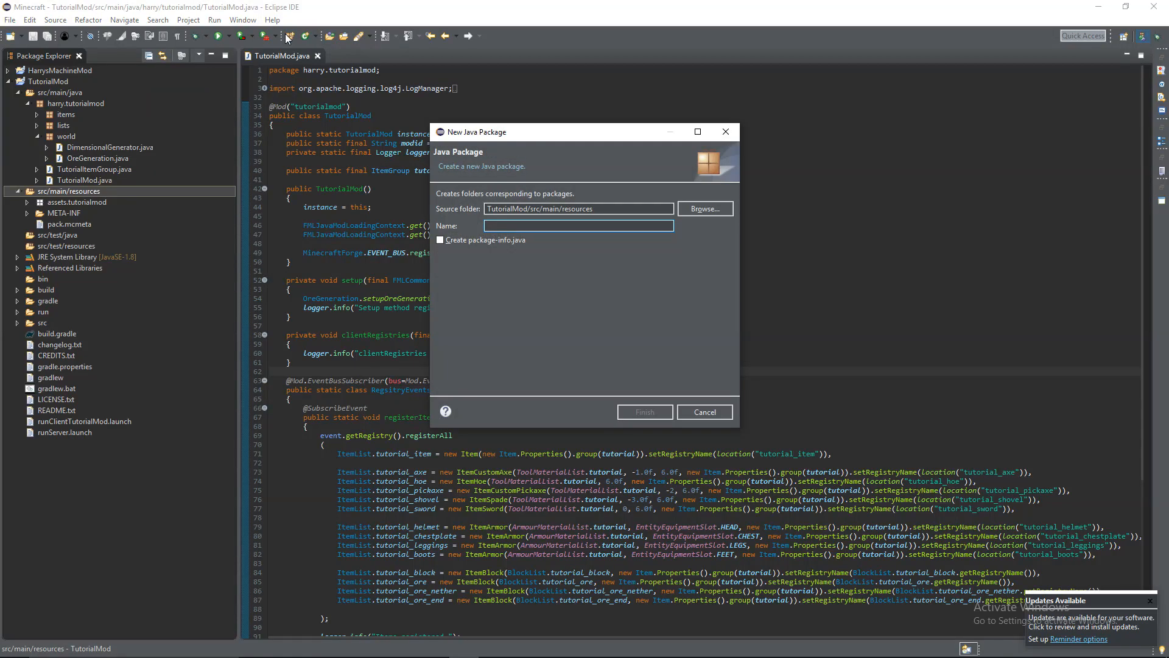
{"action": "type", "text": "data"}
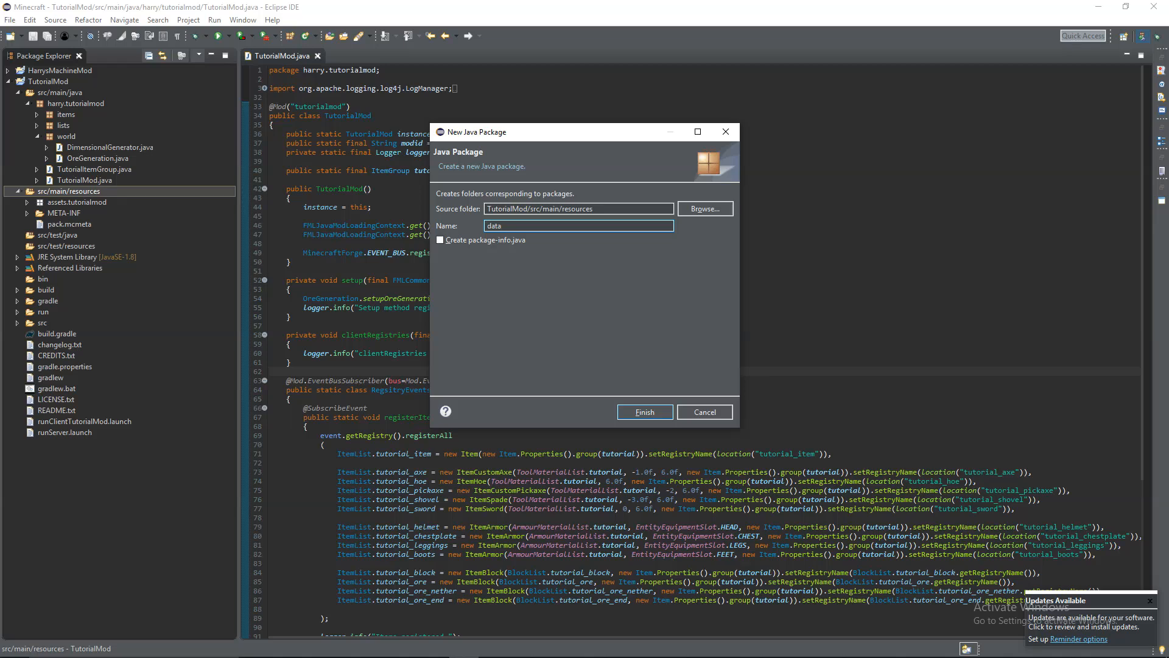
{"action": "type", "text": ".tutoei"}
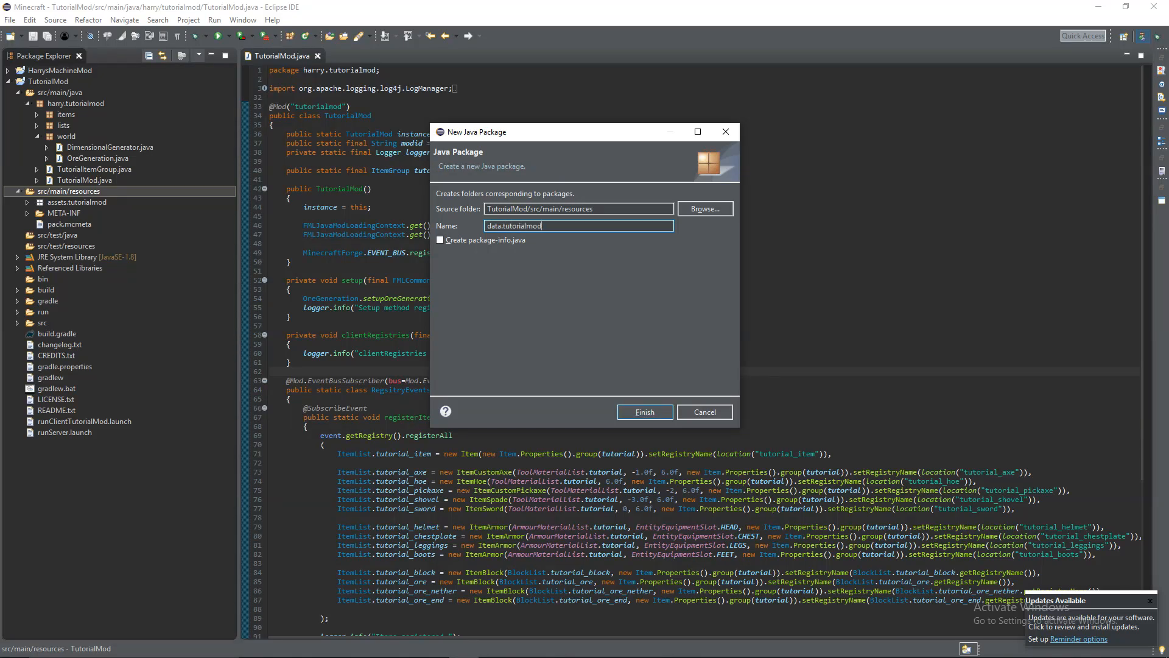
{"action": "left_click", "coordinate": [643, 412]}
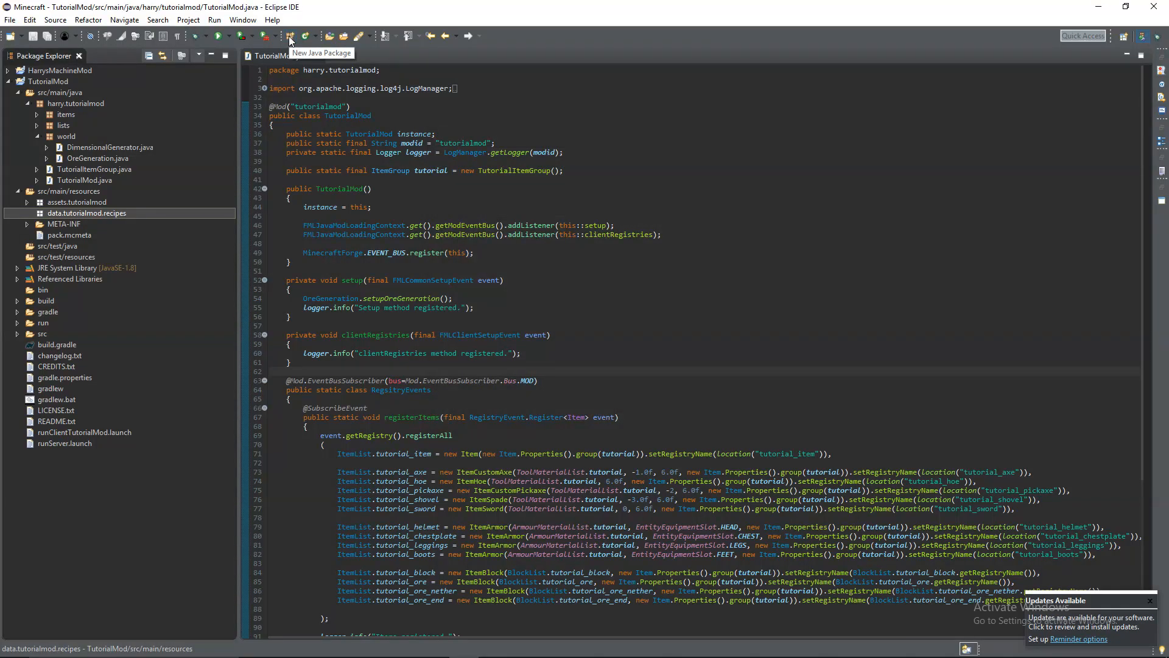
{"action": "mouse_move", "coordinate": [149, 236]}
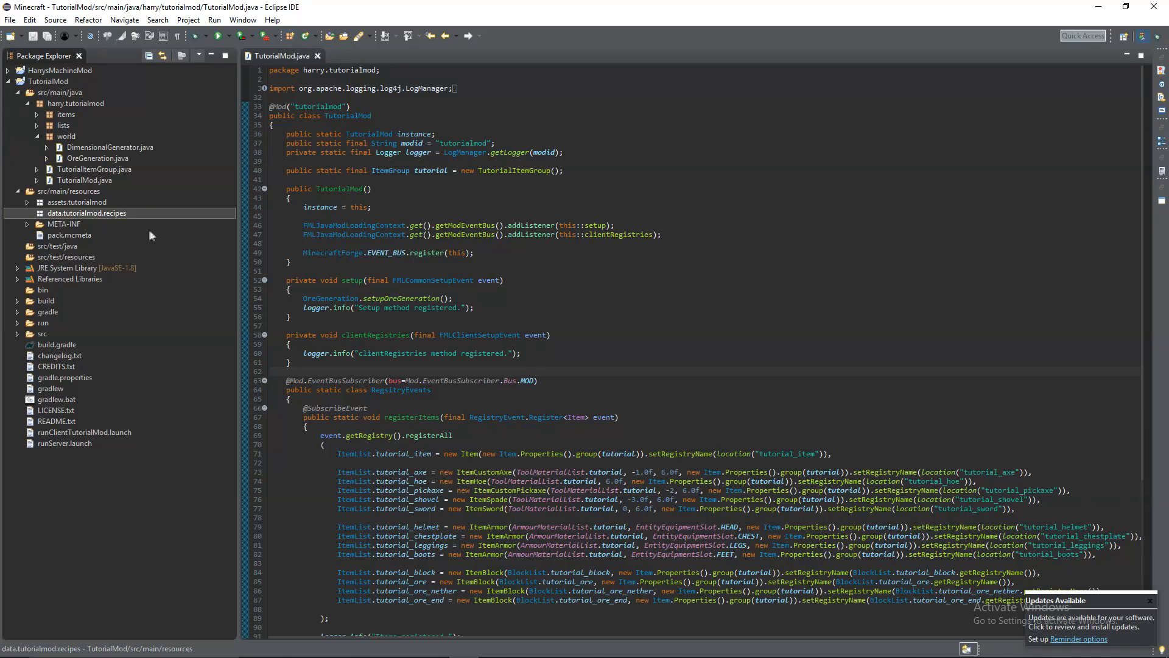
Save a new text file as tutorial_sword.json in resources/data/tutorialmod/recipes and open it
{"action": "right_click", "coordinate": [87, 213]}
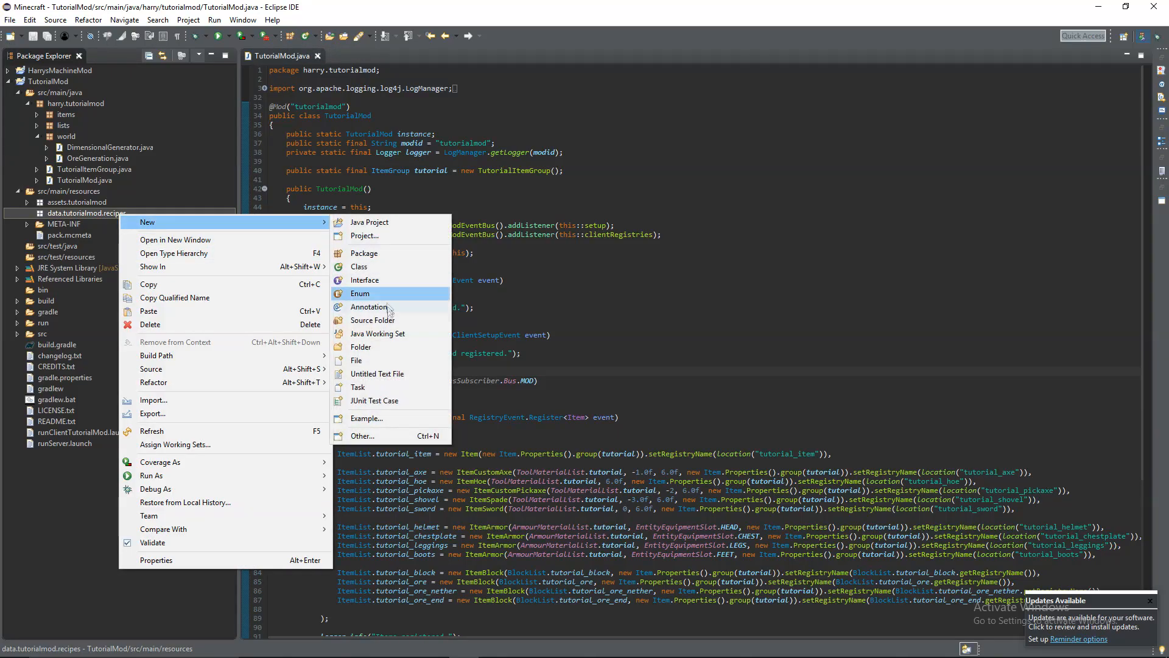
{"action": "left_click", "coordinate": [377, 373]}
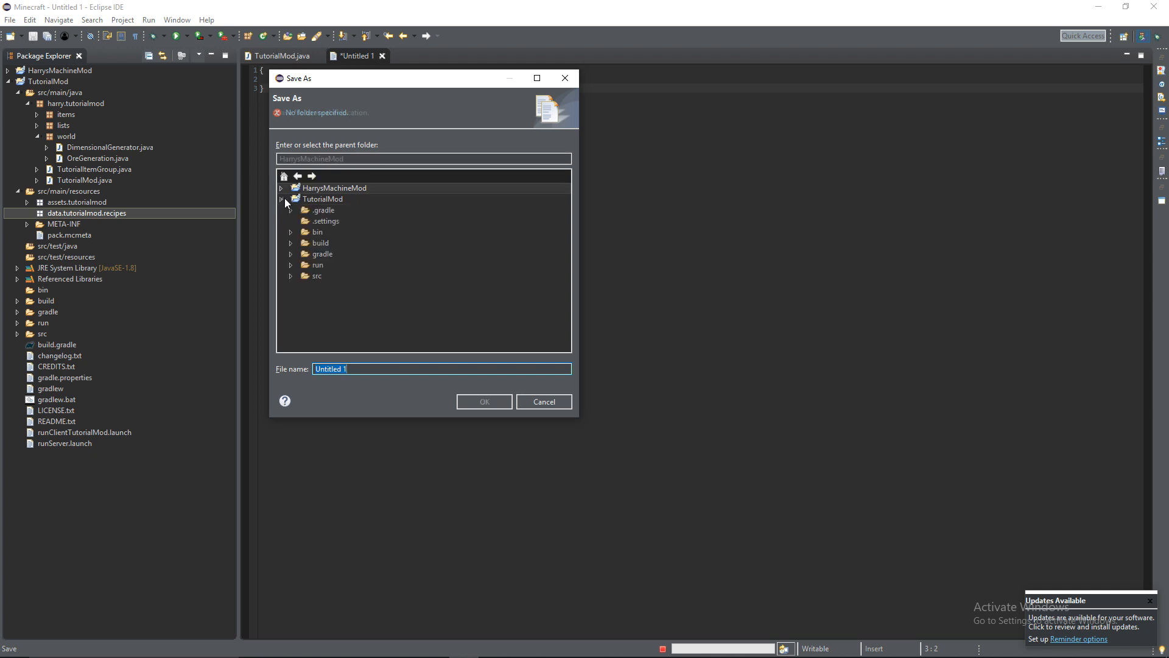
{"action": "left_click", "coordinate": [291, 276]}
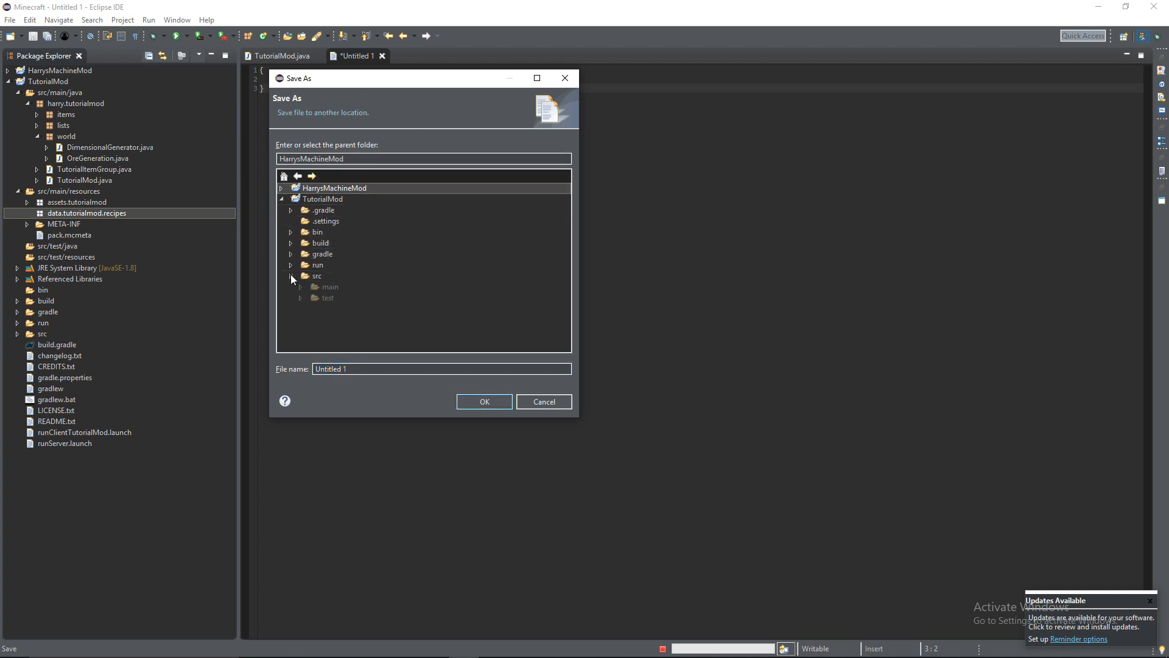
{"action": "left_click", "coordinate": [299, 286]}
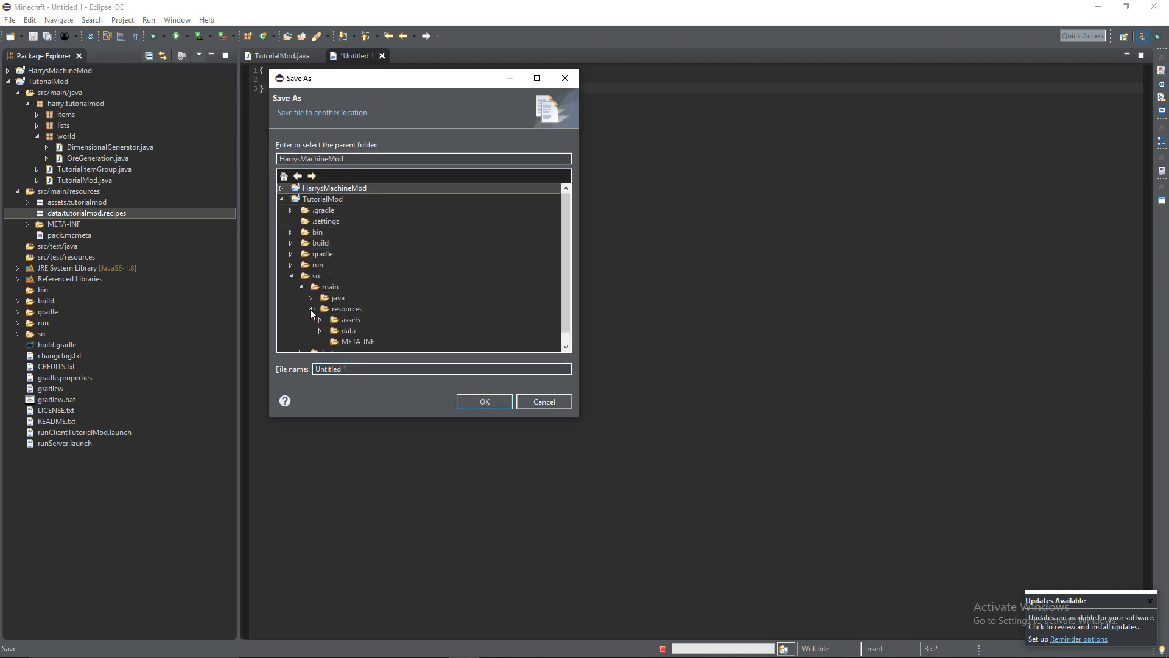
{"action": "left_click", "coordinate": [319, 329]}
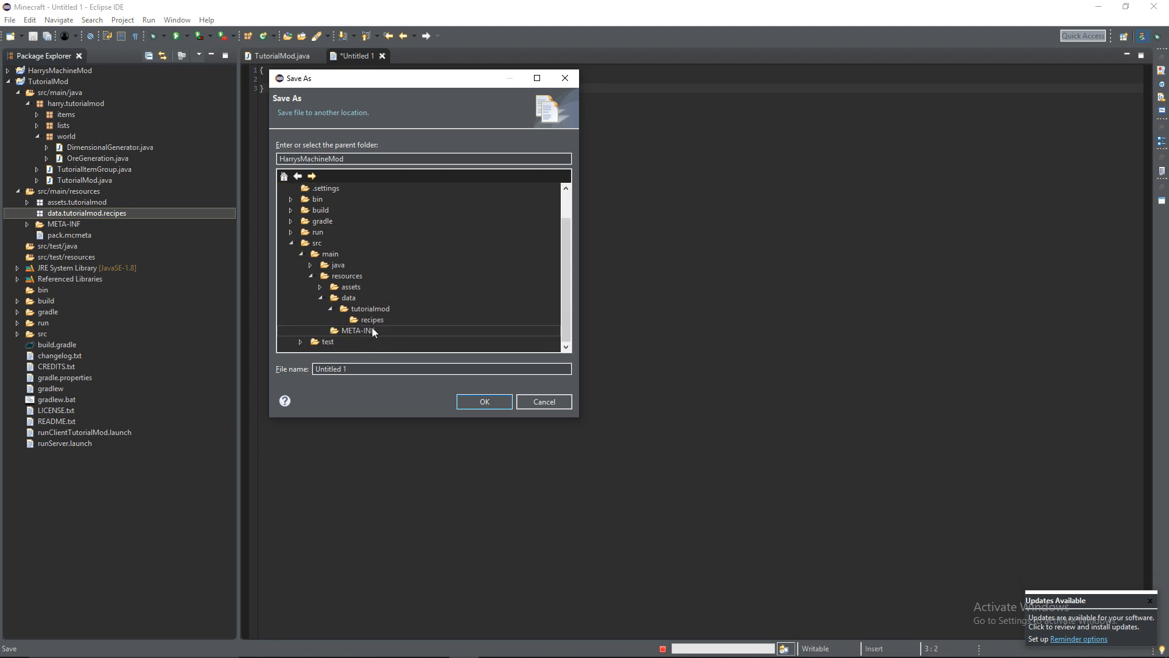
{"action": "left_click", "coordinate": [372, 319]}
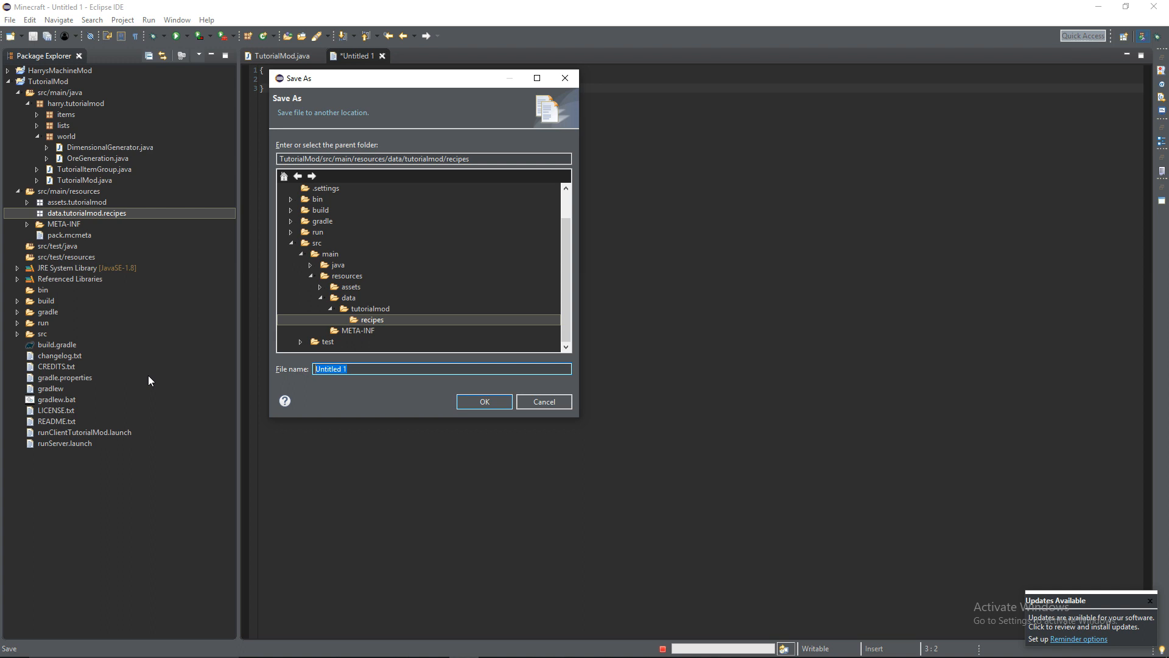
{"action": "type", "text": "tut"}
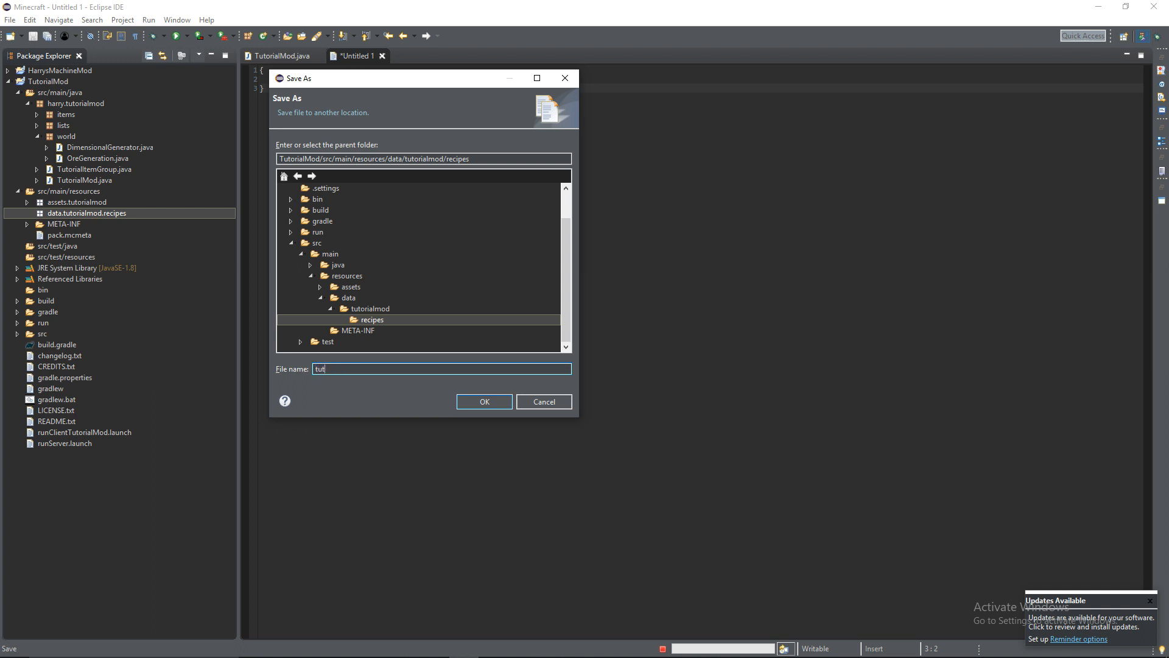
{"action": "type", "text": "orial_sword.jso"}
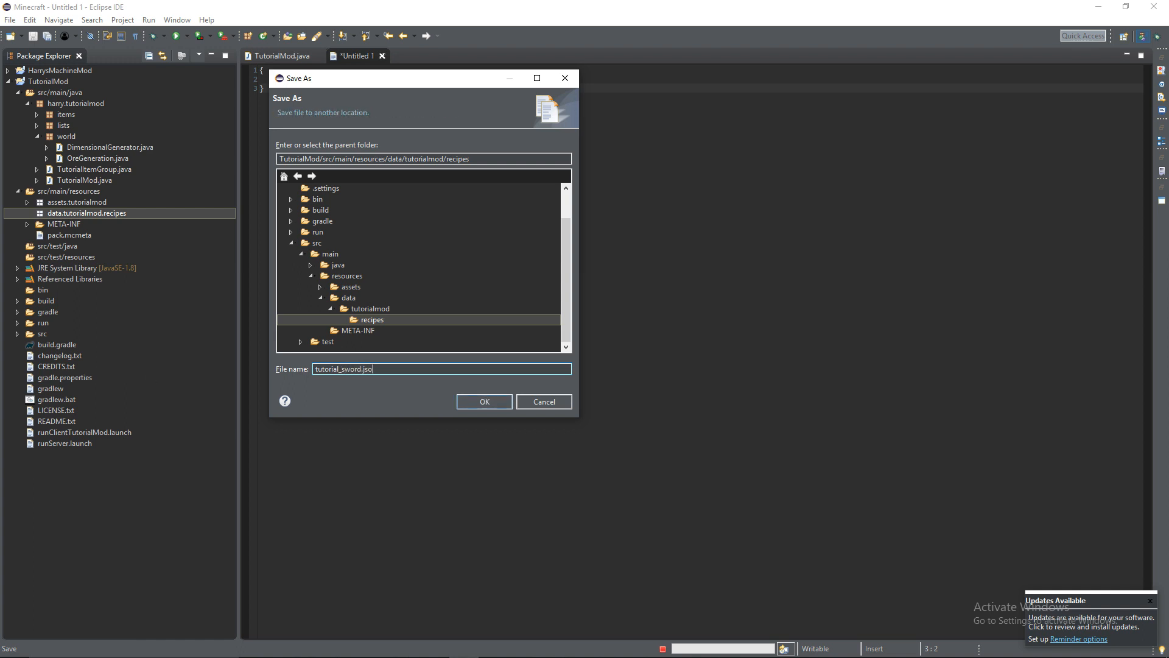
{"action": "left_click", "coordinate": [483, 402]}
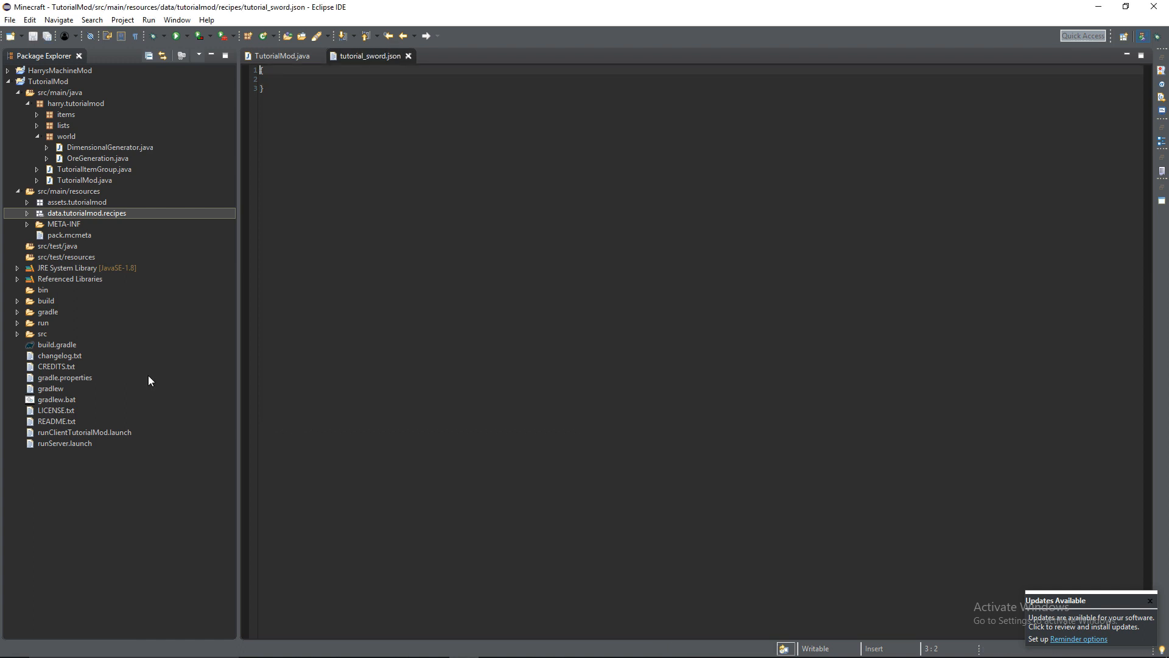
{"action": "mouse_move", "coordinate": [122, 292]}
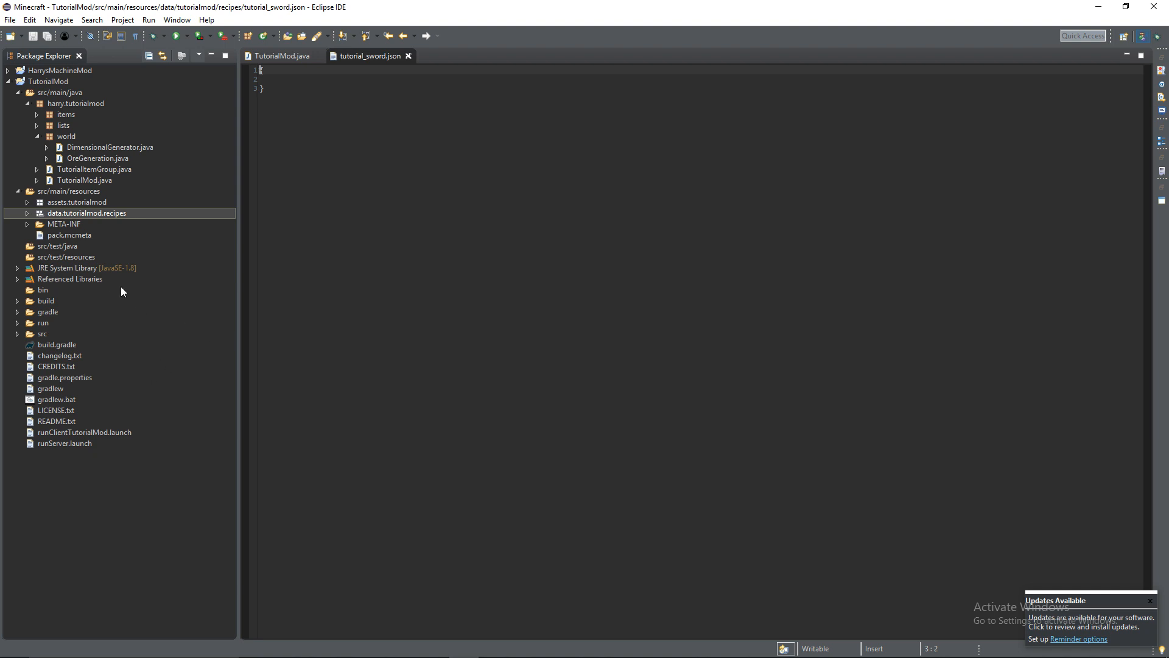
{"action": "left_click", "coordinate": [26, 213]}
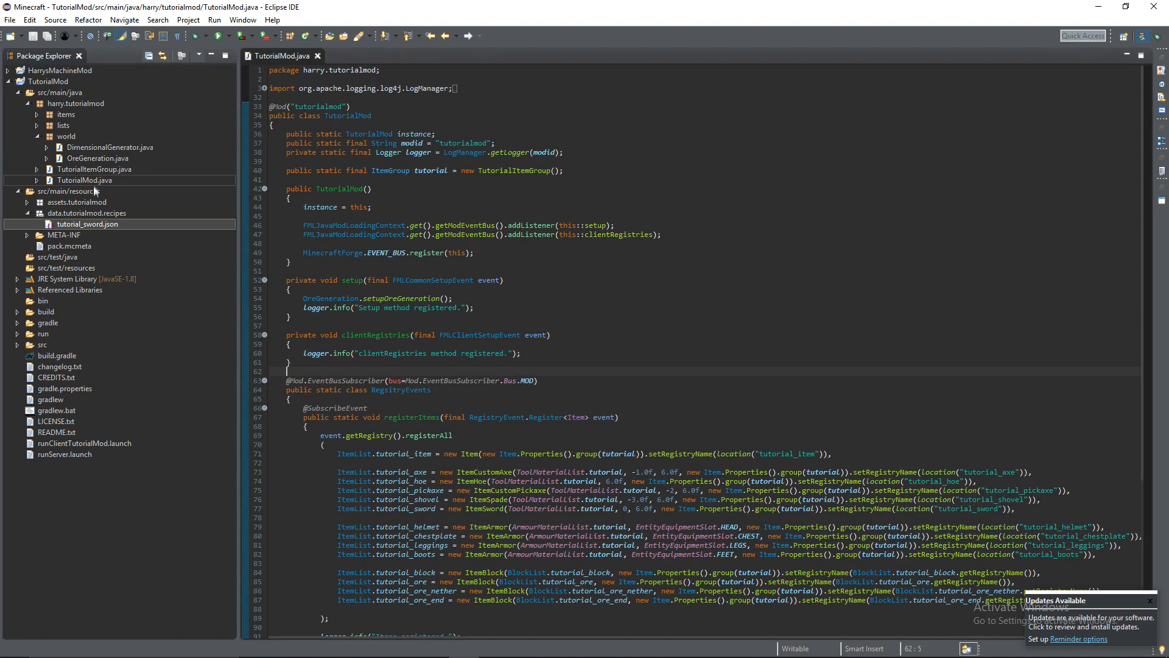
{"action": "double_click", "coordinate": [87, 224]}
{"action": "type", "text": "{"}
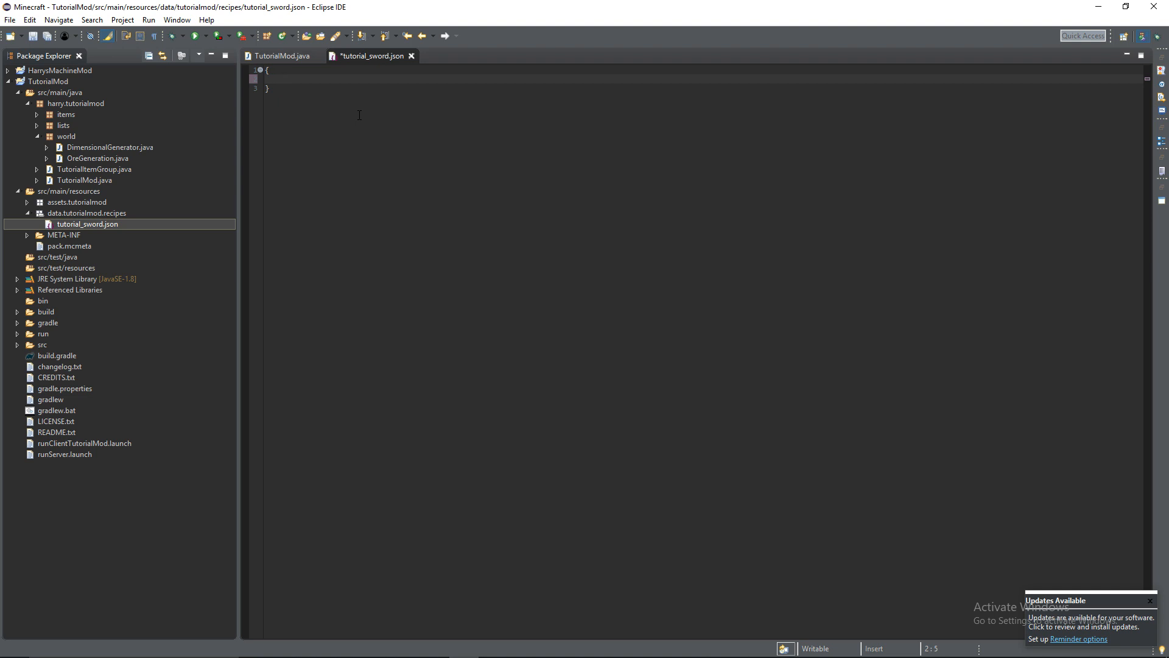
Type "type": "minecraft:crafting_shaped", then start the empty pattern array
{"action": "type", "text": "\"T"}
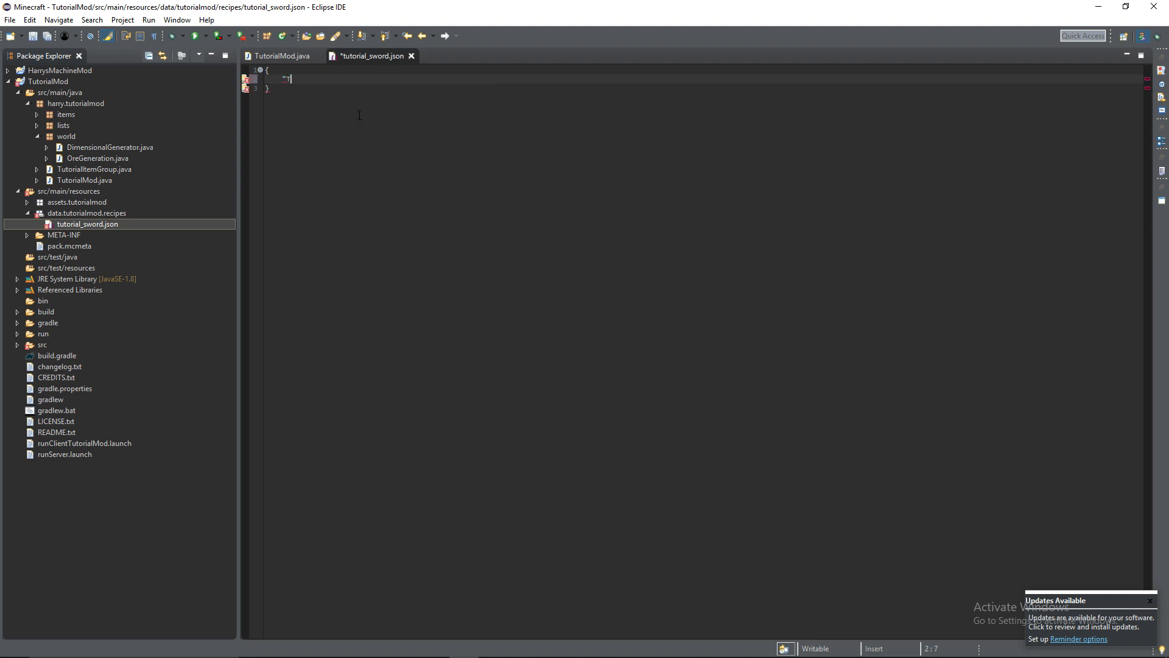
{"action": "type", "text": "ype\":"}
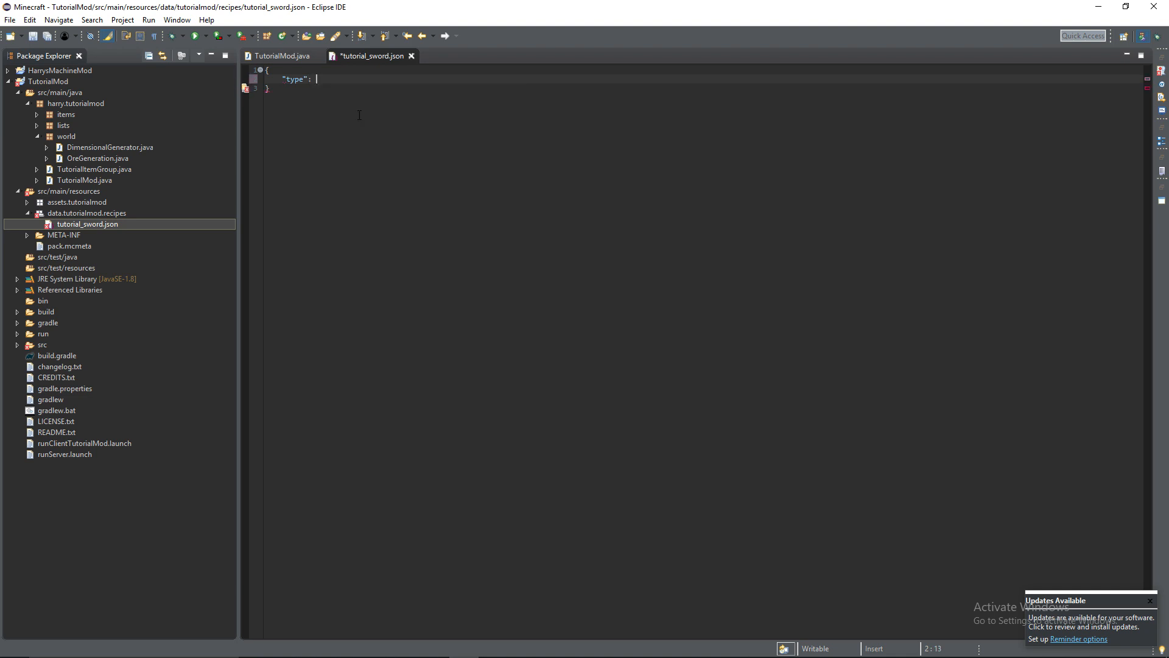
{"action": "type", "text": "\""}
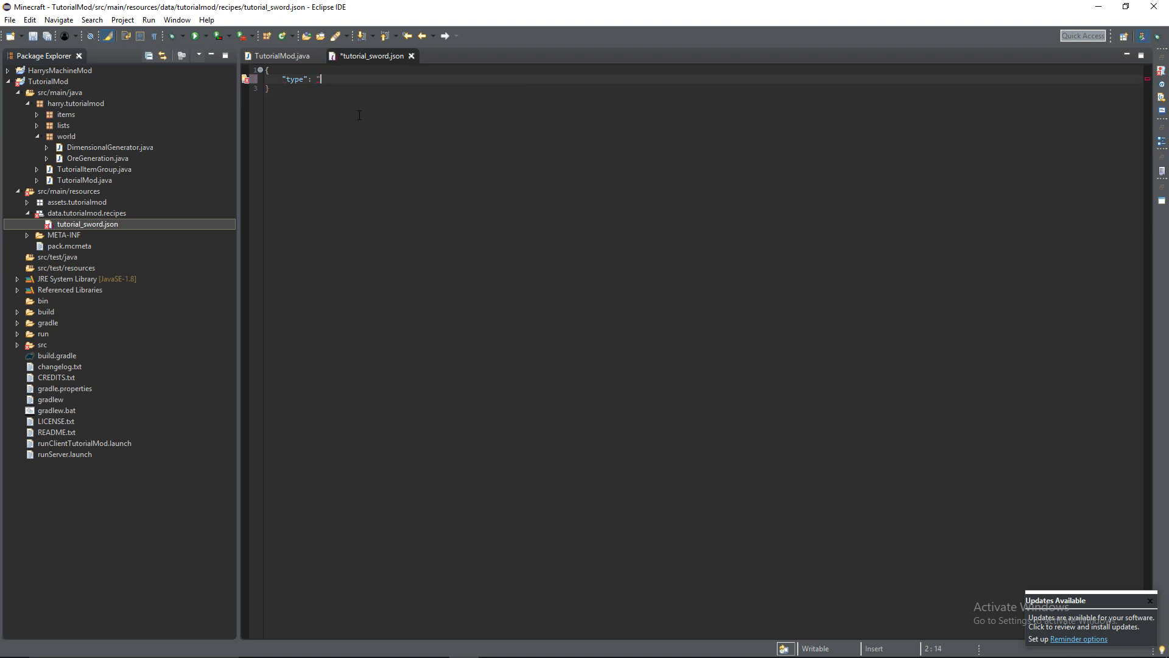
{"action": "type", "text": "minecraft:cr"}
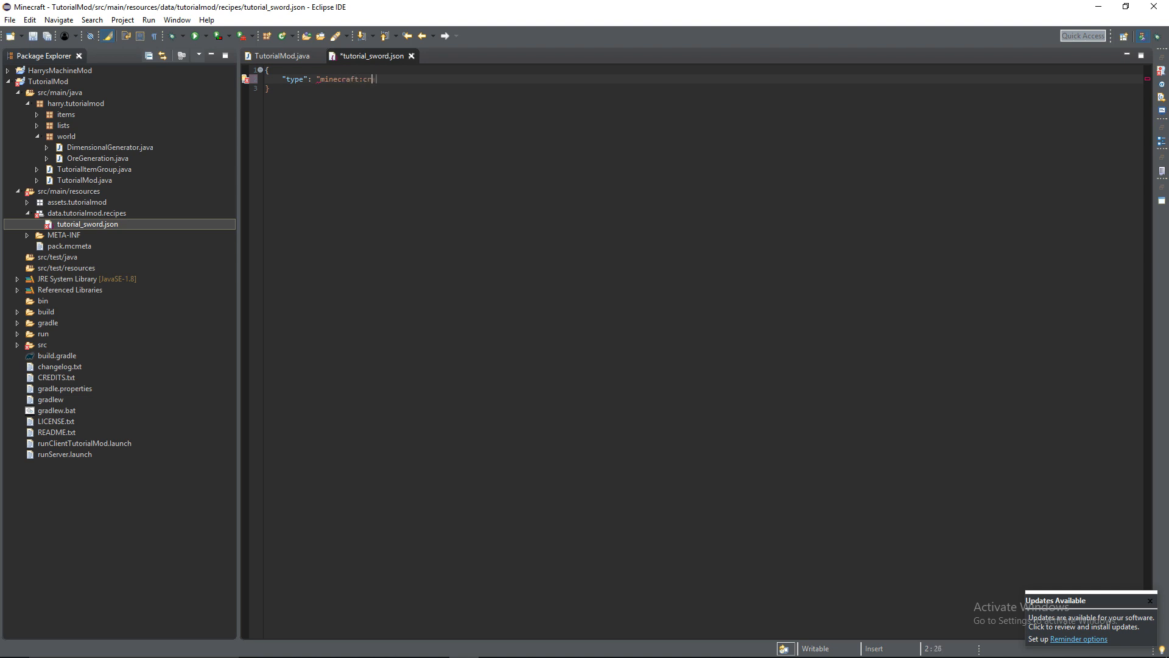
{"action": "type", "text": "afting_s"}
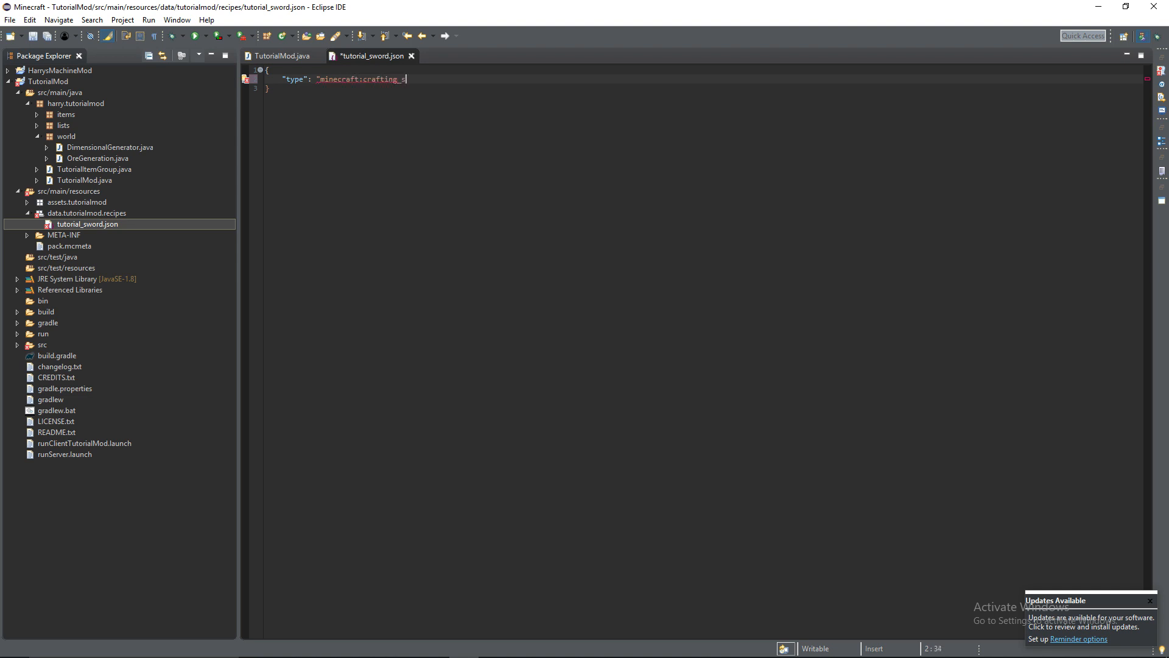
{"action": "type", "text": "haped\""}
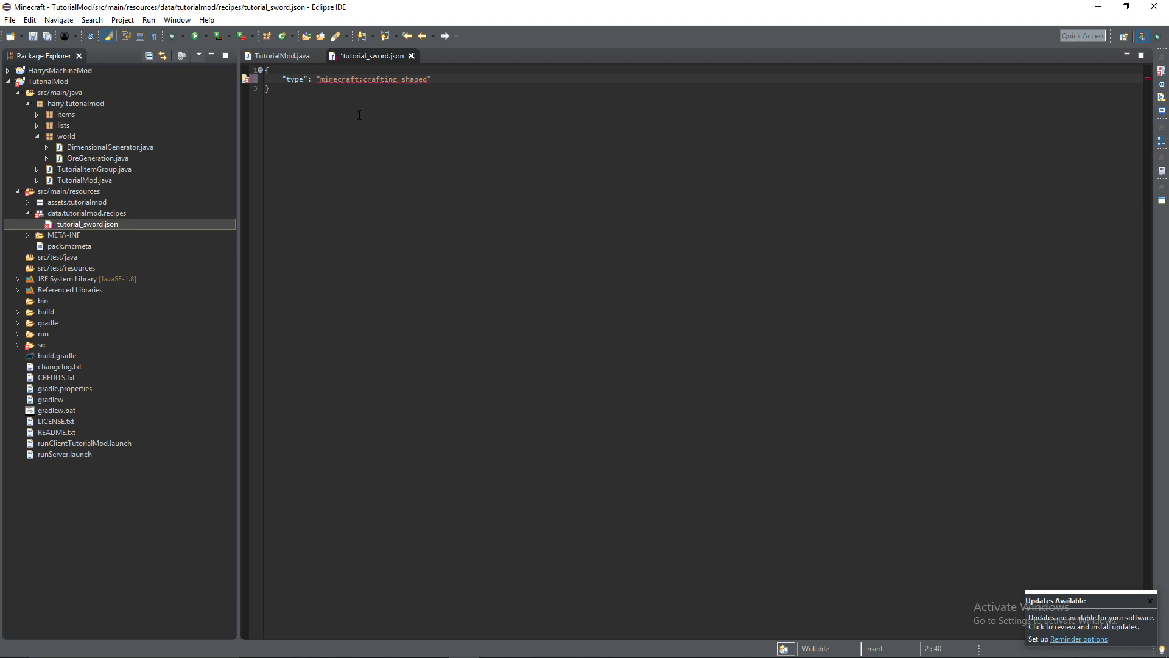
{"action": "type", "text": ","}
{"action": "type", "text": "\"pattern\":"}
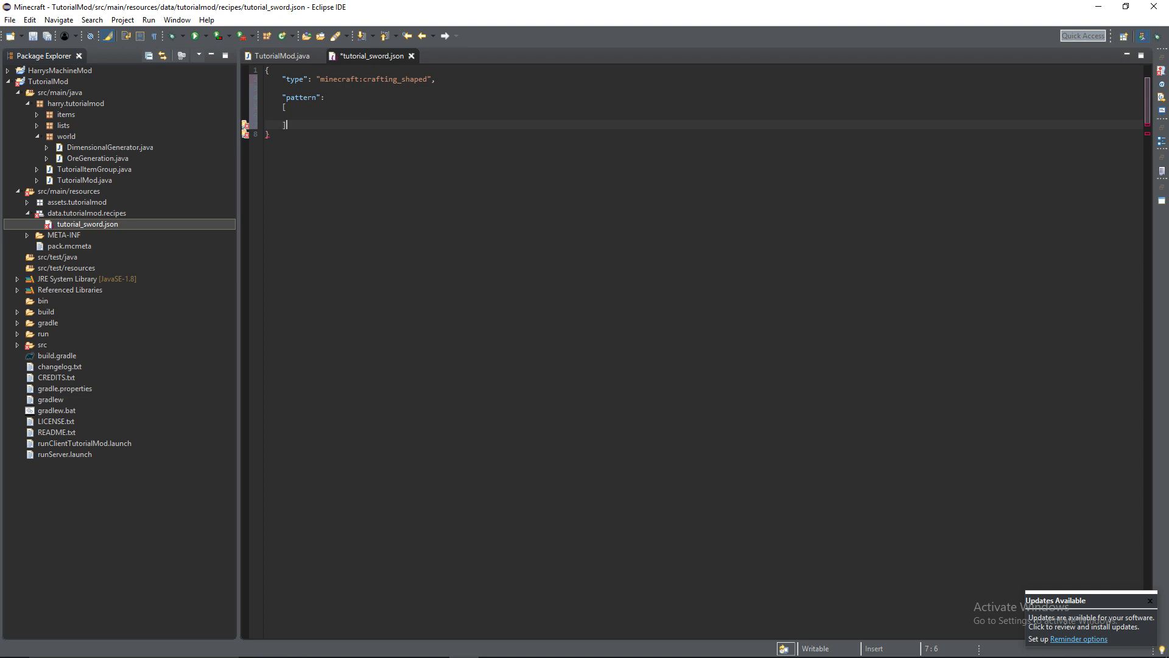
Fill the pattern array with rows "I", "I", "S" and begin the key entry
{"action": "left_click", "coordinate": [359, 116]}
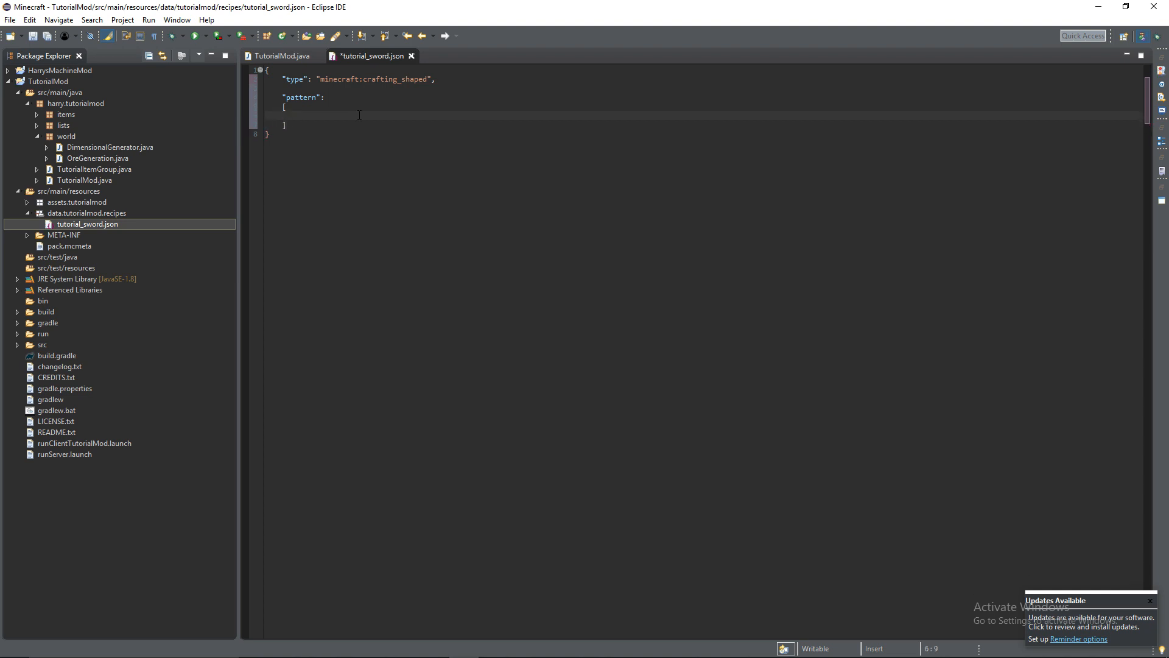
{"action": "type", "text": "\"I\","}
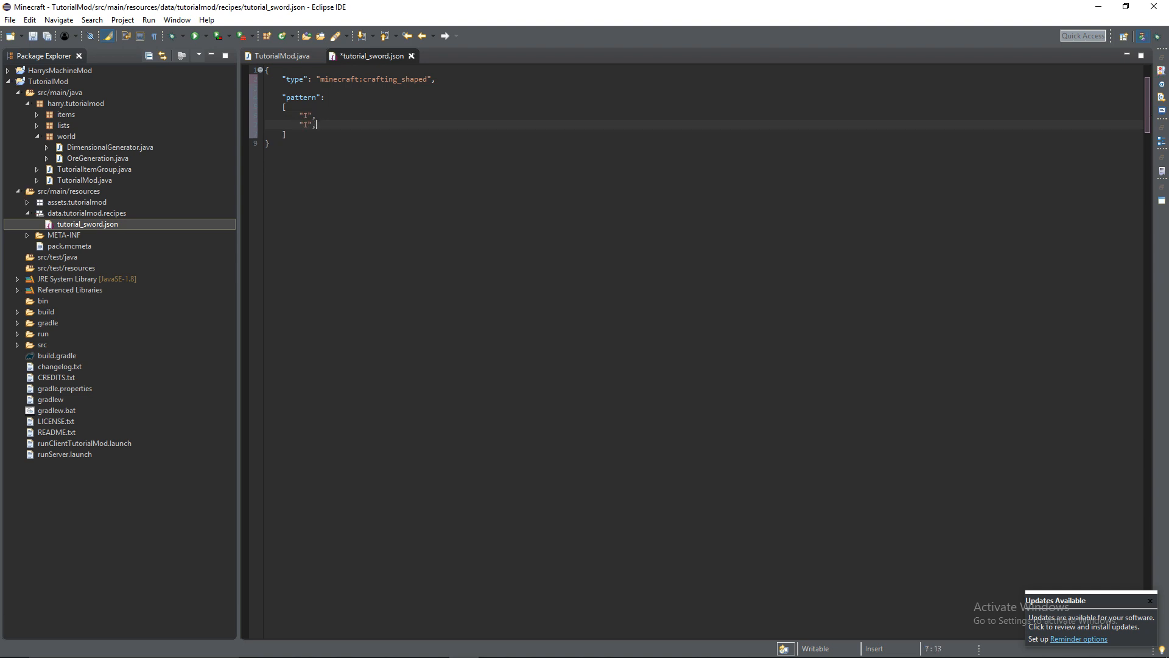
{"action": "type", "text": "\"s"}
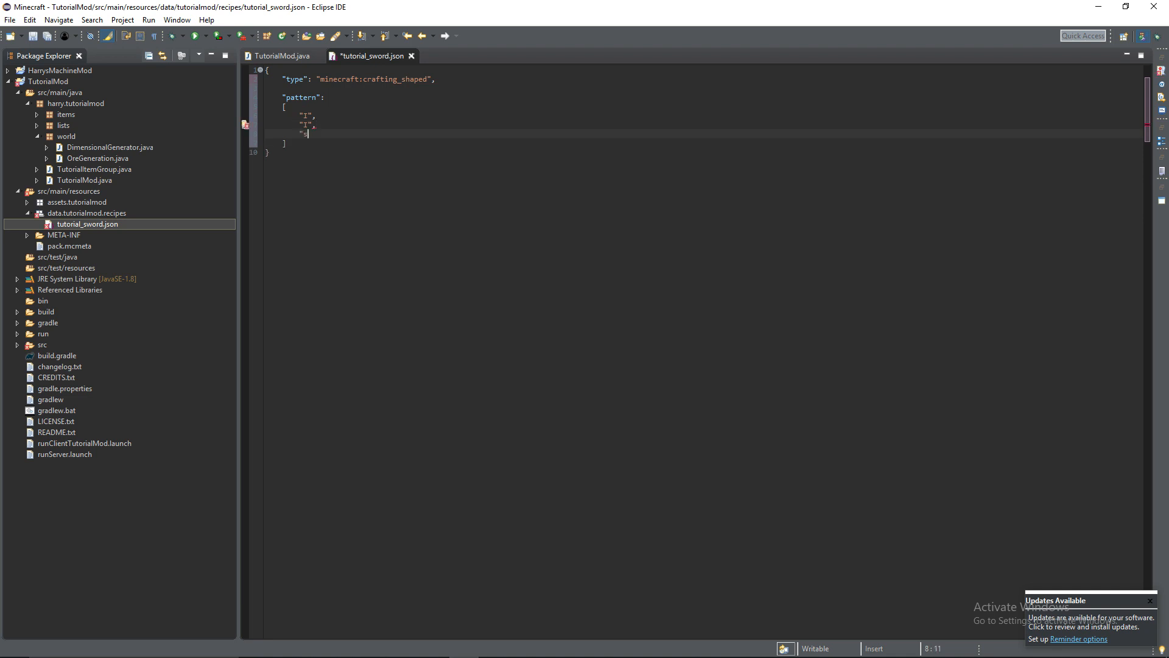
{"action": "type", "text": "S"}
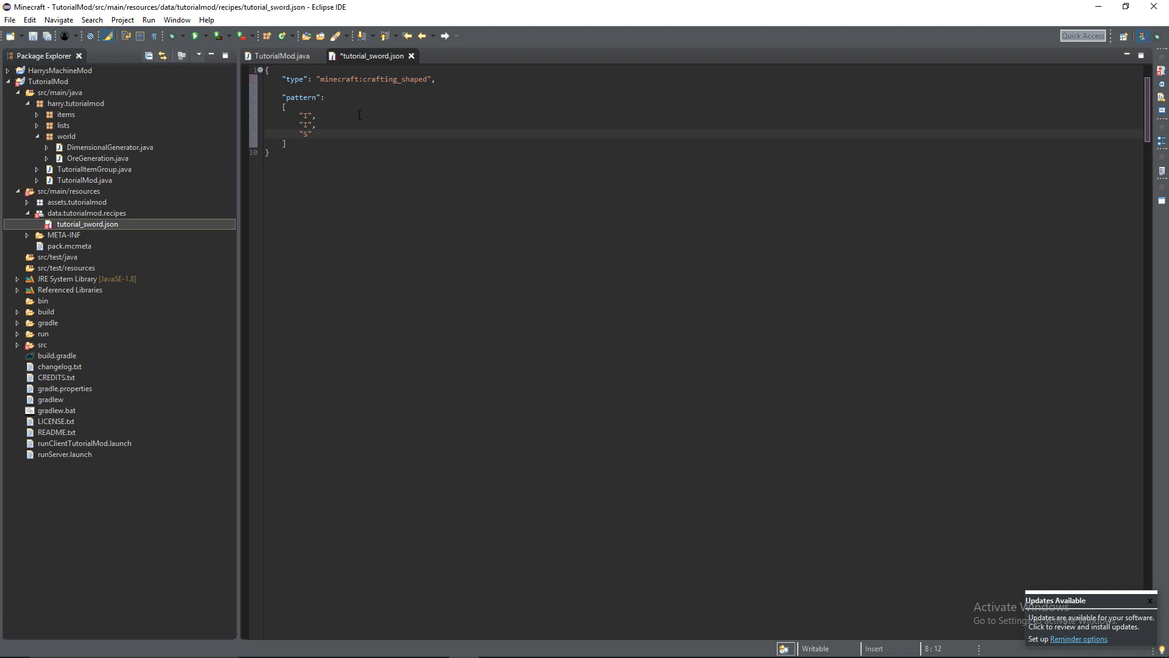
{"action": "left_click", "coordinate": [303, 116]}
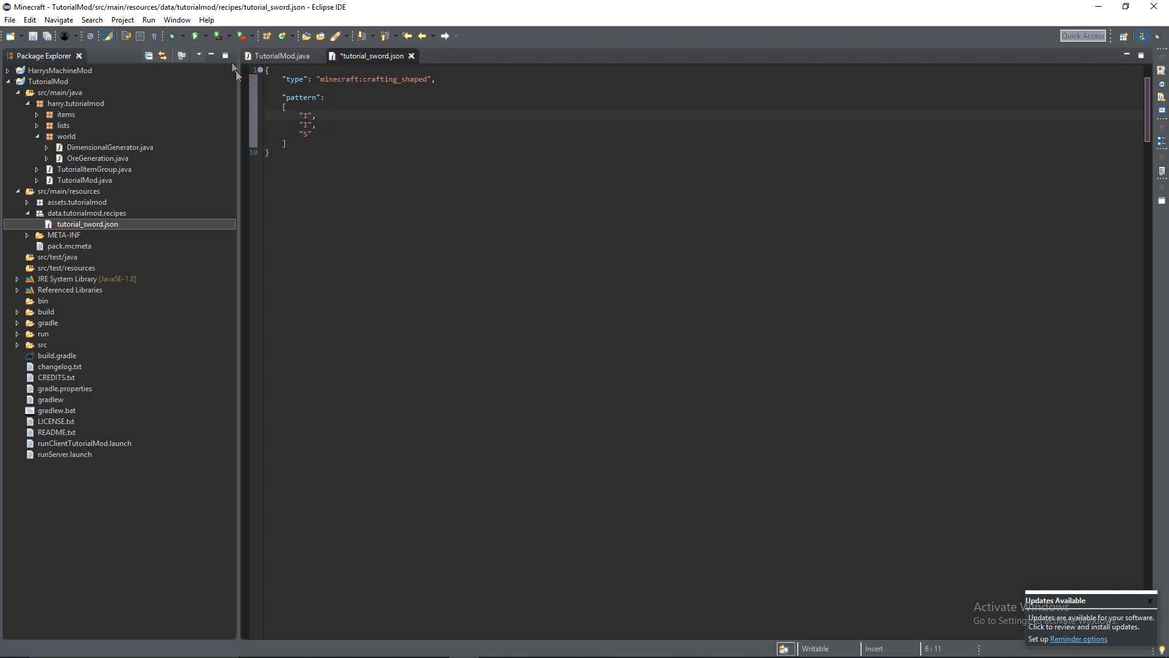
{"action": "mouse_move", "coordinate": [252, 47]}
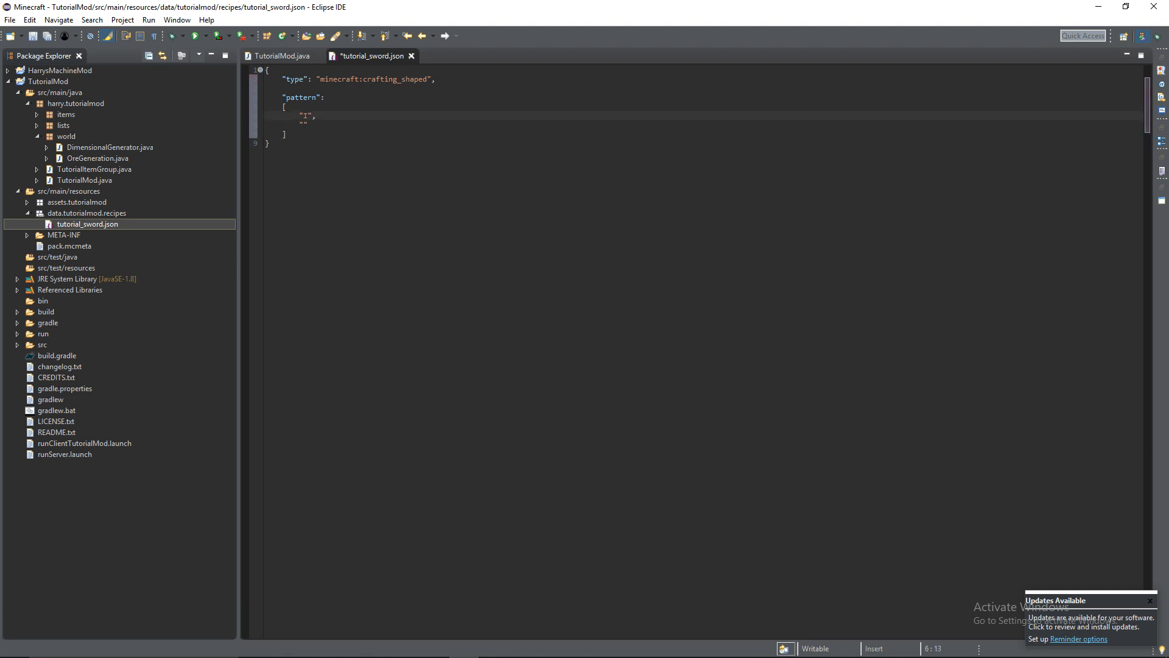
{"action": "key", "text": "Backspace"}
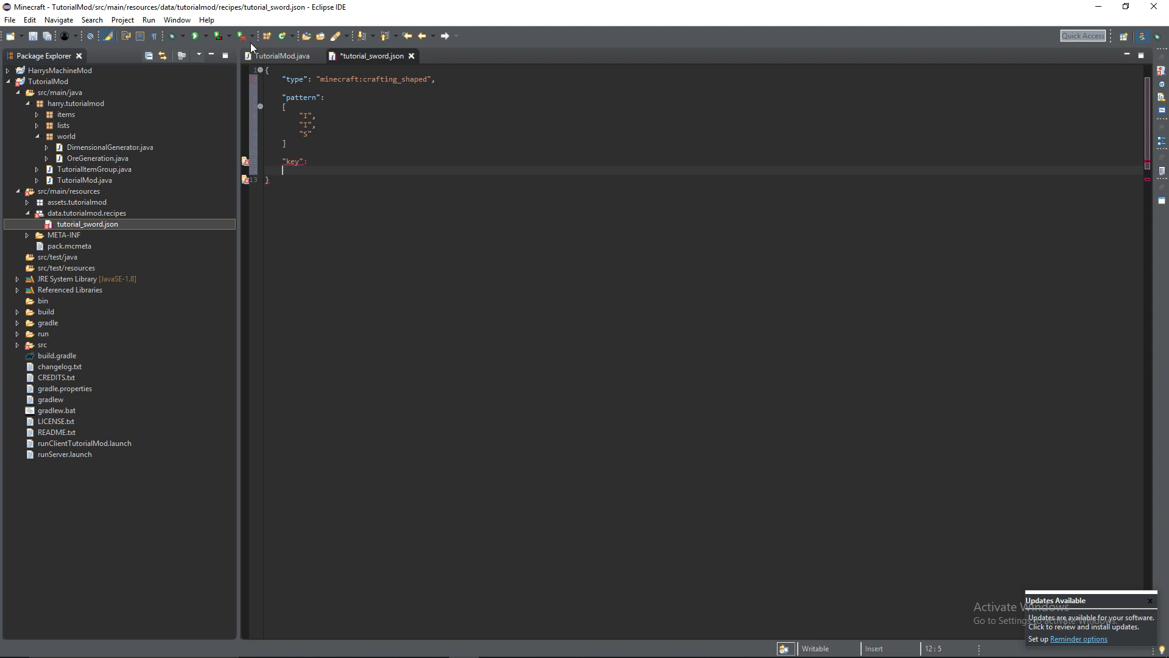
Map key "I" to item tutorialmod:tutorial_item
{"action": "type", "text": "{"}
{"action": "left_click", "coordinate": [288, 142]}
{"action": "type", "text": ","}
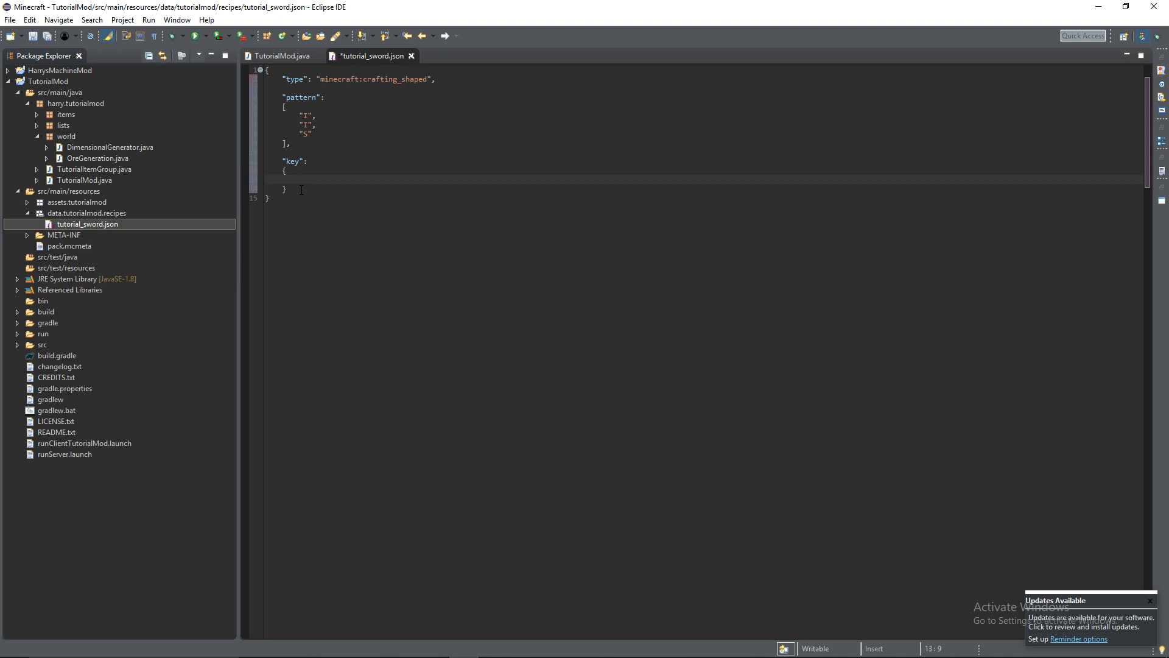
{"action": "type", "text": "\"I\":"}
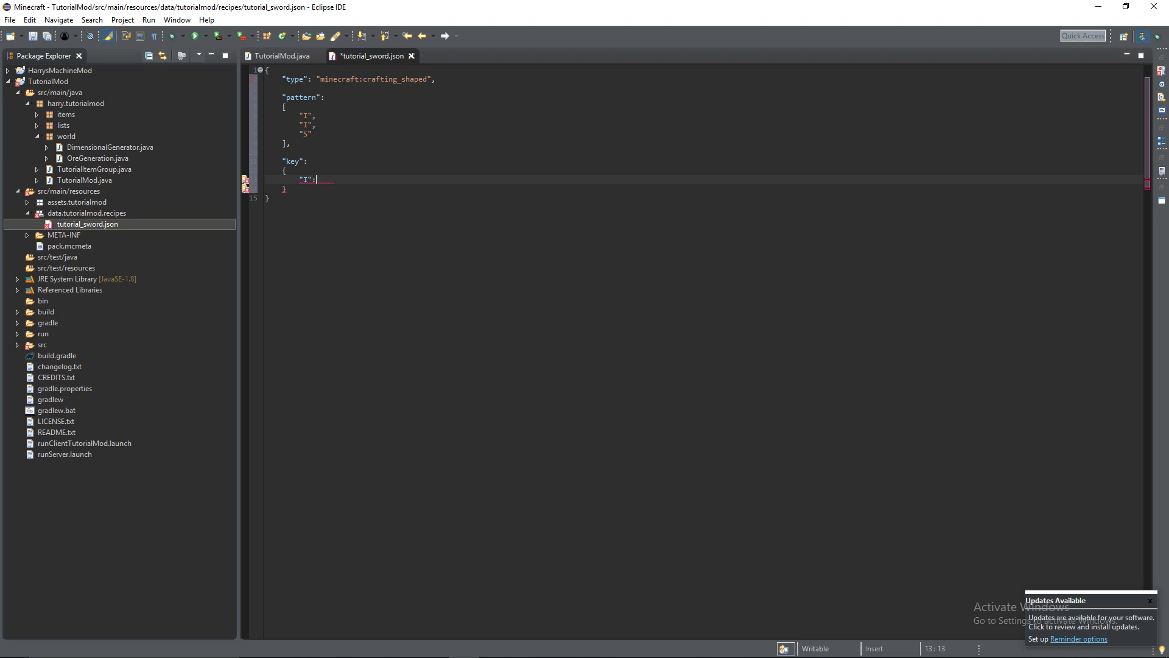
{"action": "type", "text": "{}"}
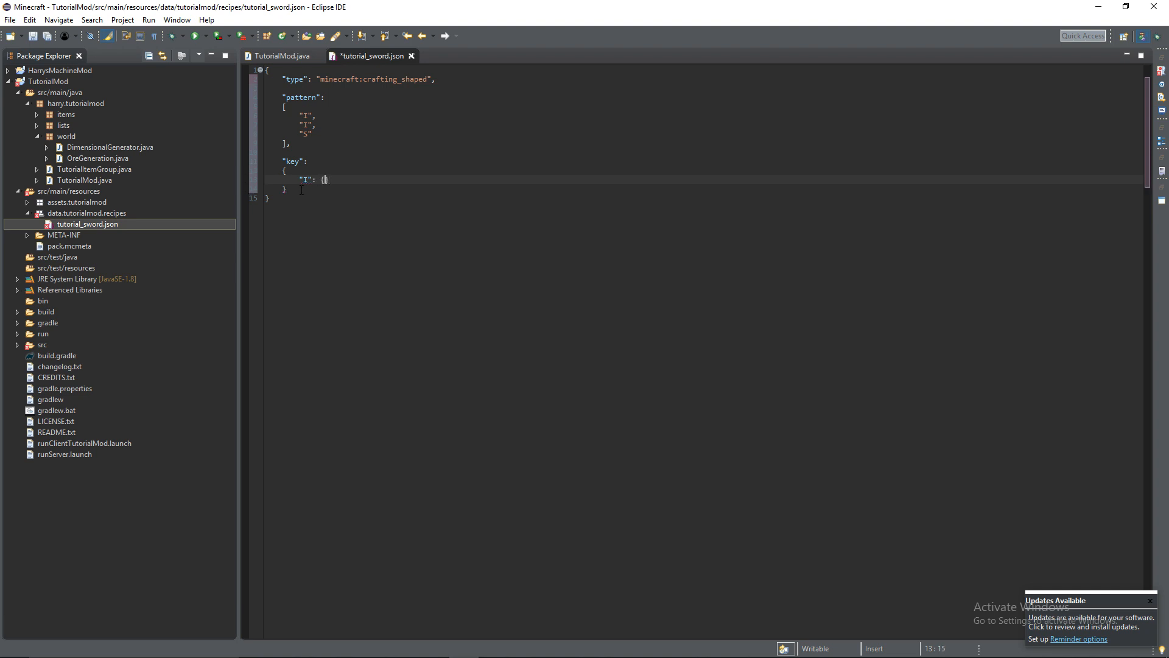
{"action": "type", "text": "\" \""}
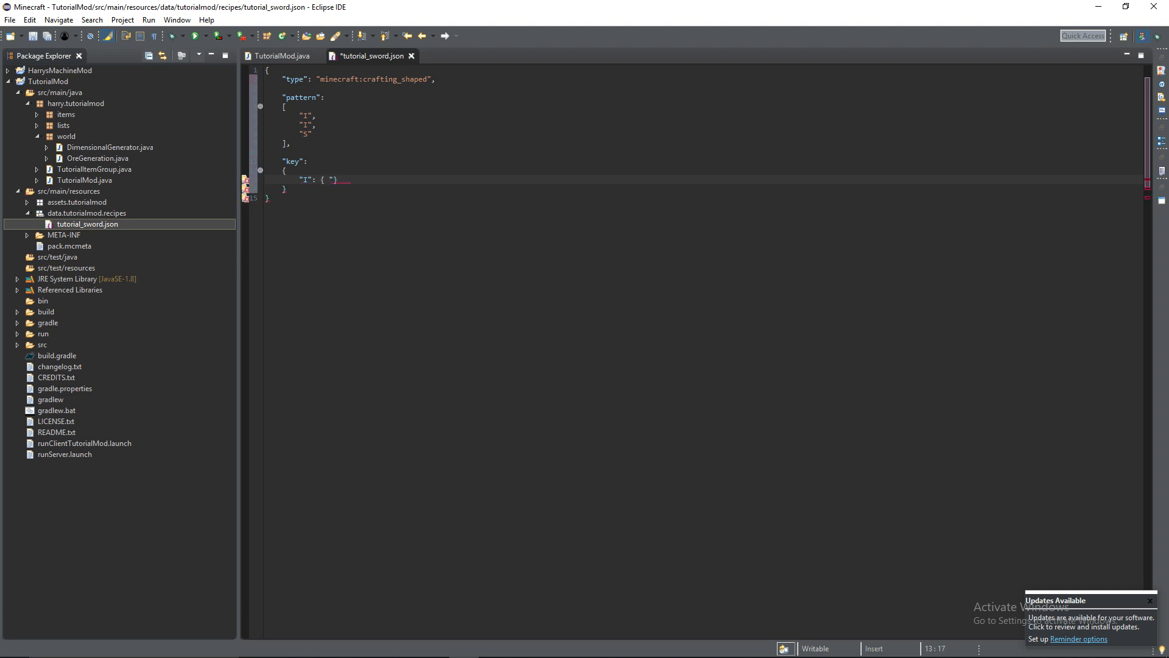
{"action": "type", "text": "item"}
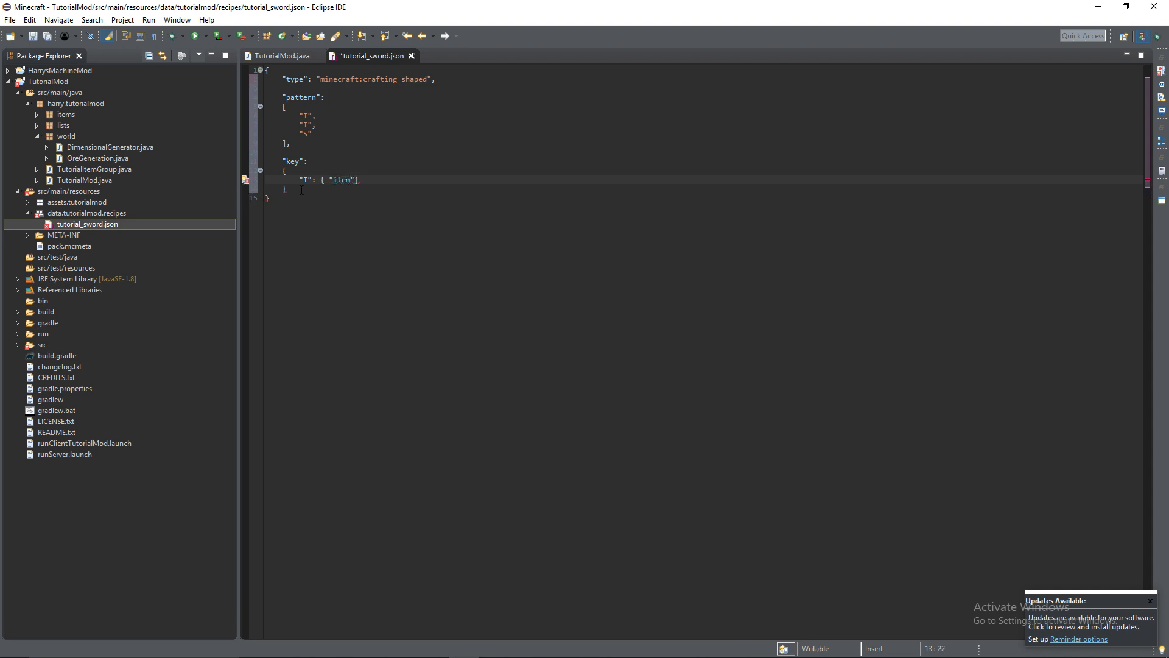
{"action": "type", "text": ": \""}
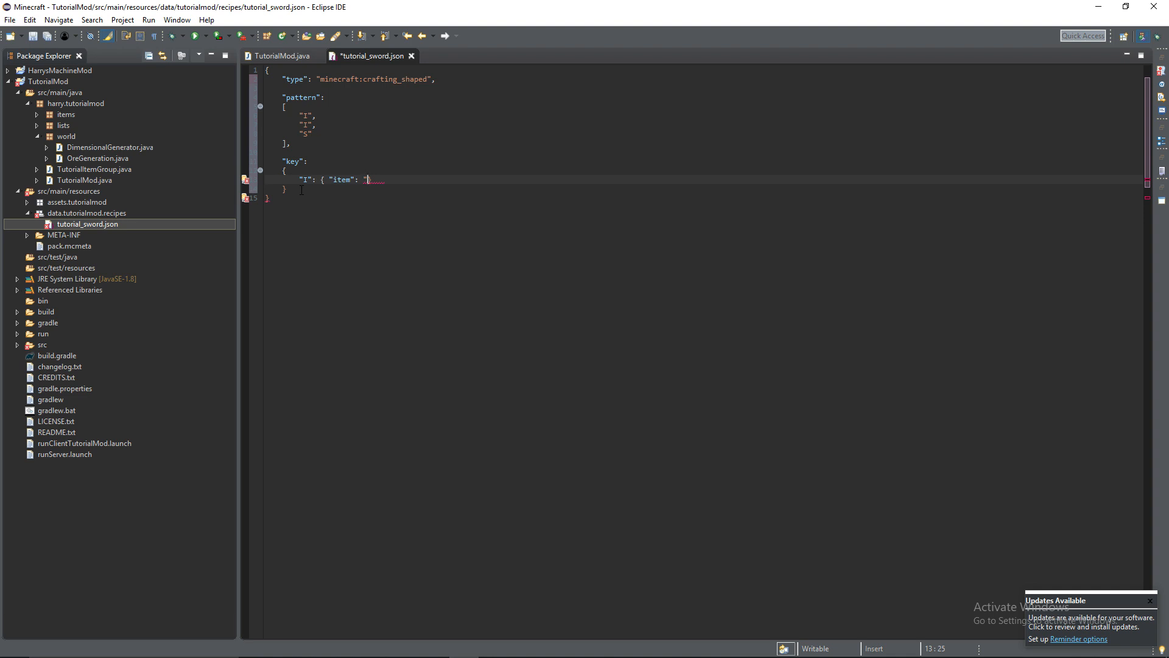
{"action": "type", "text": "tutorialmod:t"}
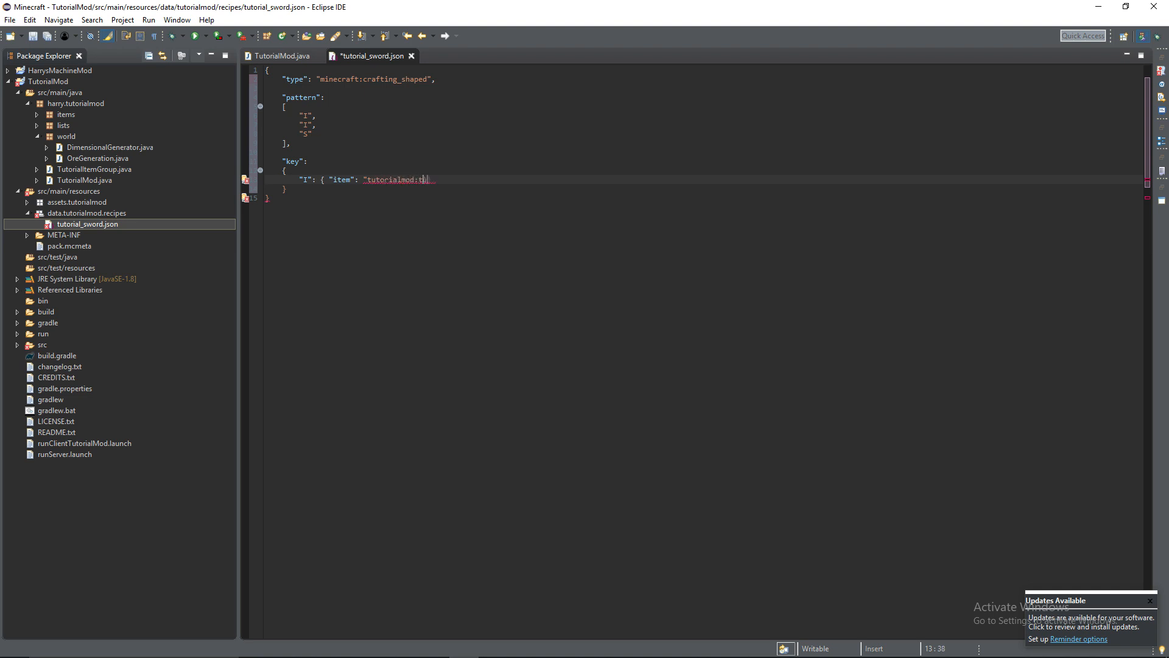
{"action": "type", "text": "utorial"}
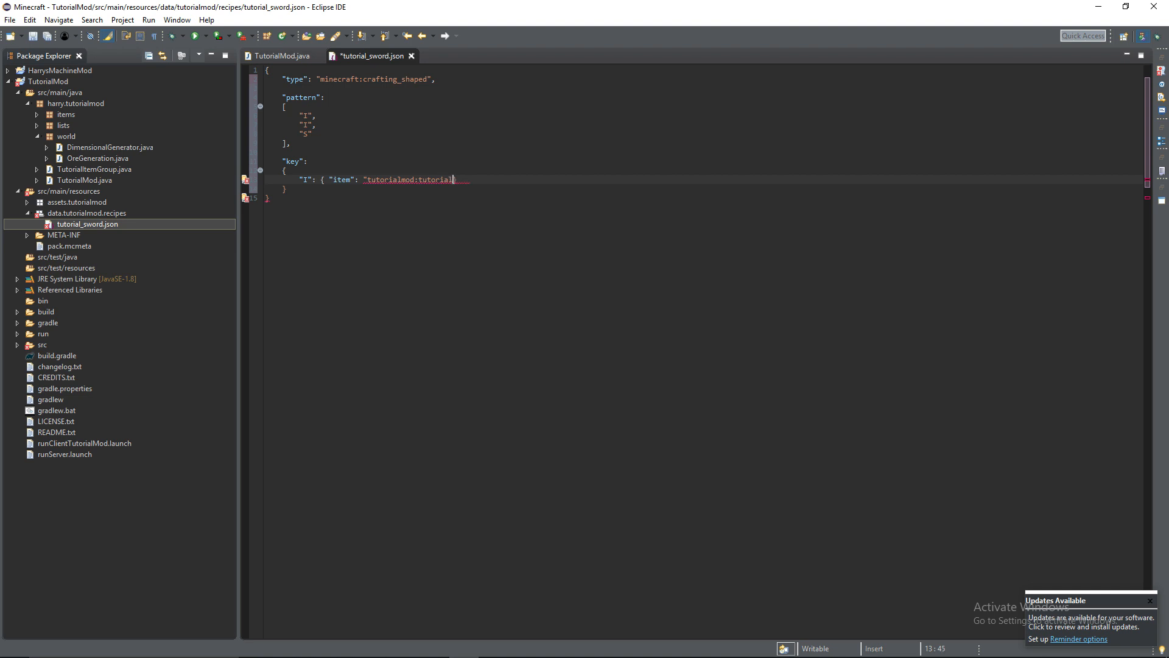
{"action": "type", "text": "_item)"}
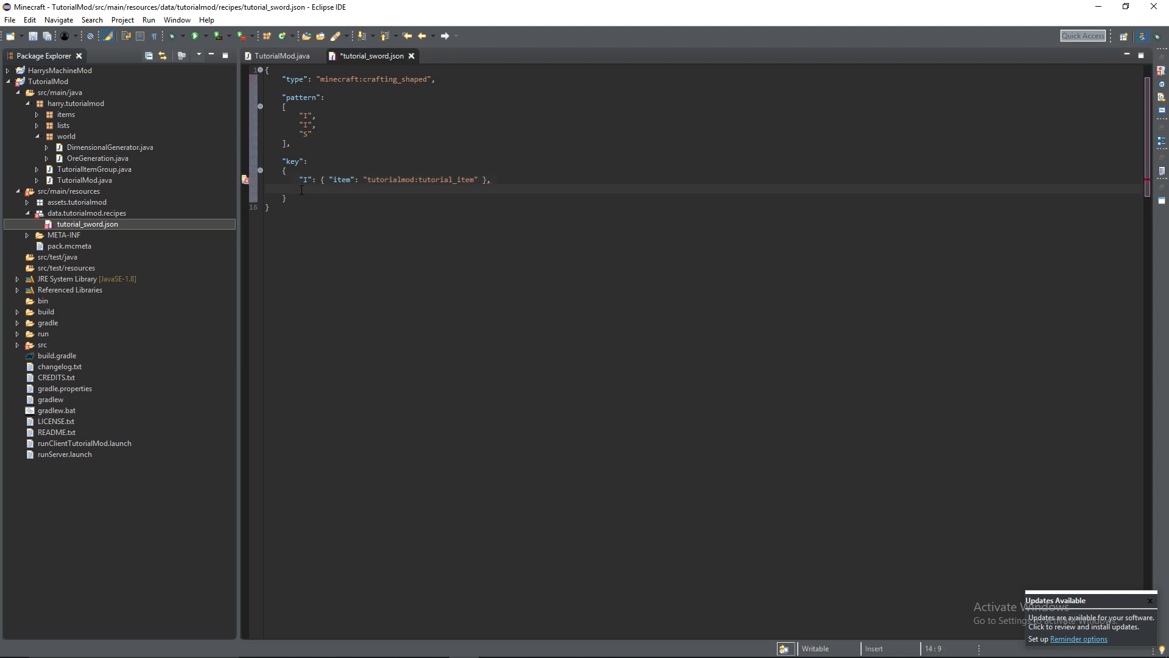
Map key "S" to item minecraft:stick
{"action": "type", "text": "\""}
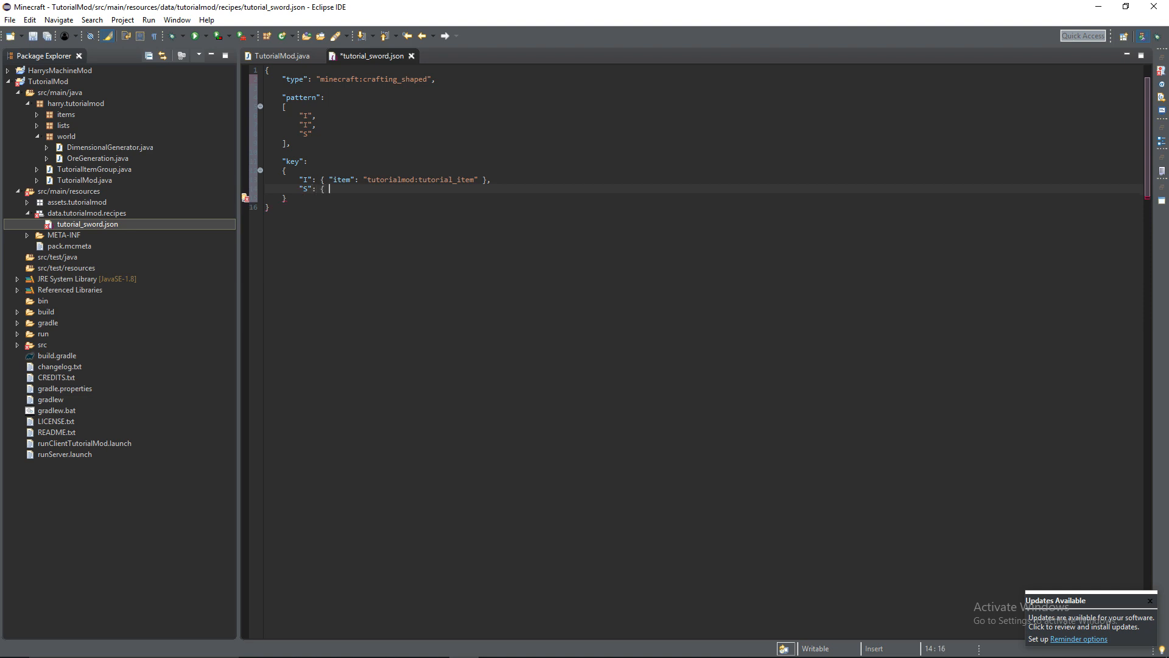
{"action": "type", "text": "\"item\":"}
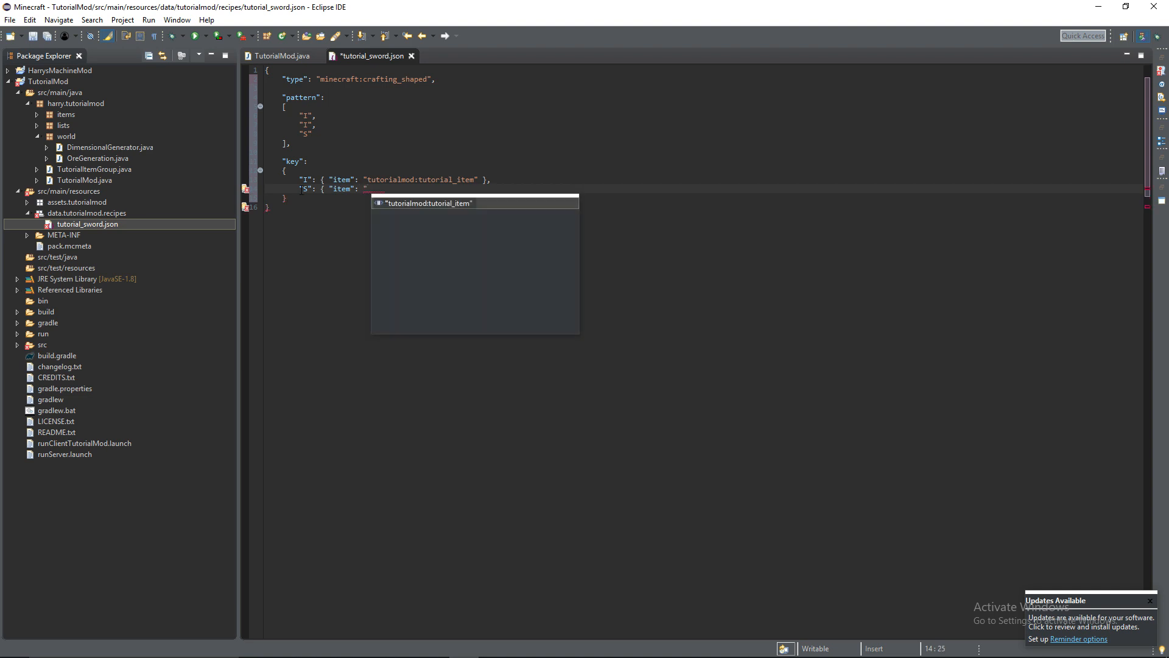
{"action": "type", "text": "minecraf"}
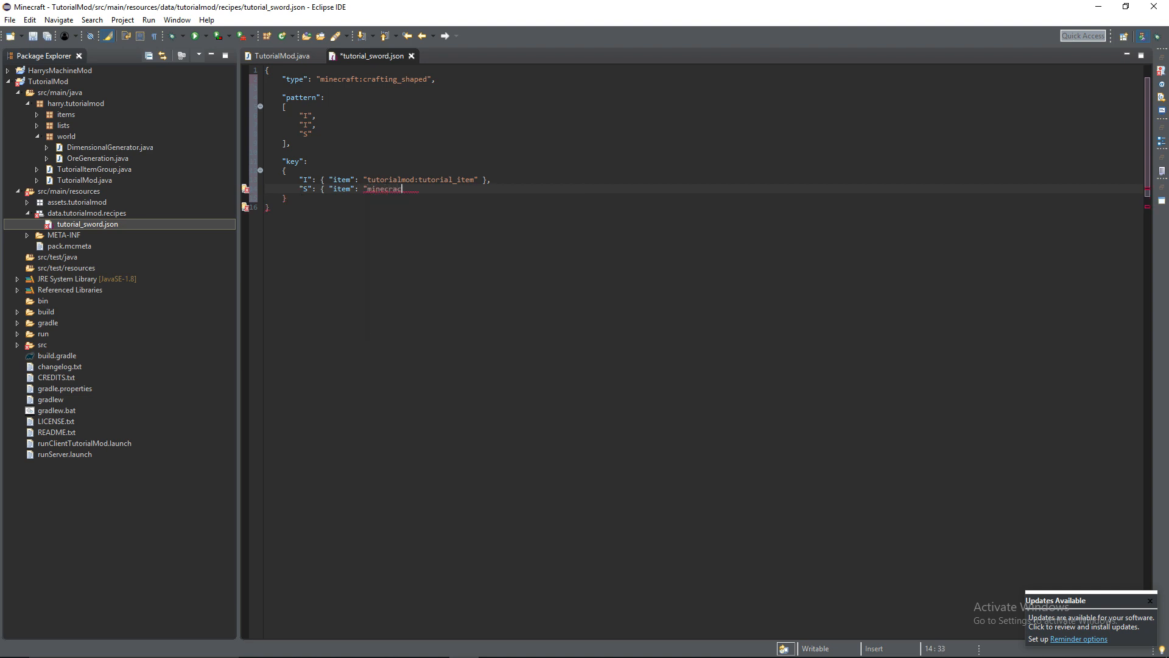
{"action": "type", "text": "stick\""}
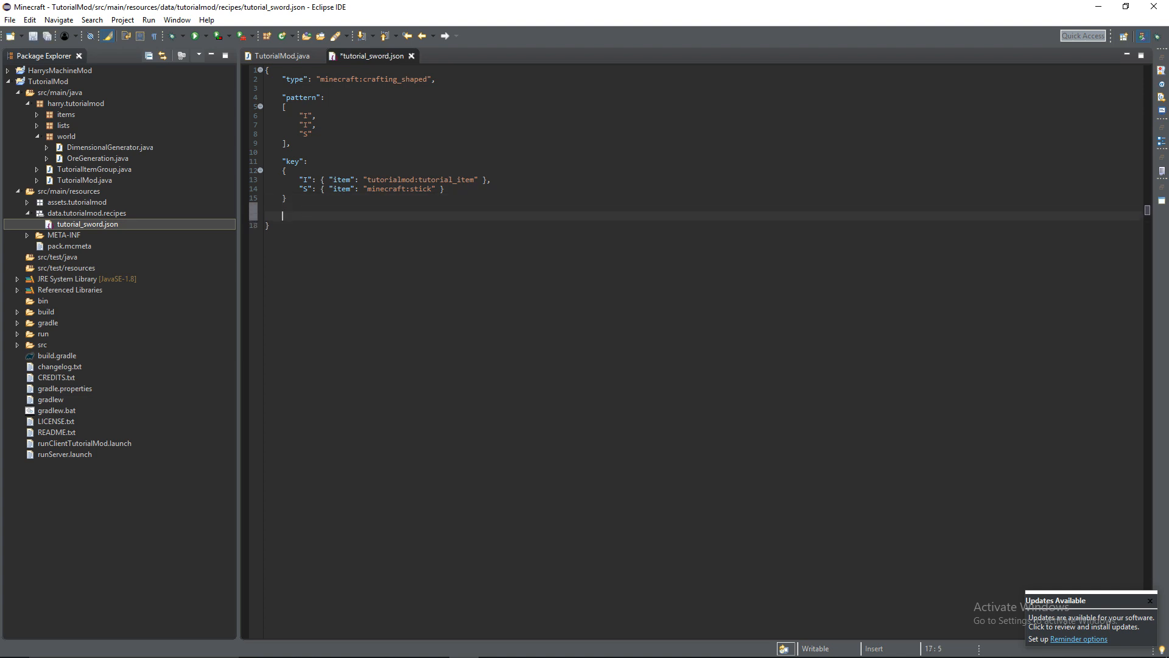
Add a "result" entry with item tutorialmod:tutorial_sword, removing a briefly typed count
{"action": "type", "text": "\"result\""}
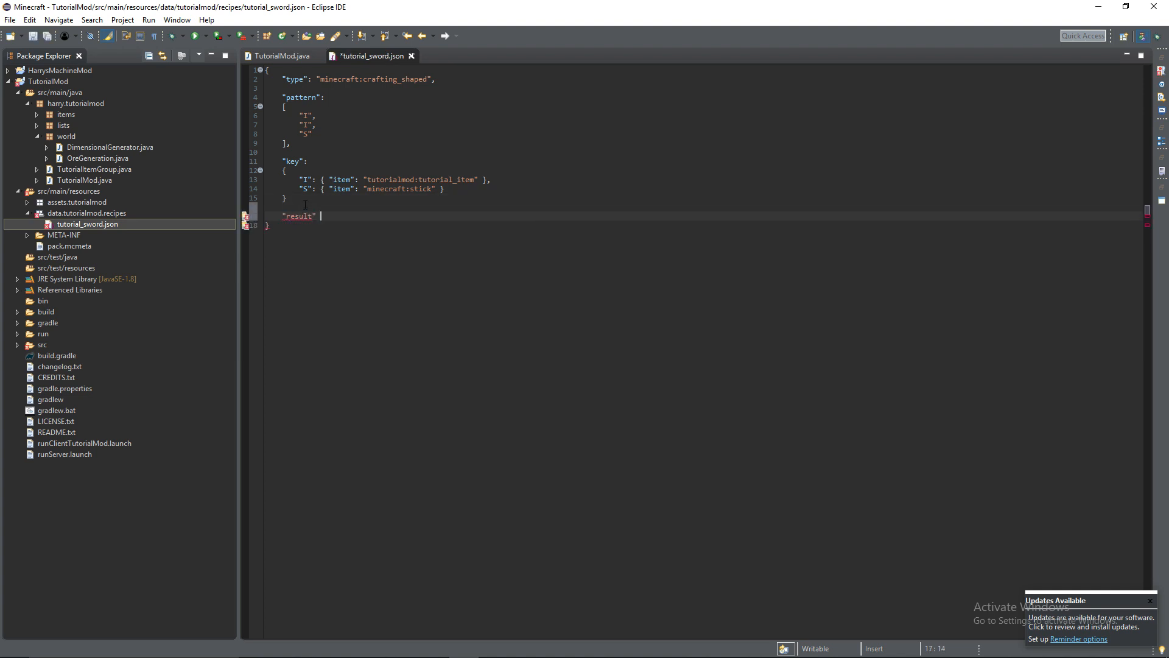
{"action": "type", "text": ":"}
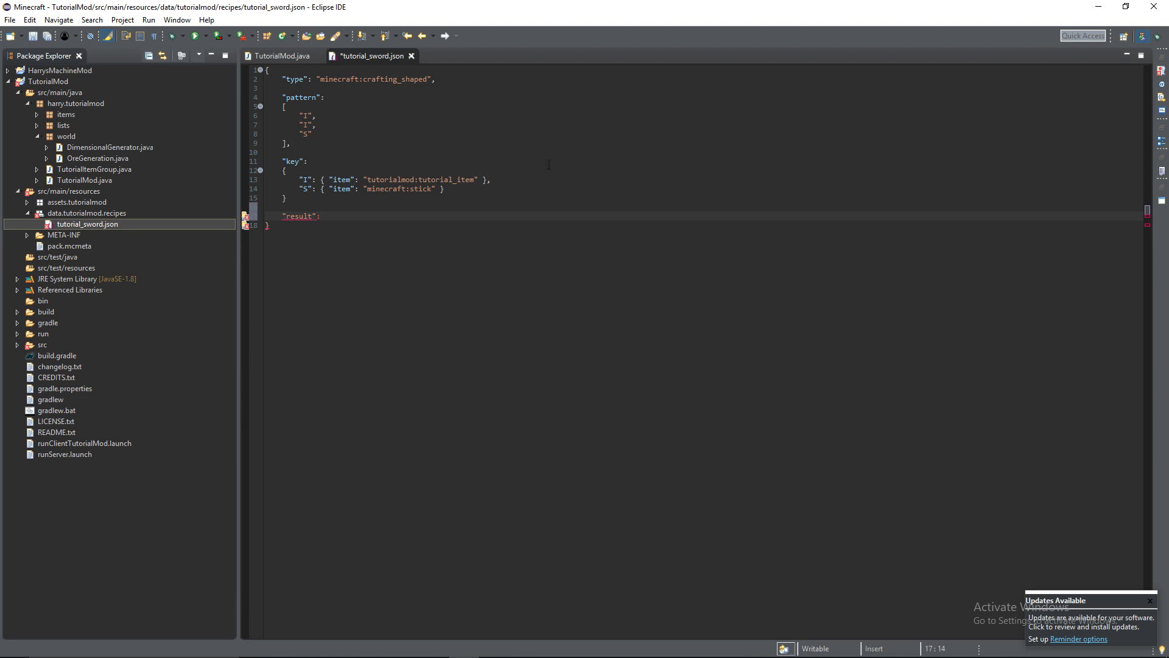
{"action": "left_click", "coordinate": [312, 198]}
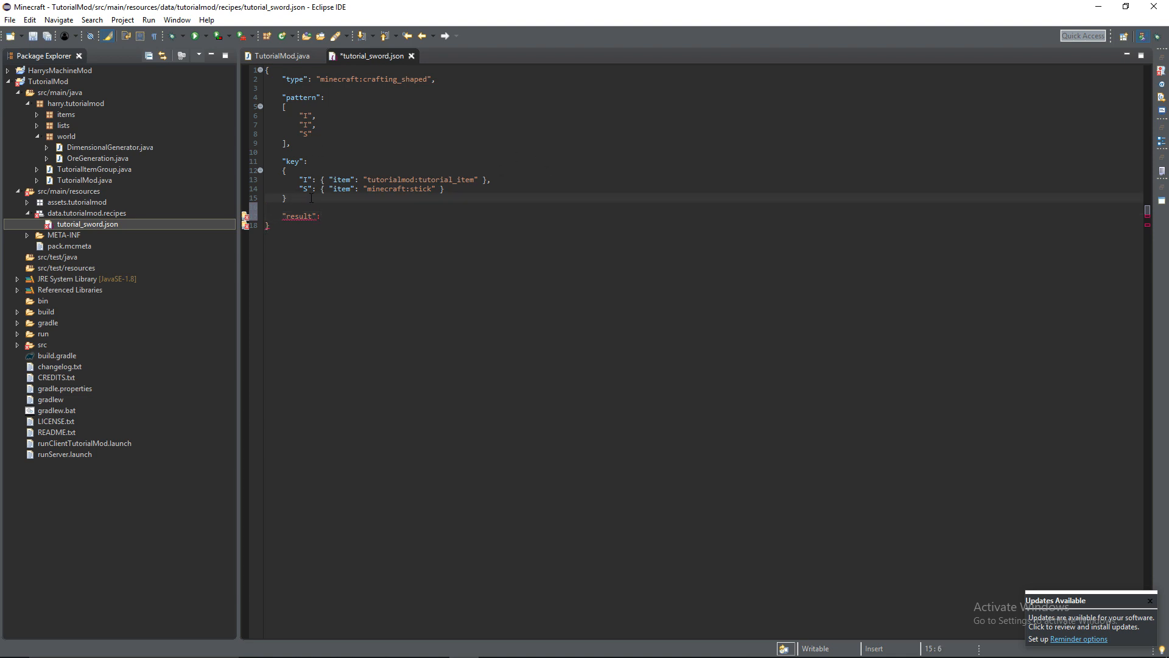
{"action": "type", "text": "{}"}
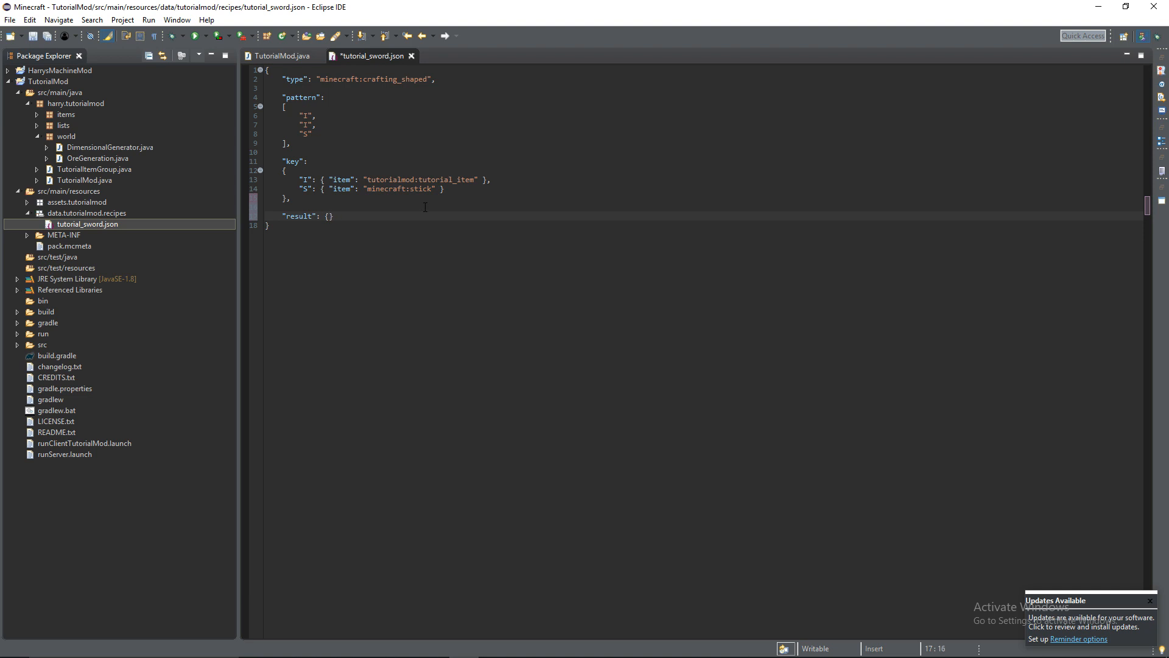
{"action": "type", "text": "\""}
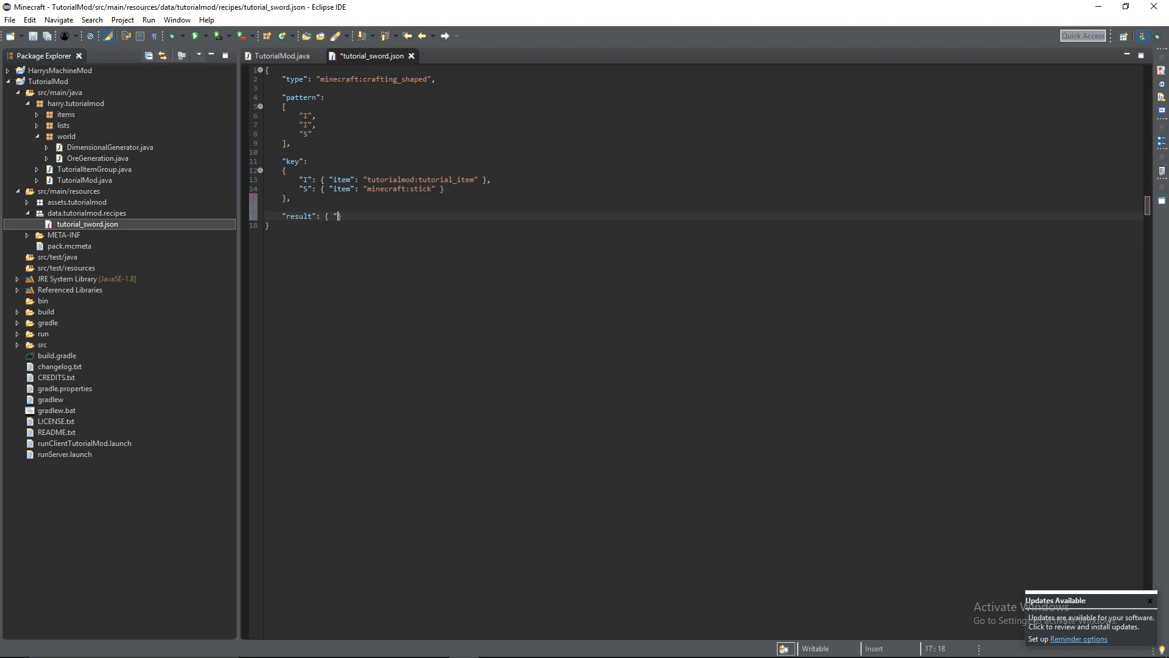
{"action": "type", "text": "item\": \""}
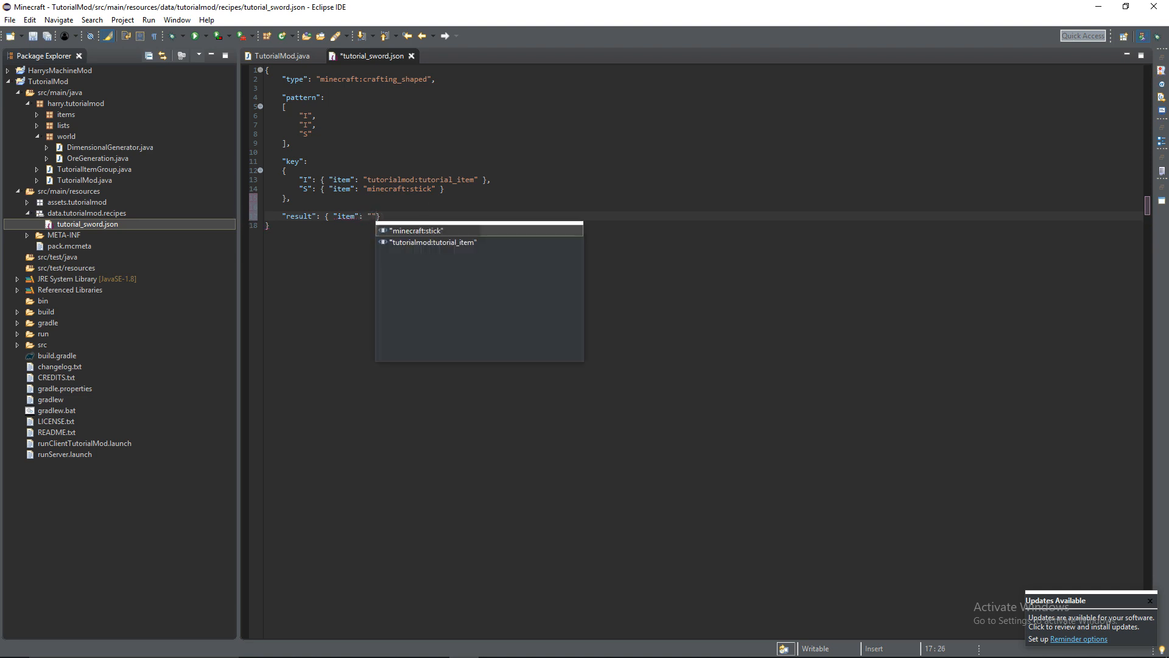
{"action": "type", "text": "tutorialmod:tutorial_"}
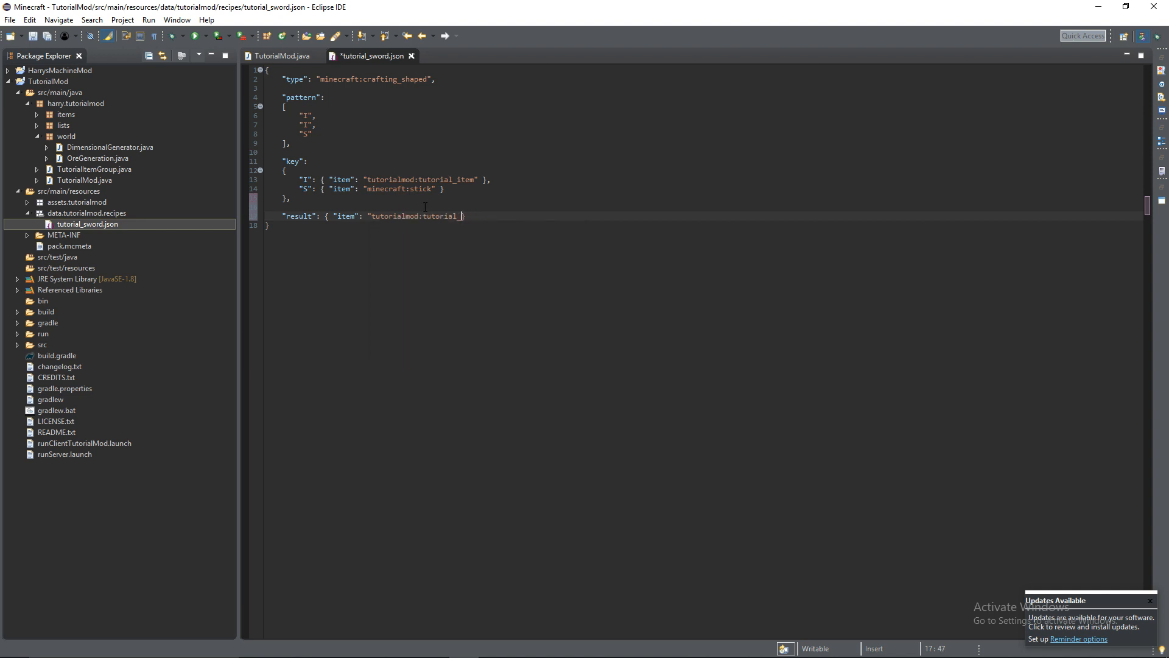
{"action": "type", "text": "sword"}
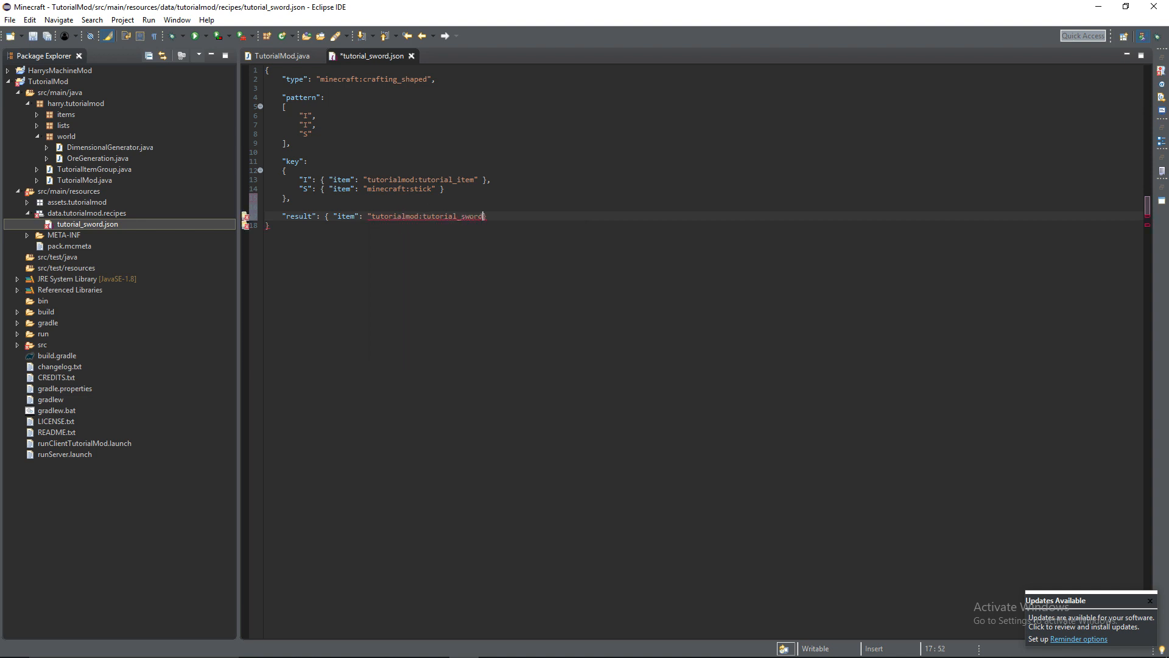
{"action": "type", "text": "\" },"}
{"action": "type", "text": "\"count\":"}
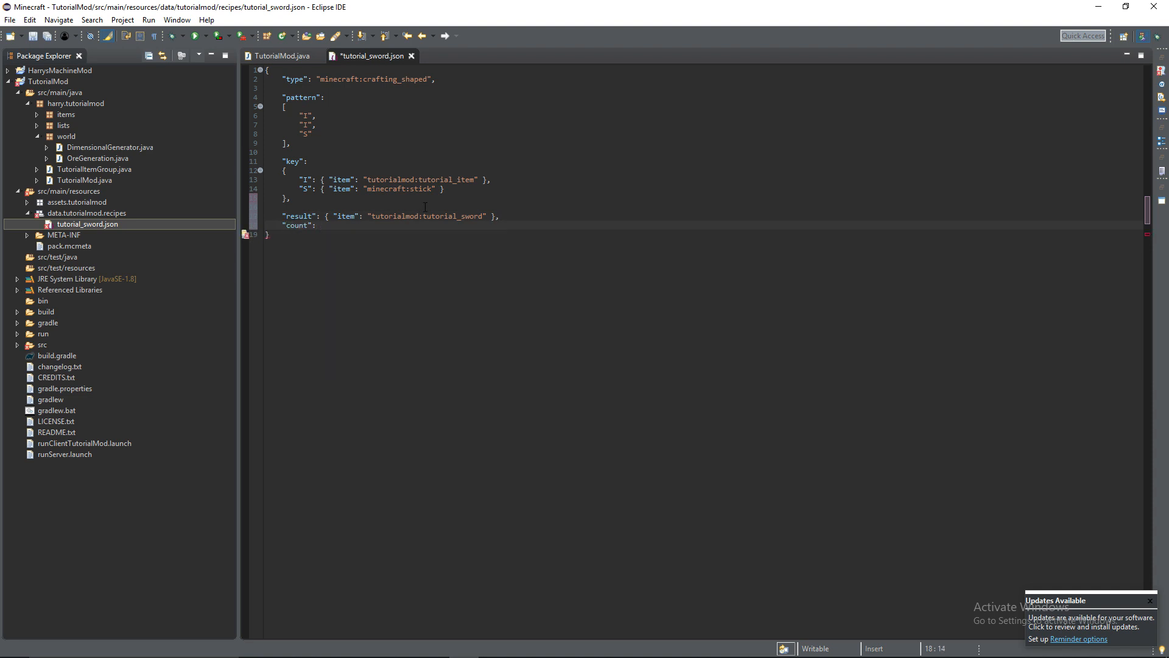
{"action": "type", "text": "9"}
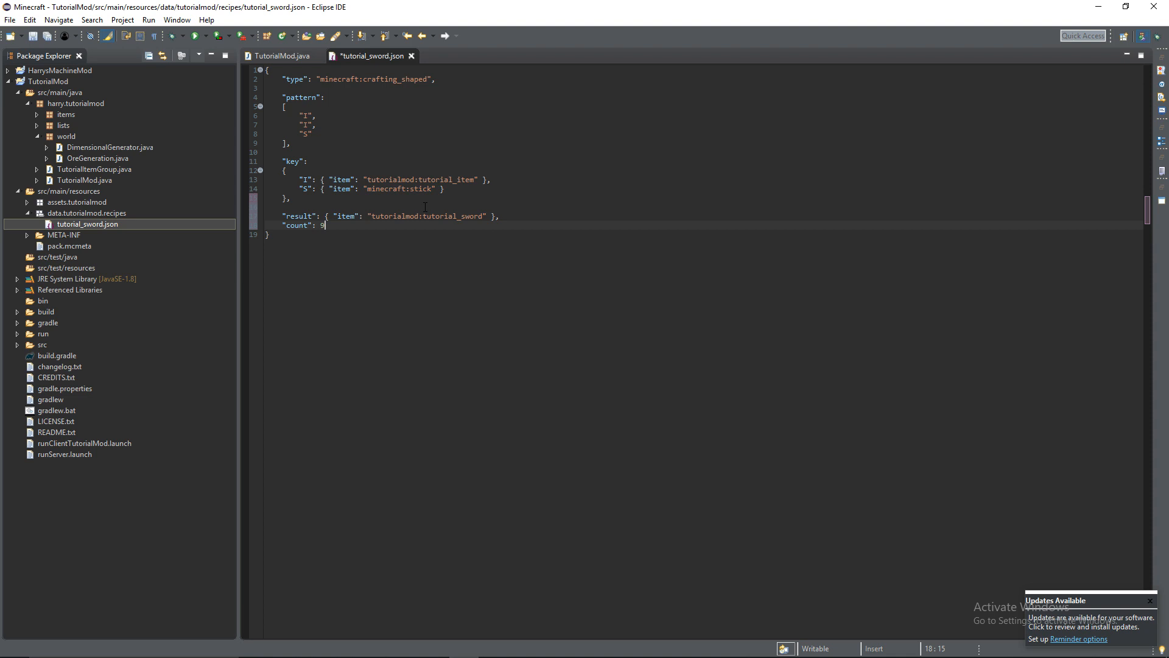
{"action": "key", "text": "backspace"}
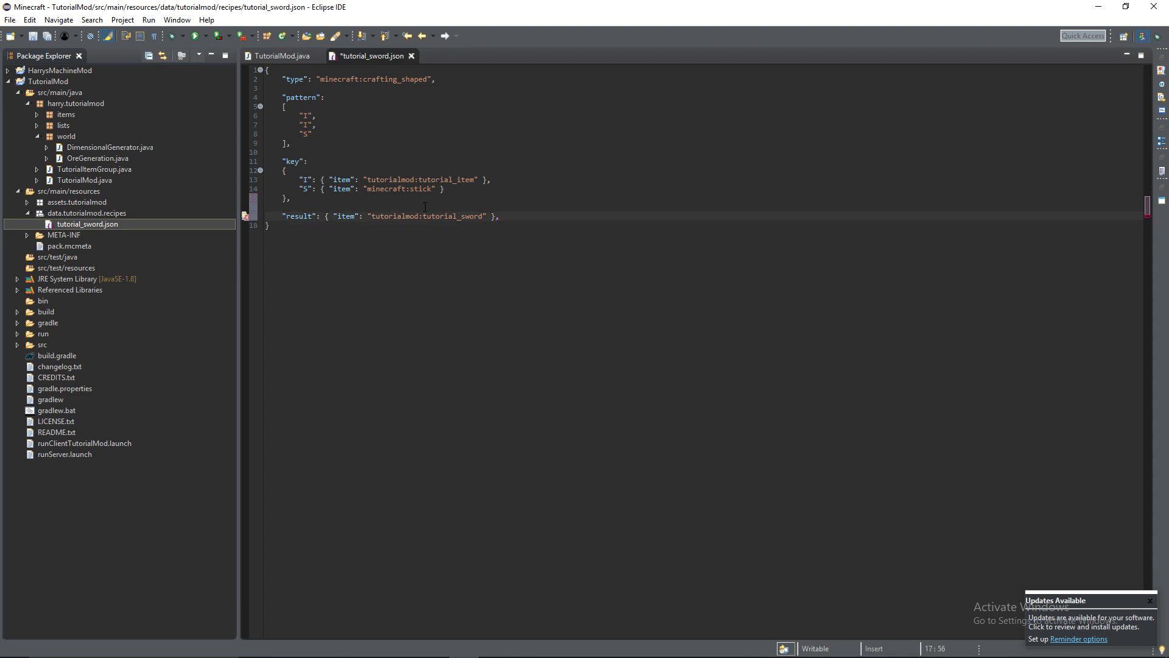
Save tutorial_sword.json, collapse the recipes package, and close the file's editor
{"action": "key", "text": "BackSpace"}
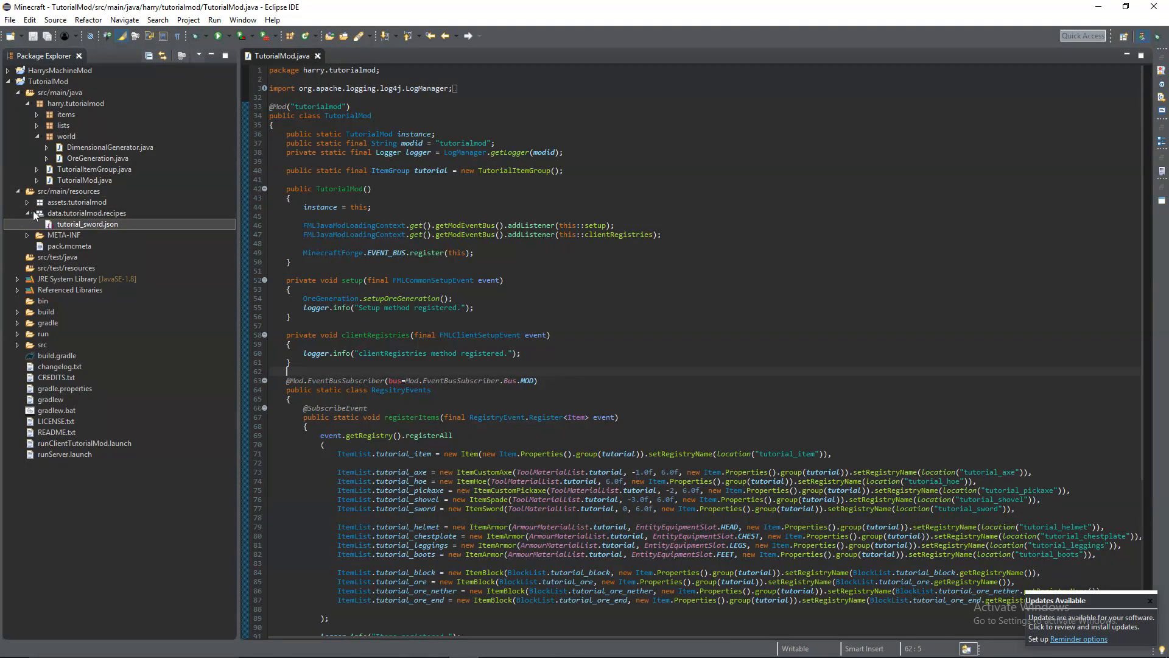
{"action": "left_click", "coordinate": [26, 213]}
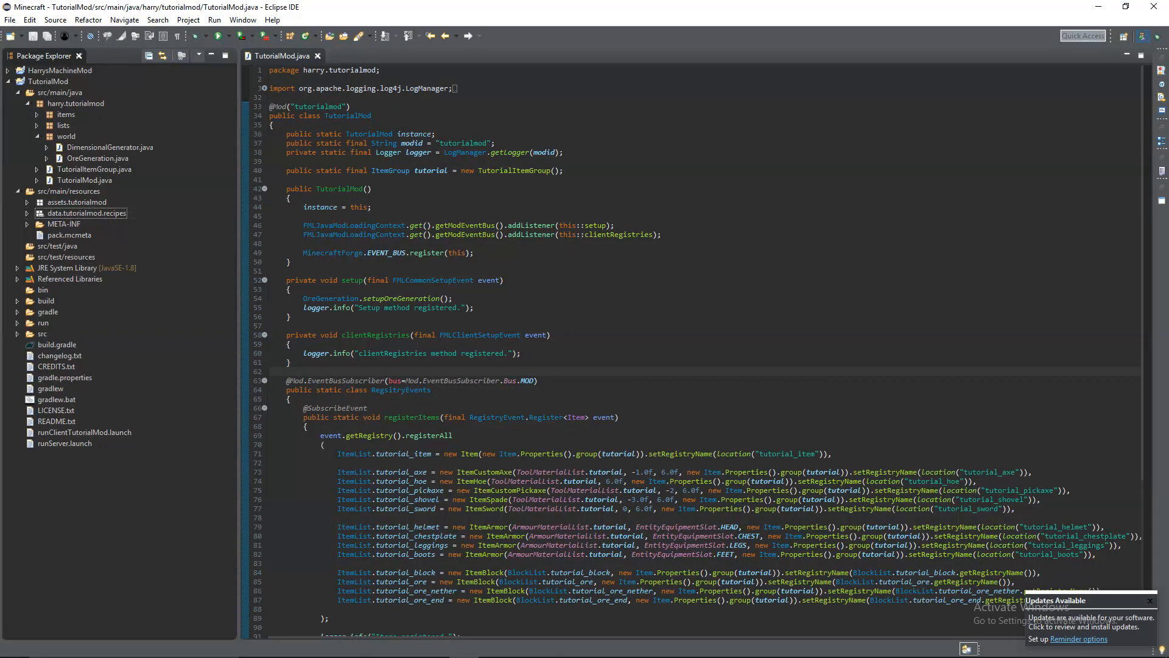
{"action": "left_click", "coordinate": [1153, 600]}
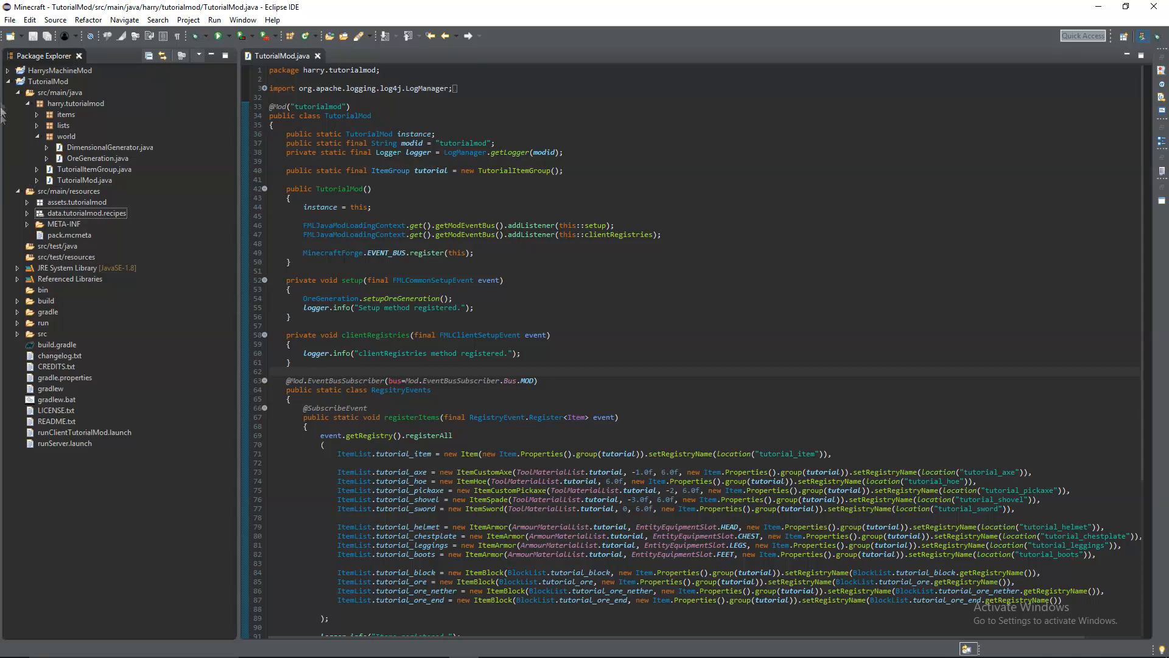
Create the data.tutorialmod.tags package, then data.tutorialmod.tags.items under resources
{"action": "left_click", "coordinate": [86, 212]}
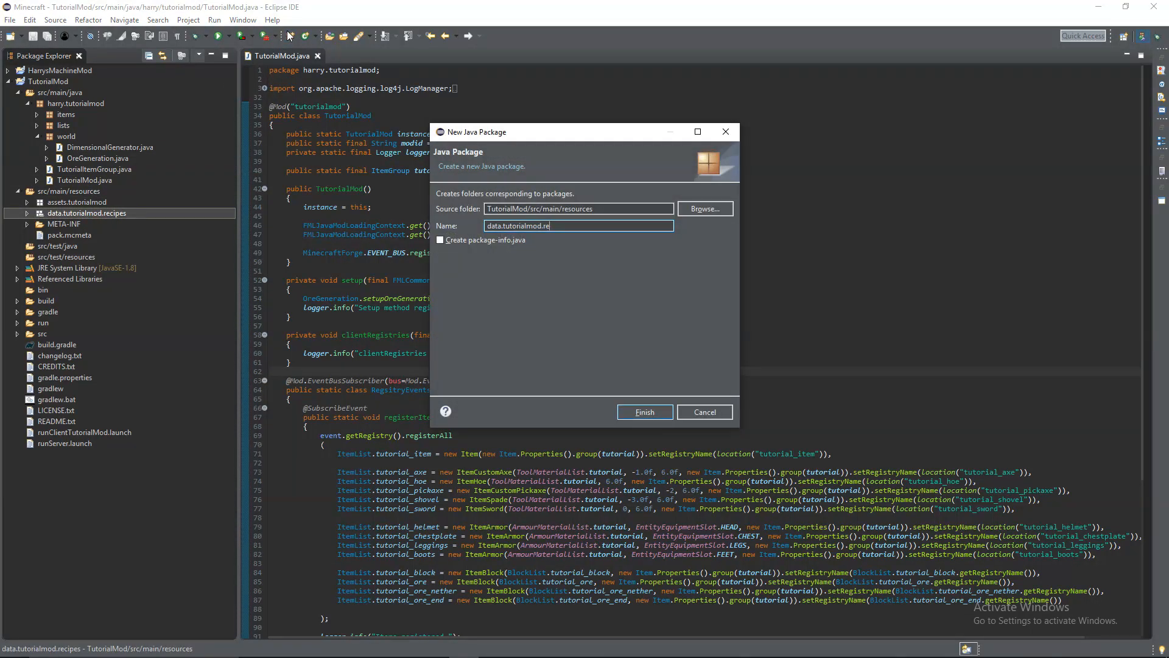
{"action": "left_click", "coordinate": [644, 412]}
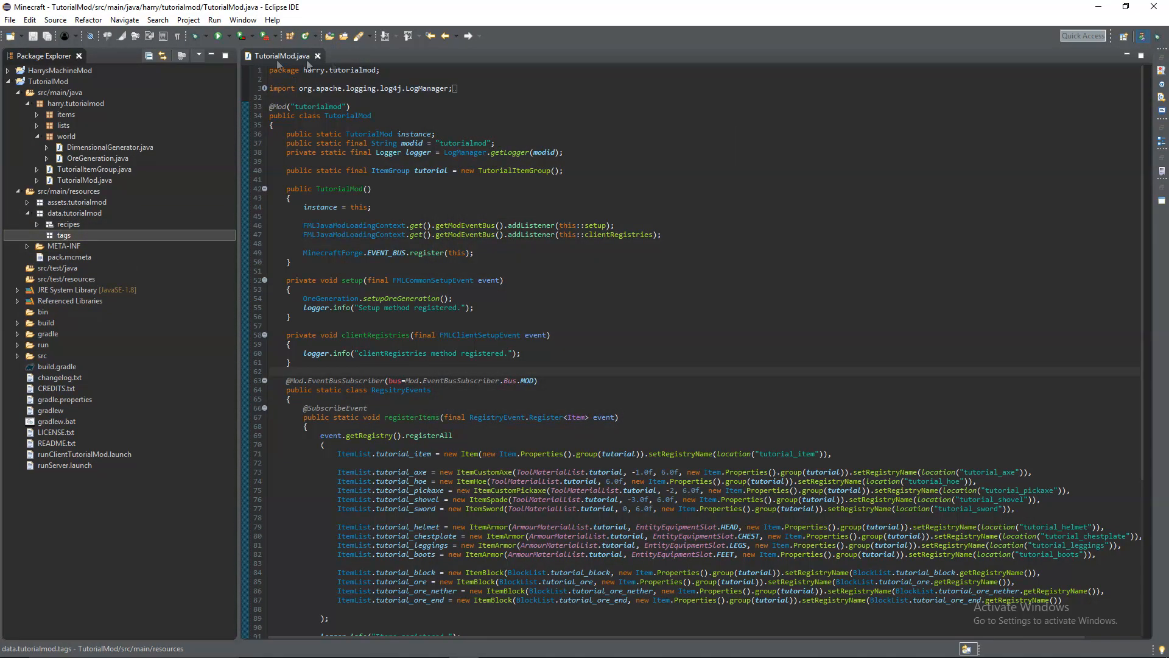
{"action": "mouse_move", "coordinate": [289, 36]}
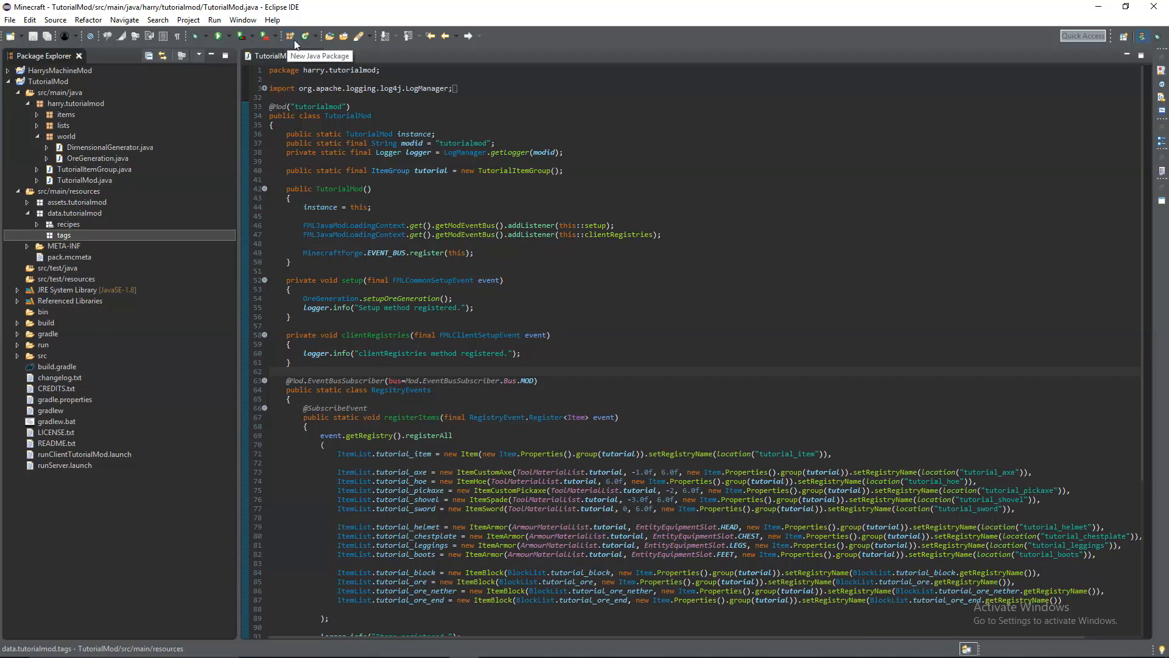
{"action": "left_click", "coordinate": [289, 36]}
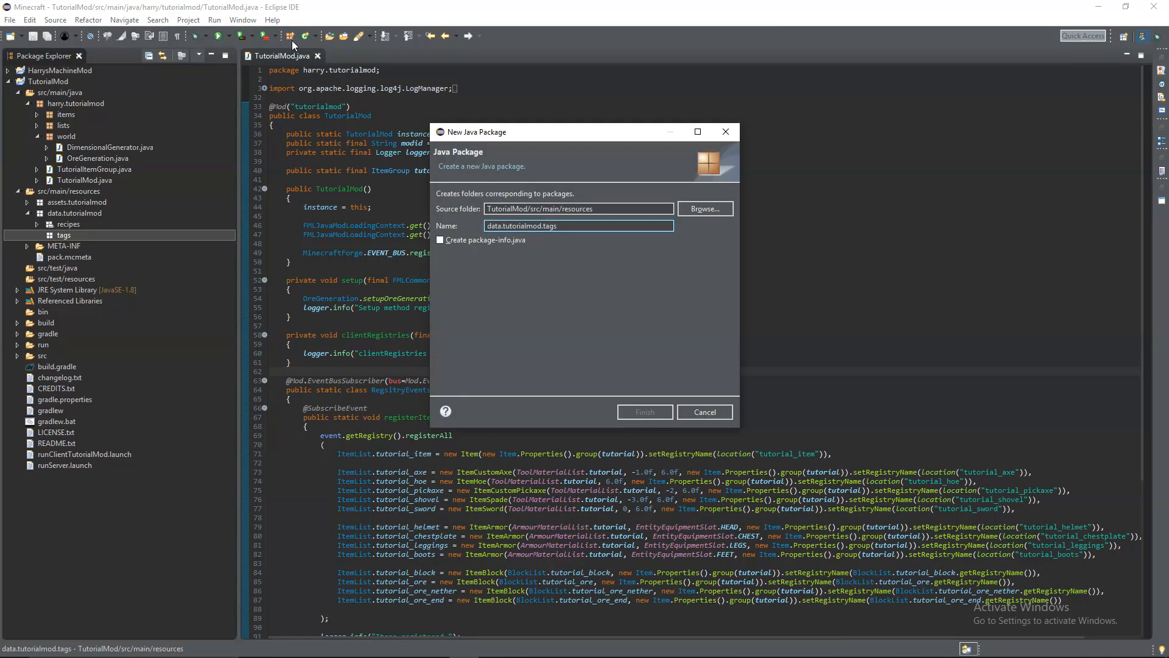
{"action": "type", "text": ".items"}
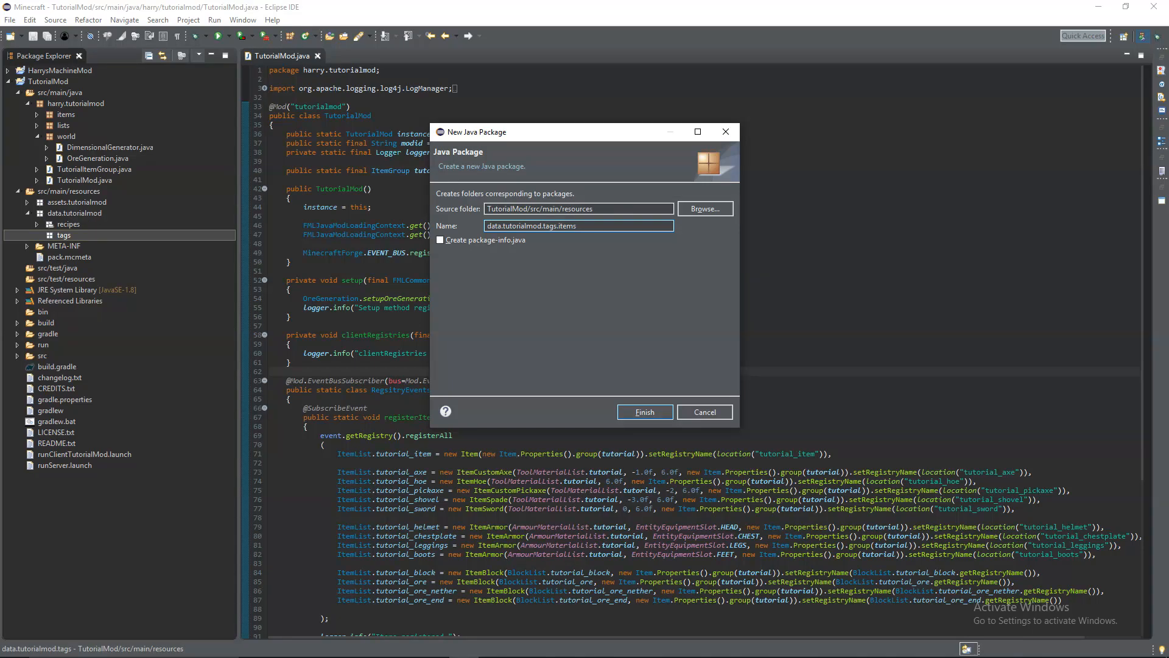
{"action": "left_click", "coordinate": [644, 412]}
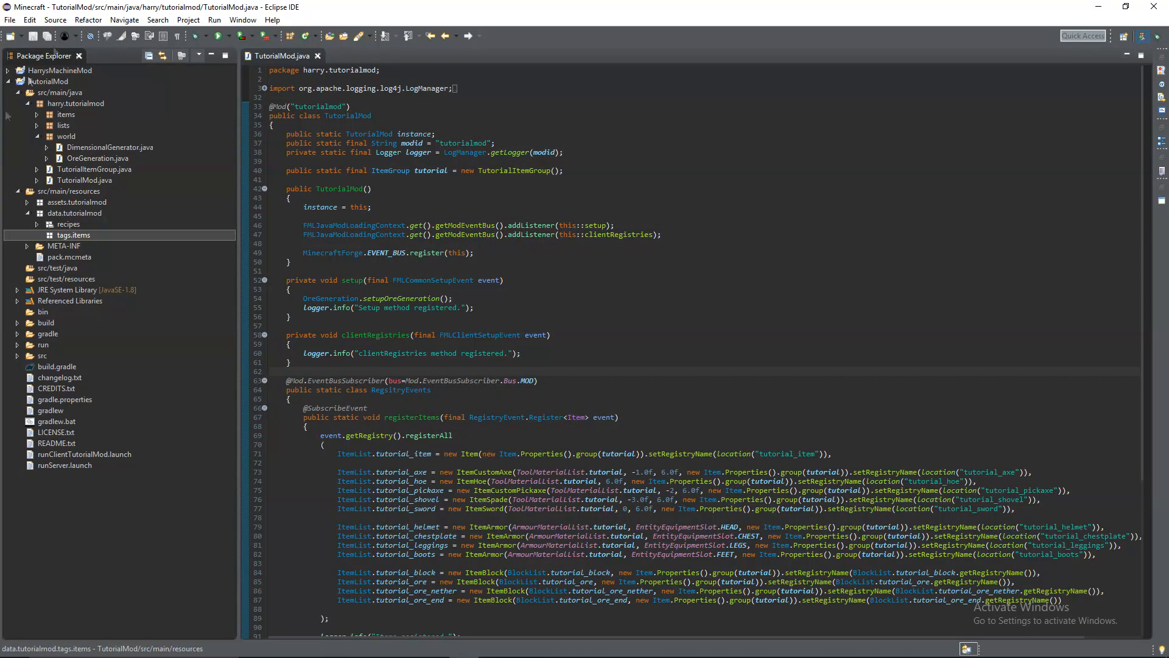
{"action": "mouse_move", "coordinate": [152, 223]}
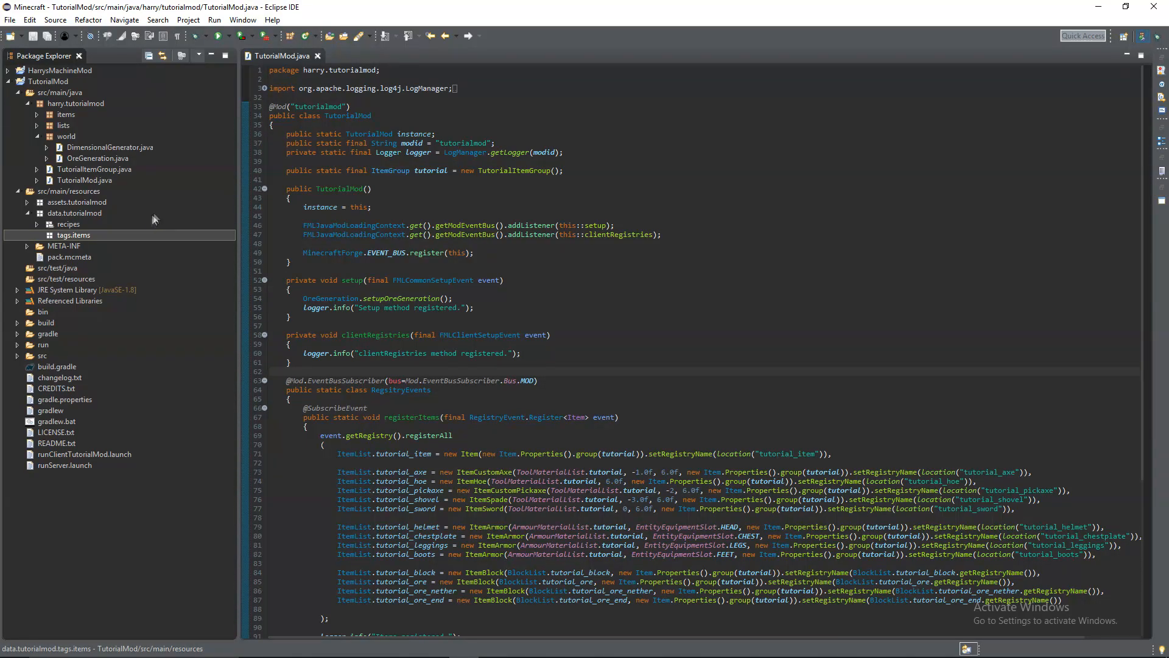
Save a new text file as tutorial_ore.json in data/tutorialmod/tags/items
{"action": "right_click", "coordinate": [72, 235]}
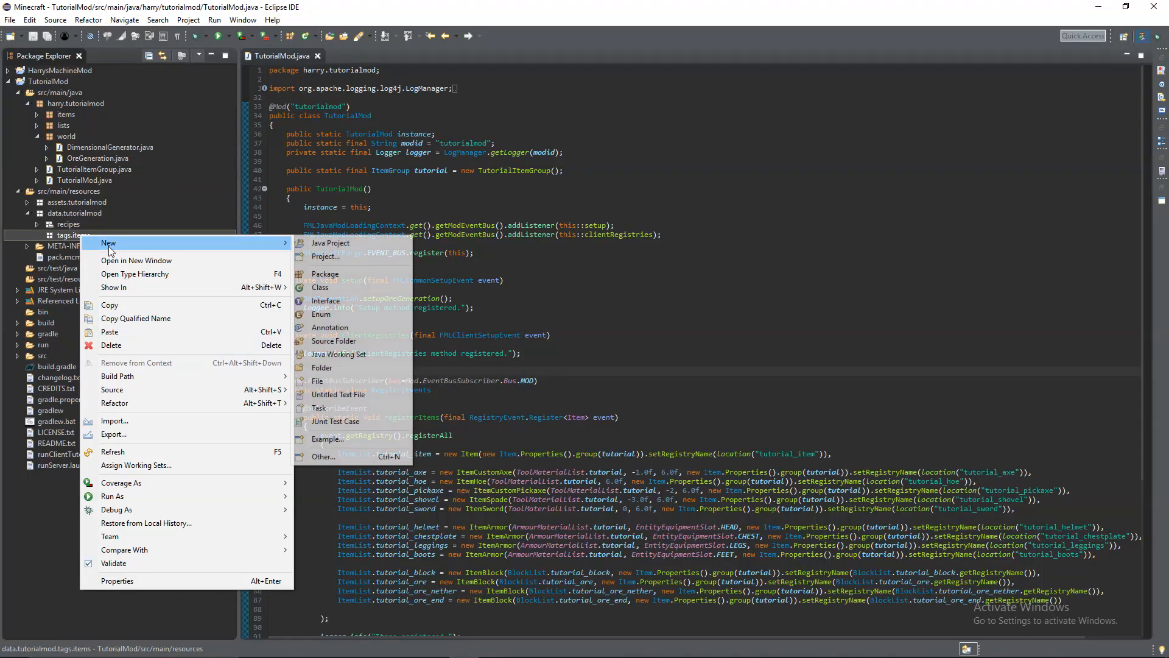
{"action": "left_click", "coordinate": [339, 394]}
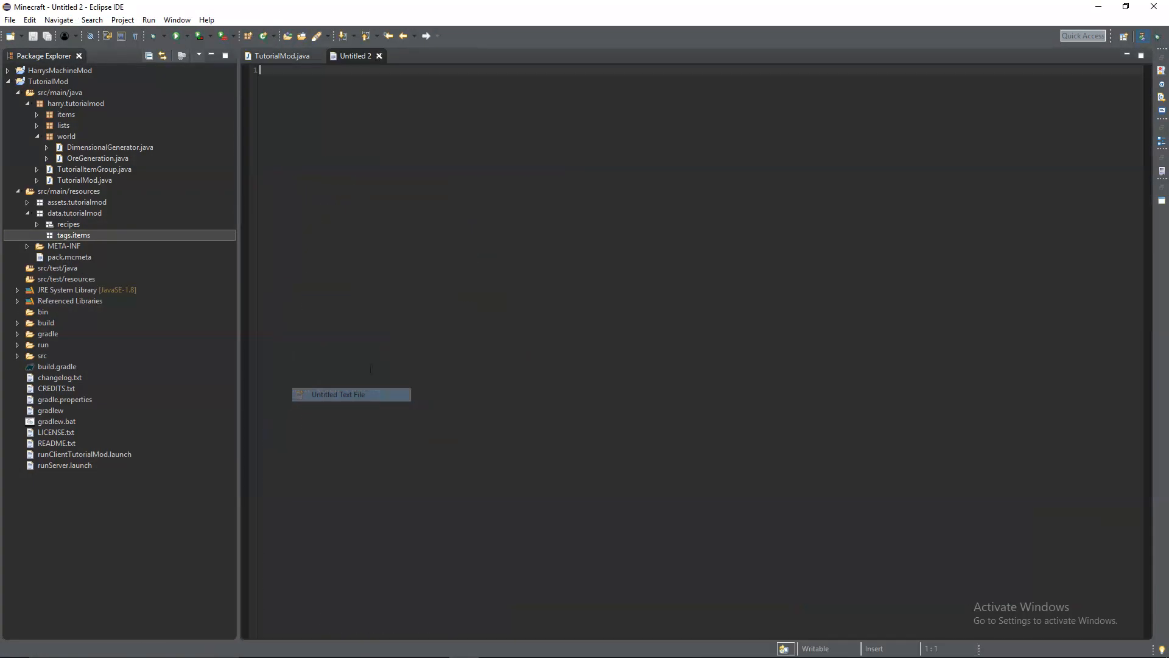
{"action": "type", "text": "{"}
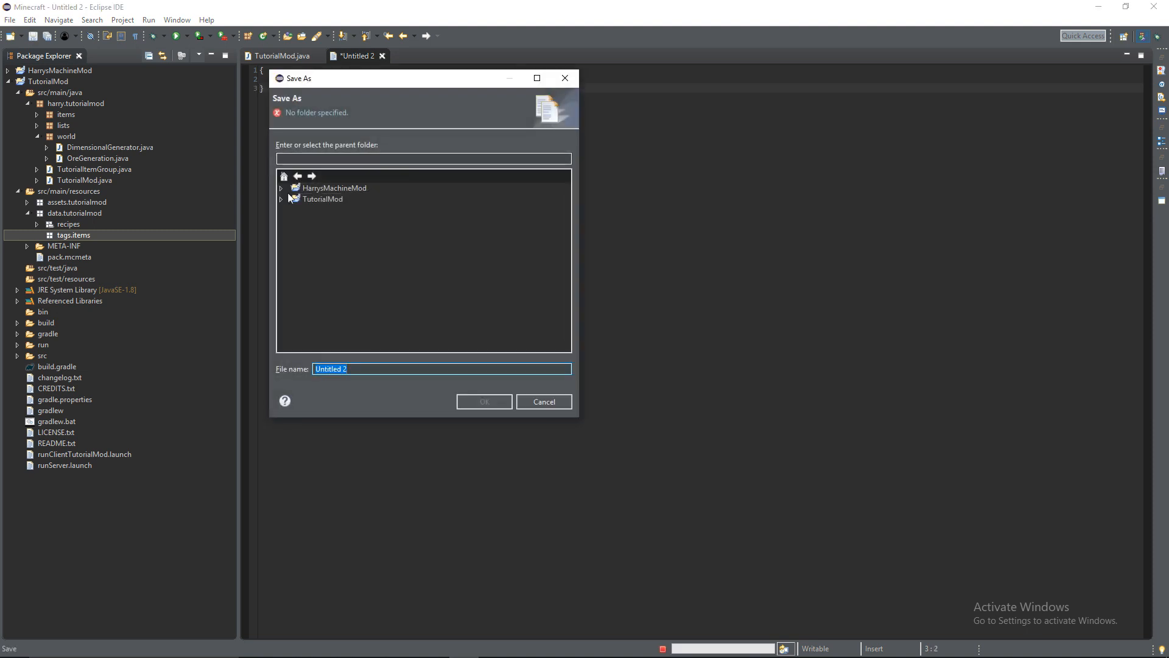
{"action": "left_click", "coordinate": [379, 319]}
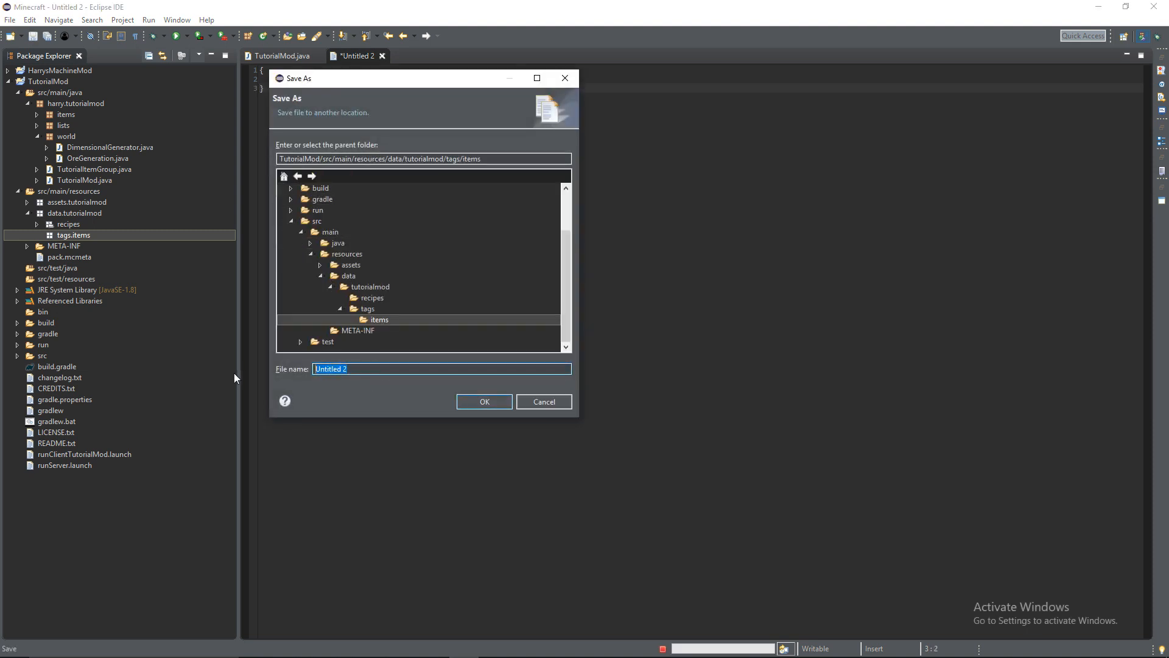
{"action": "type", "text": "tutoria"}
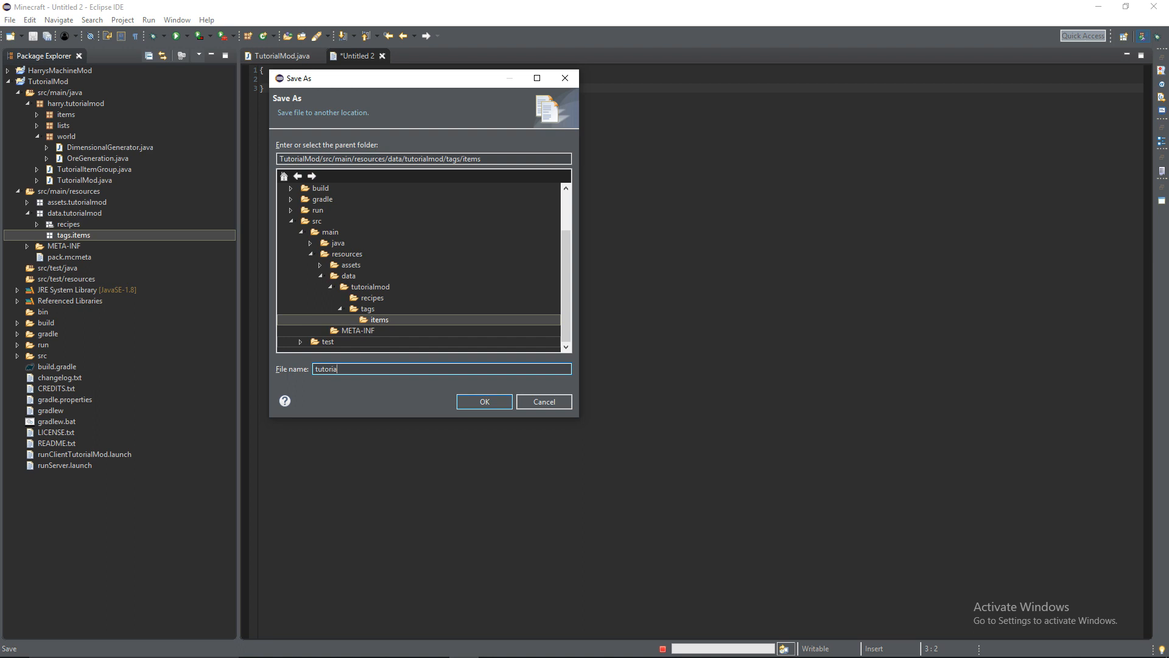
{"action": "type", "text": "l_ore"}
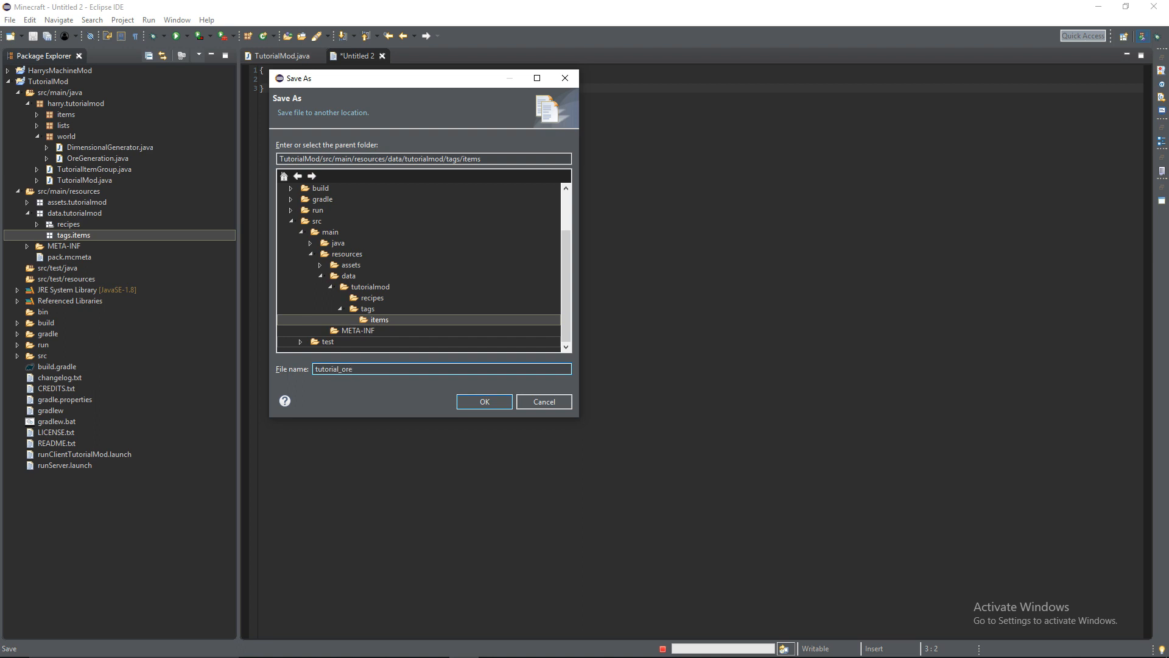
{"action": "type", "text": ".json"}
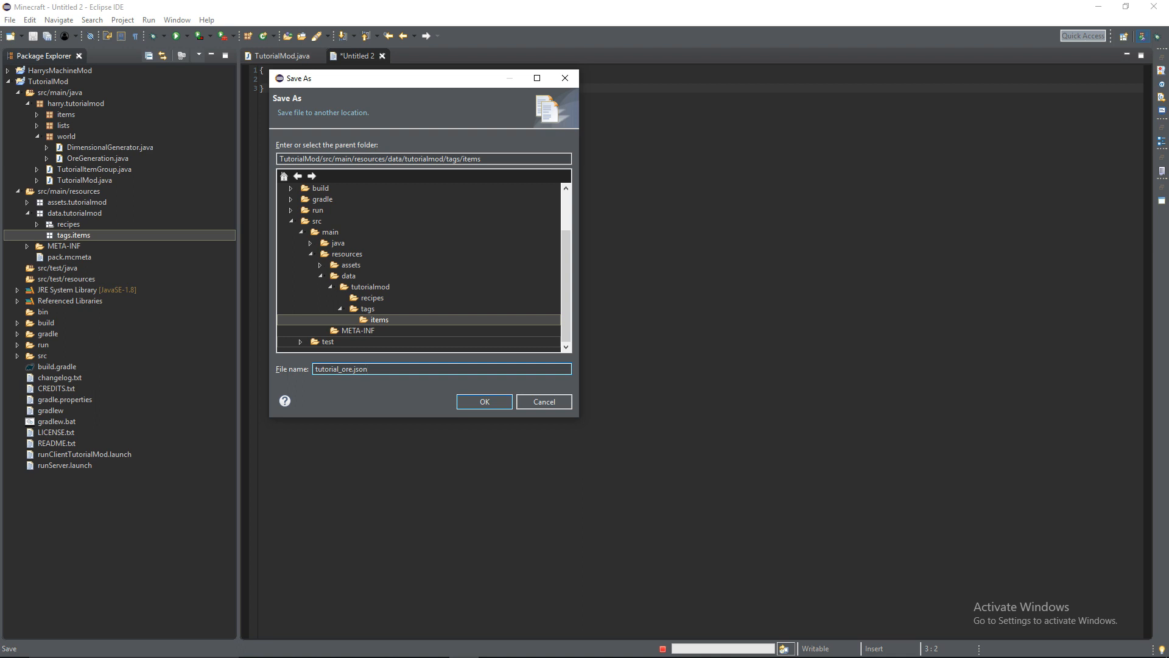
{"action": "left_click", "coordinate": [483, 402]}
{"action": "type", "text": "\"value"}
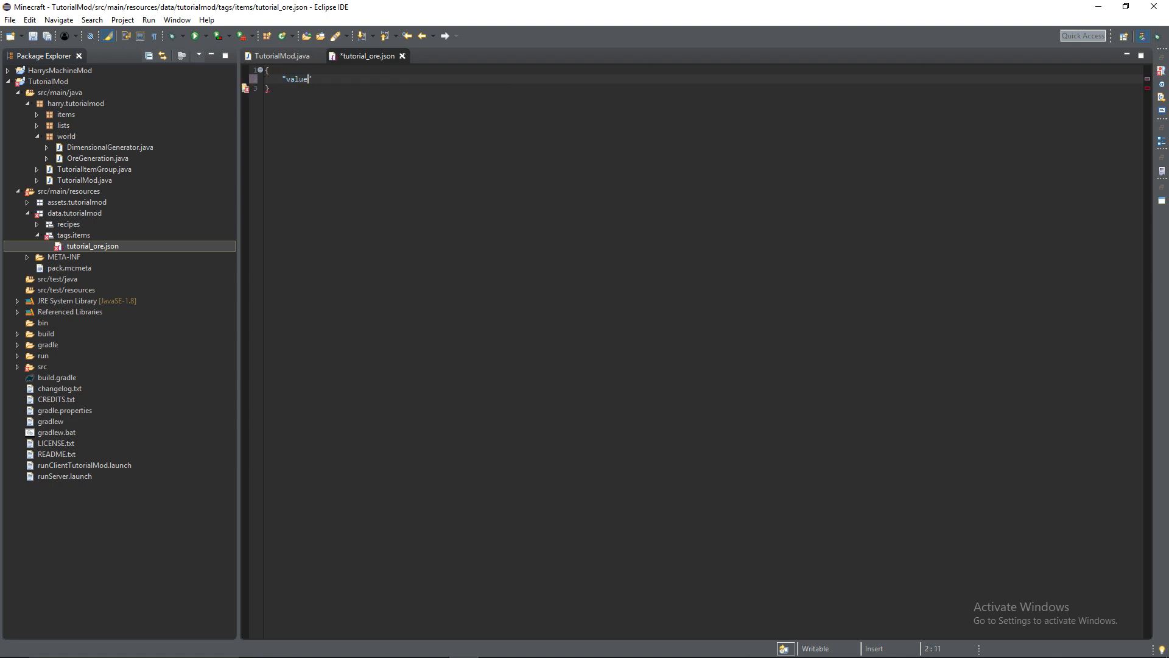
Start the "values" list with tutorialmod:tutorial_ore
{"action": "type", "text": "s\":"}
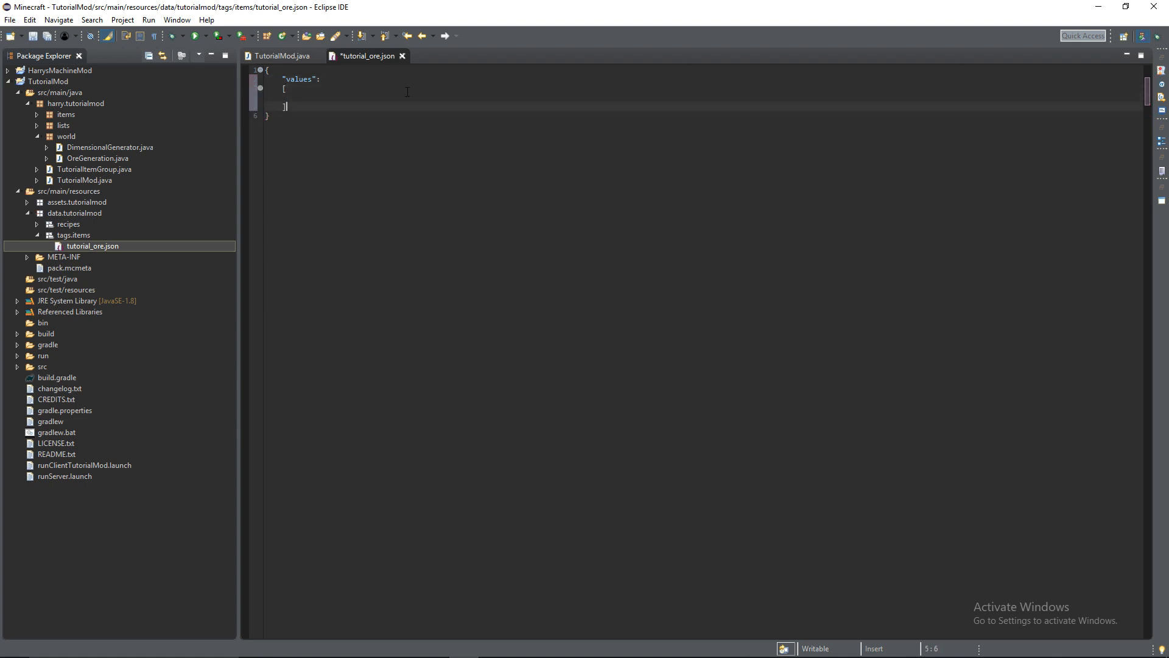
{"action": "key", "text": "enter"}
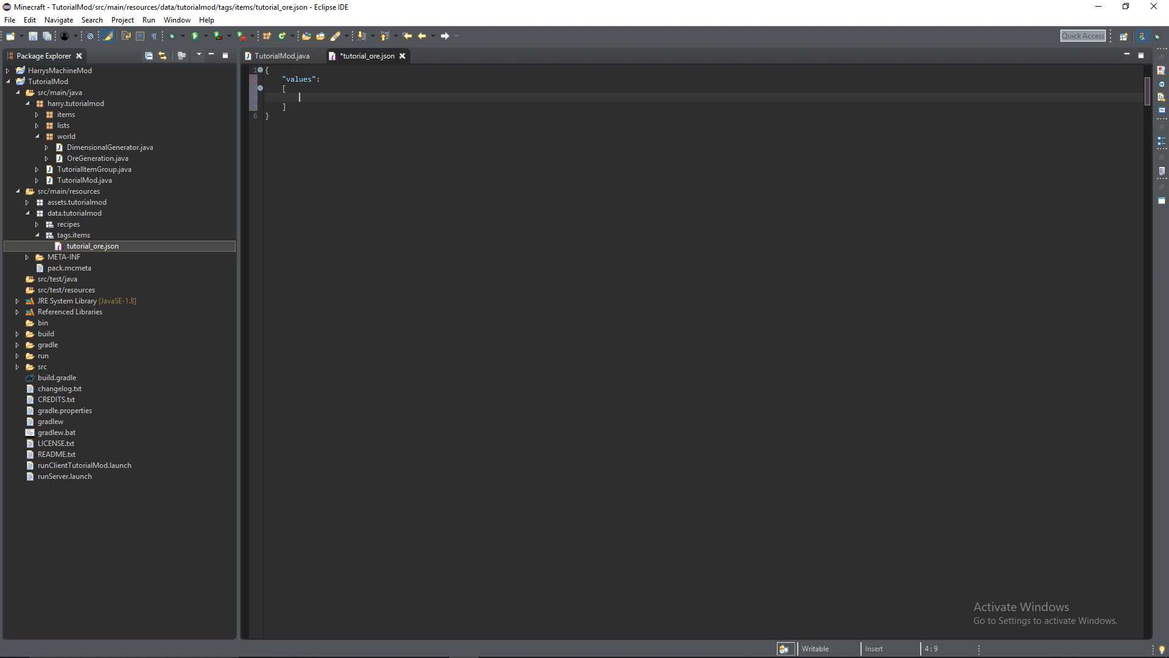
{"action": "type", "text": "\""}
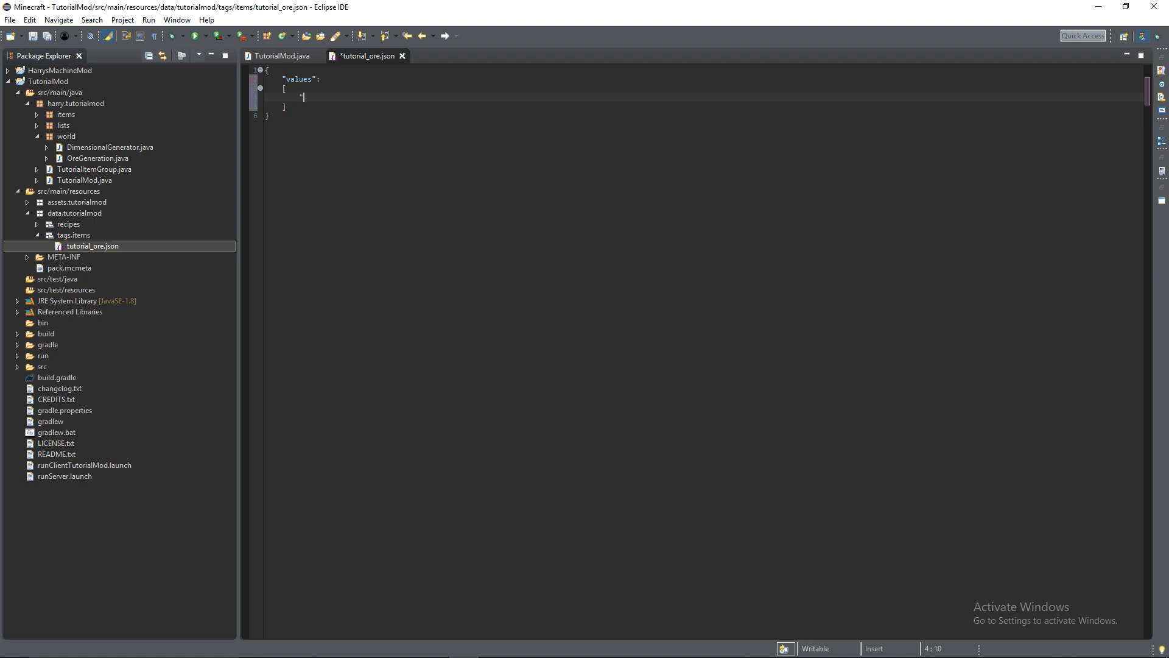
{"action": "type", "text": "\"tutorialmod"}
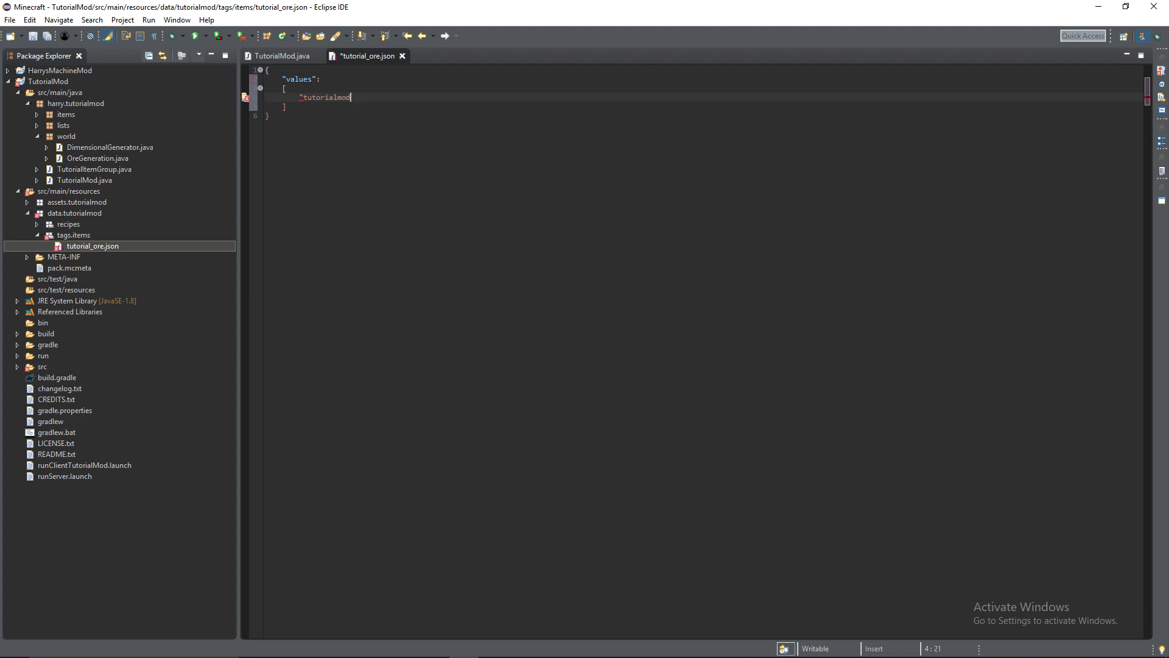
{"action": "type", "text": ":tutoria"}
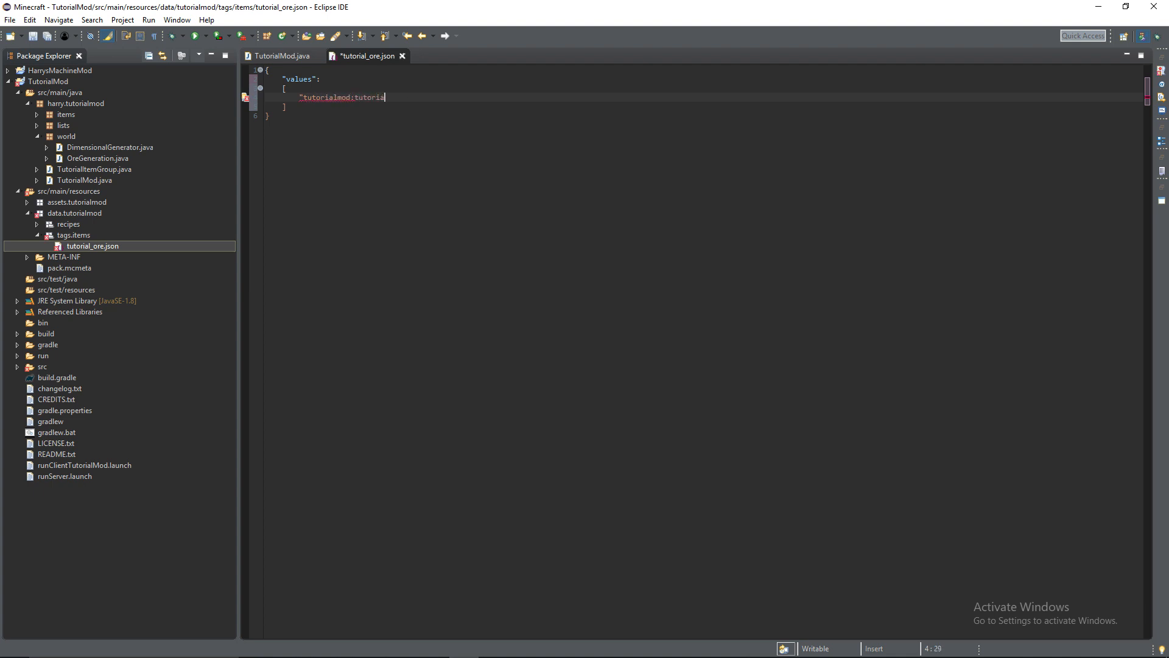
{"action": "type", "text": "l_ore\","}
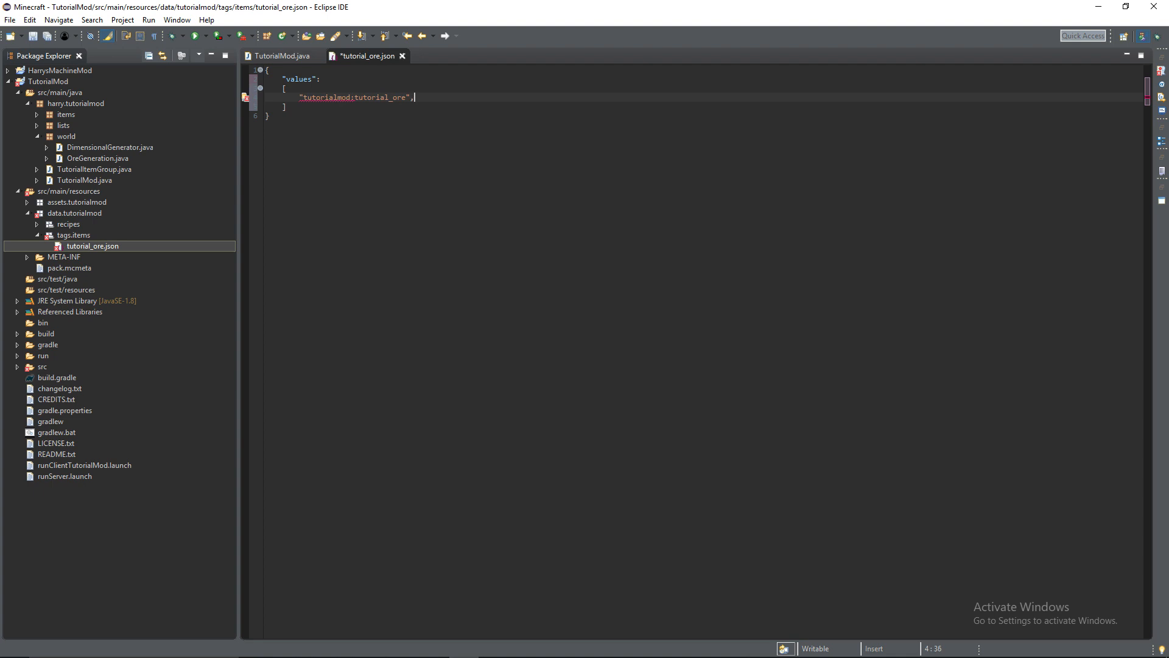
{"action": "key", "text": "enter"}
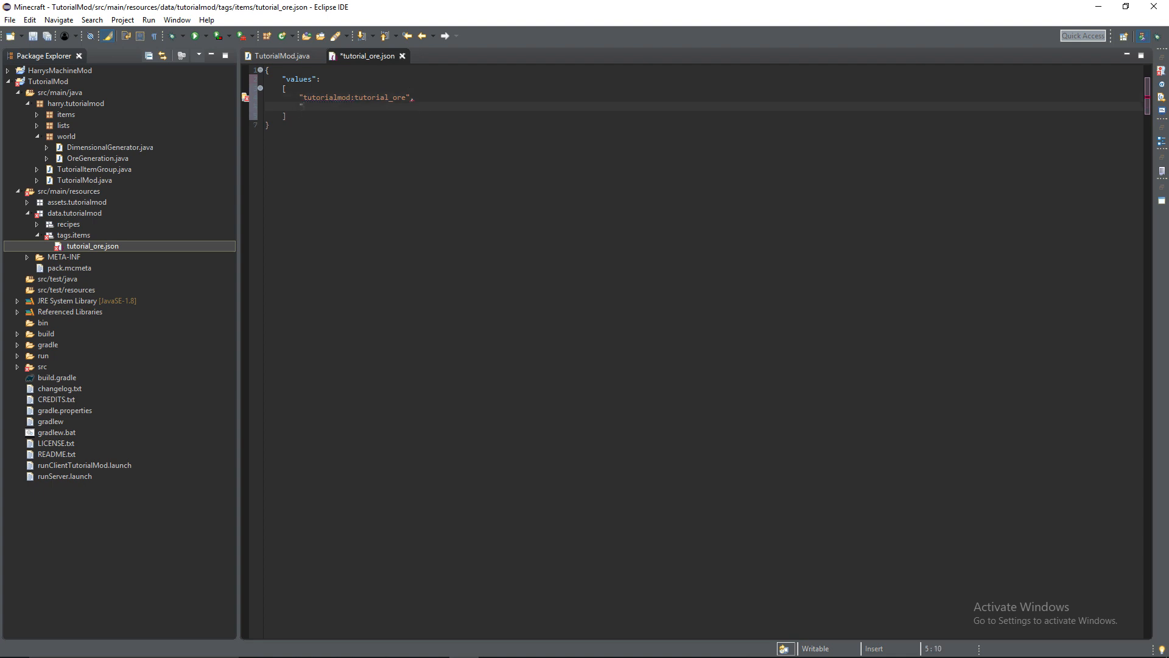
Add tutorialmod:tutorial_ore_nether and tutorialmod:tutorial_ore_end to the values list
{"action": "type", "text": "\"tutorialmod"}
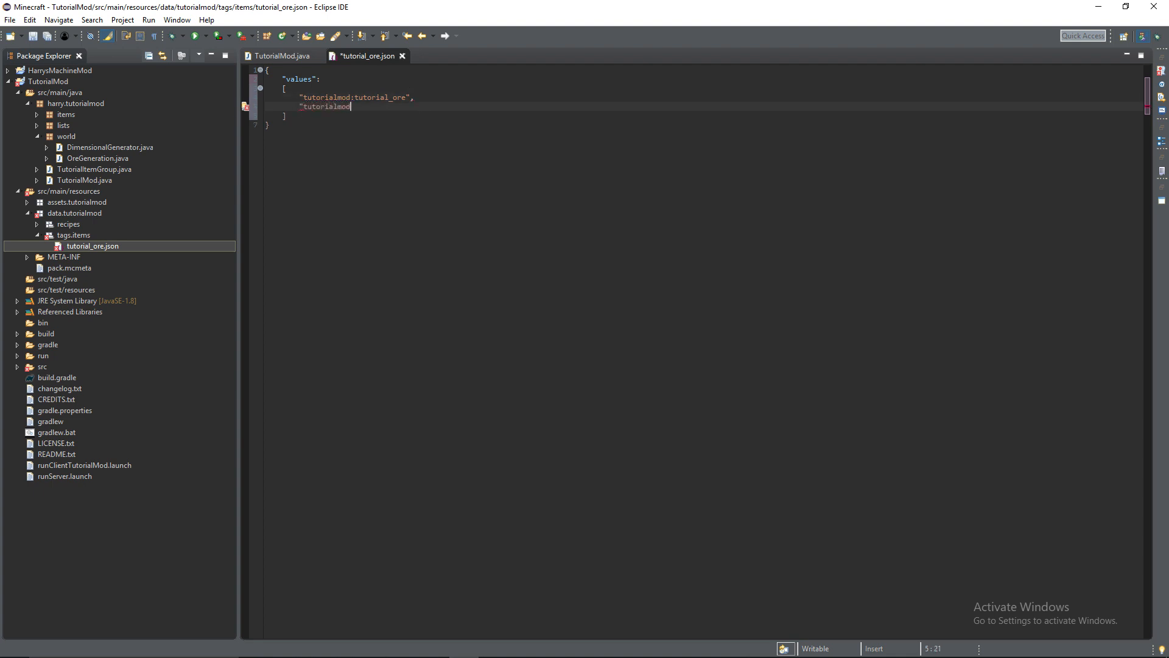
{"action": "type", "text": ":"}
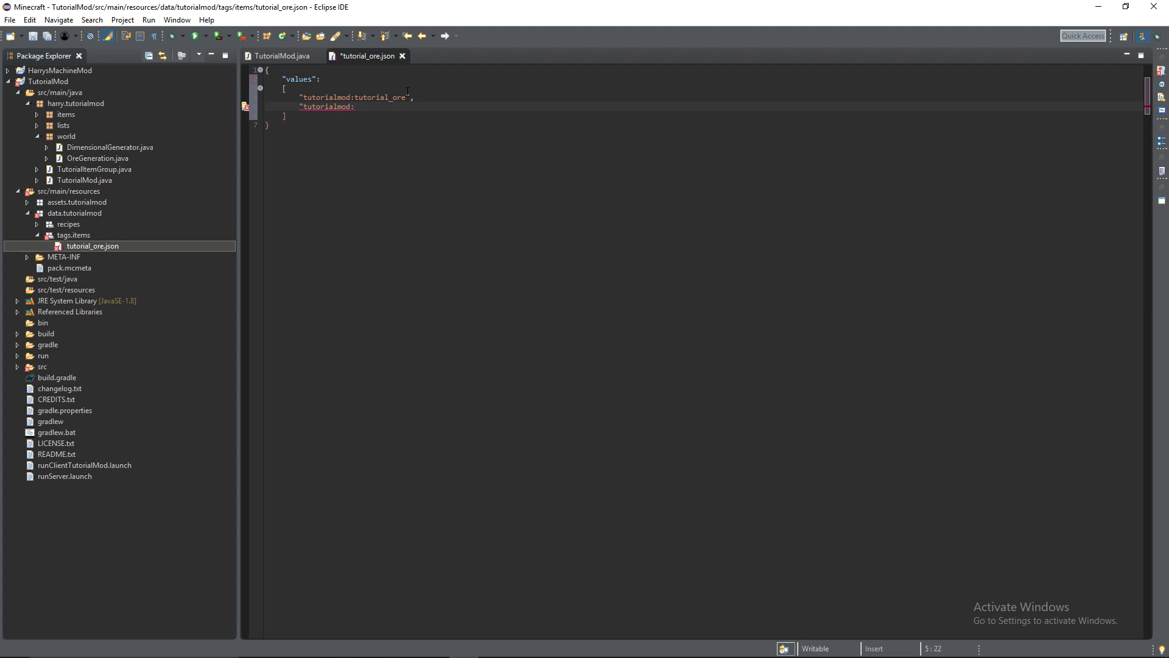
{"action": "type", "text": "tutorial_ore_ne"}
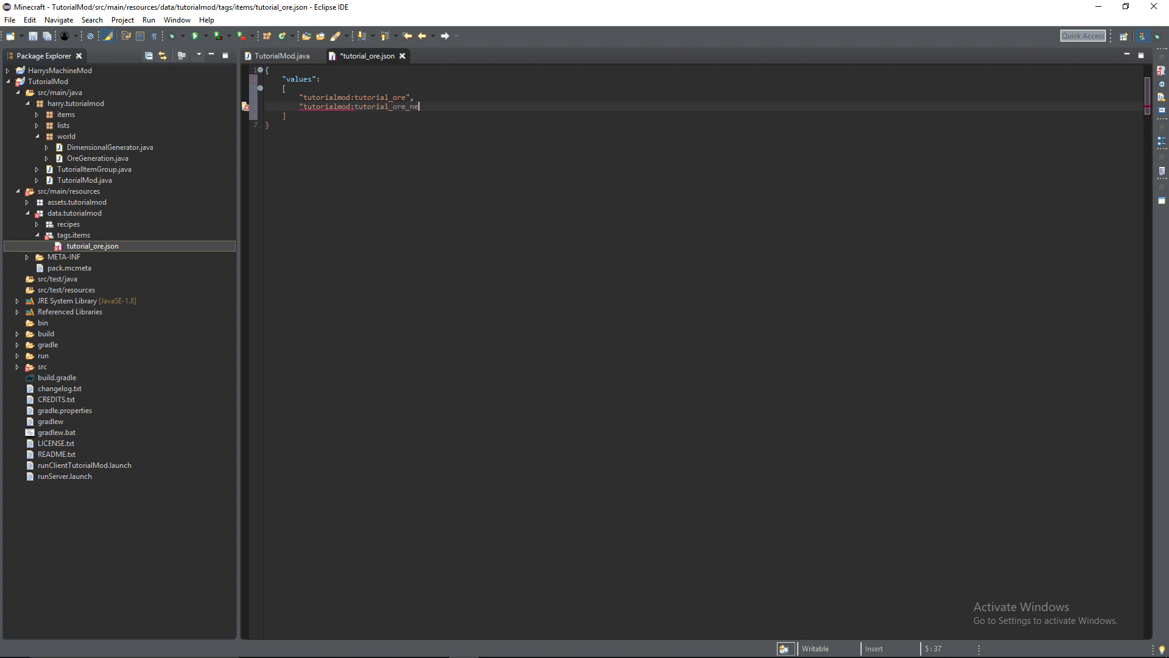
{"action": "type", "text": "ther\","}
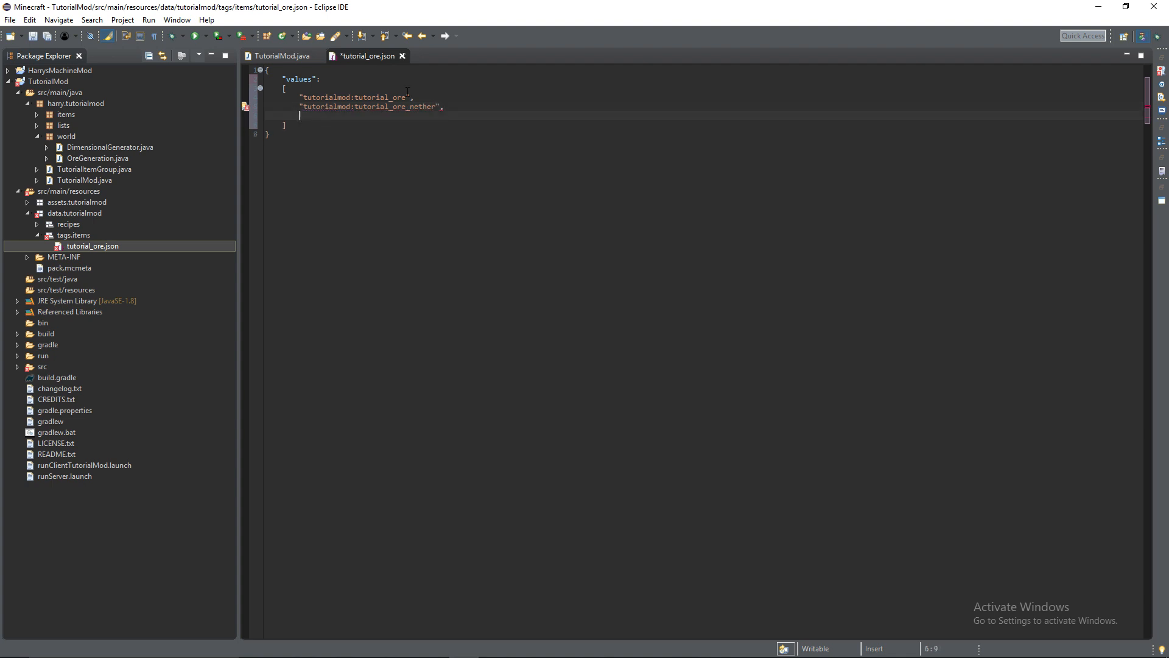
{"action": "type", "text": "\"tutor"}
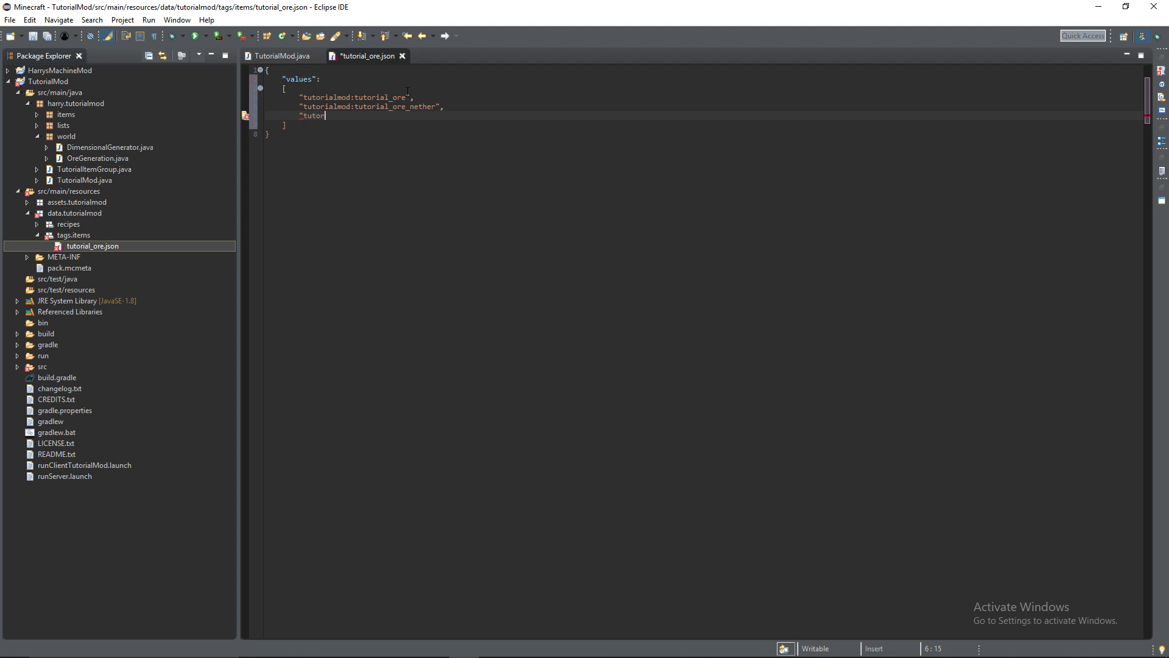
{"action": "type", "text": "ialmod:"}
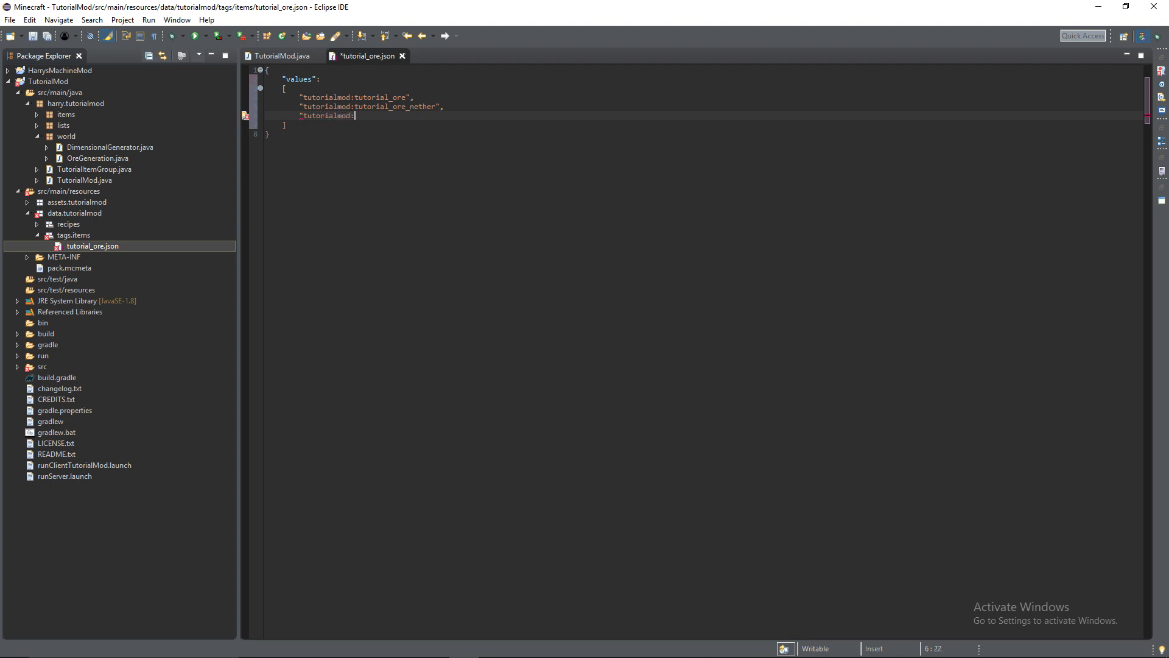
{"action": "type", "text": "tutorial"}
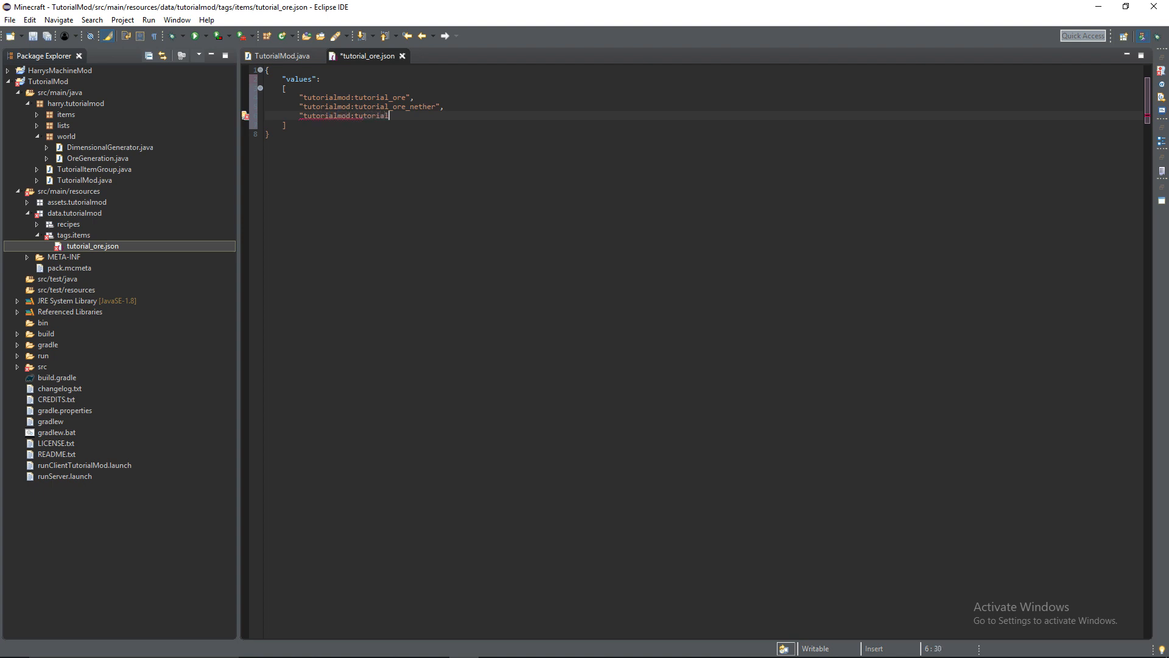
{"action": "type", "text": "_ore_end\""}
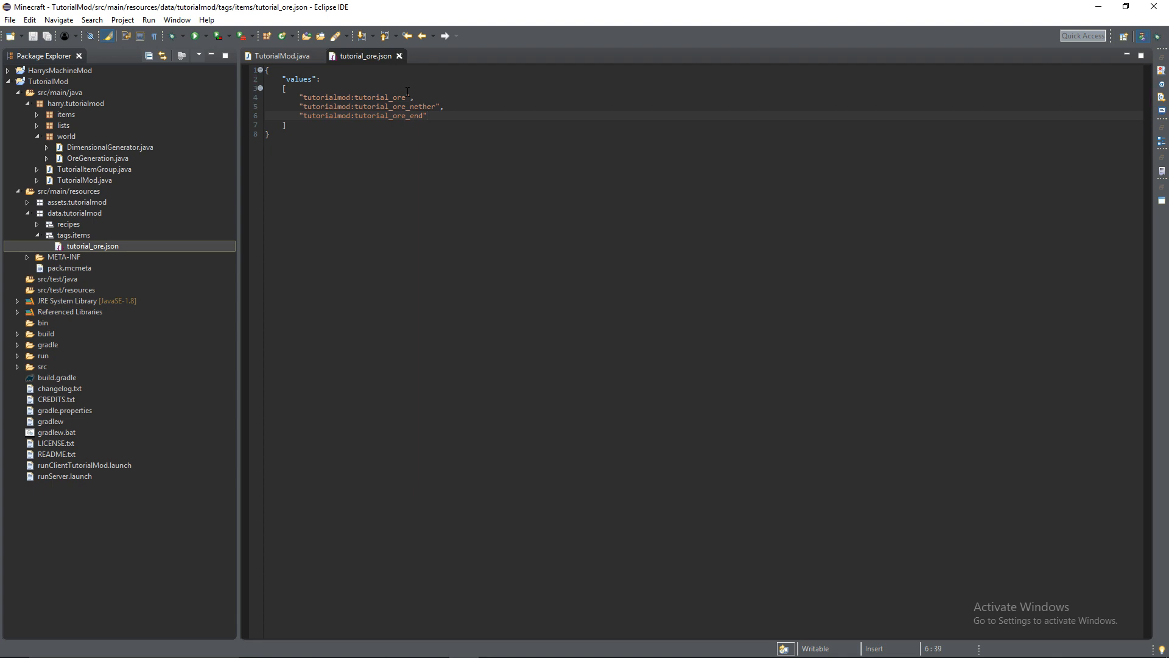
{"action": "left_click", "coordinate": [287, 70]}
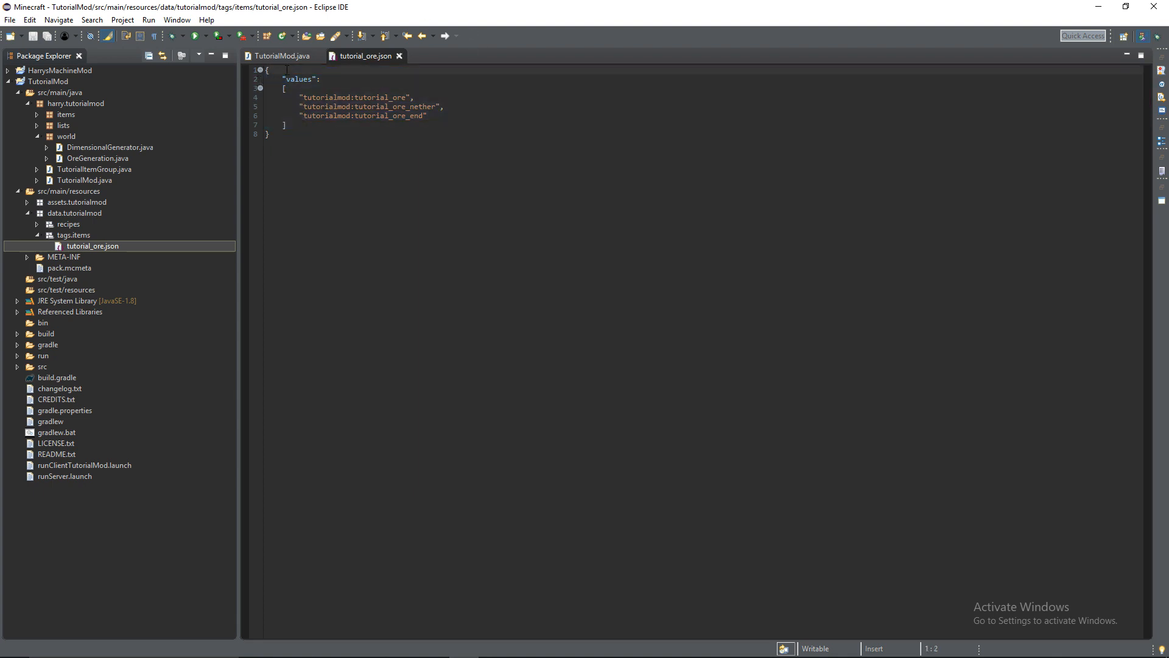
Add "replace": false above the values list in tutorial_ore.json and save it
{"action": "key", "text": "Enter"}
{"action": "type", "text": "\"replace\":"}
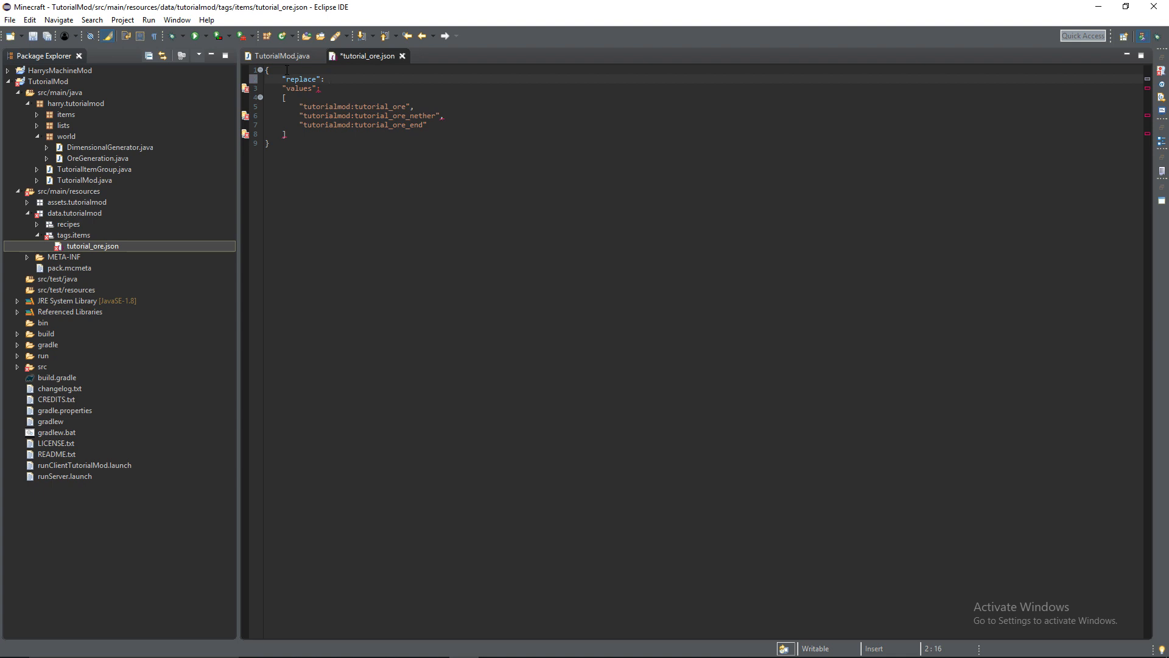
{"action": "type", "text": "fals"}
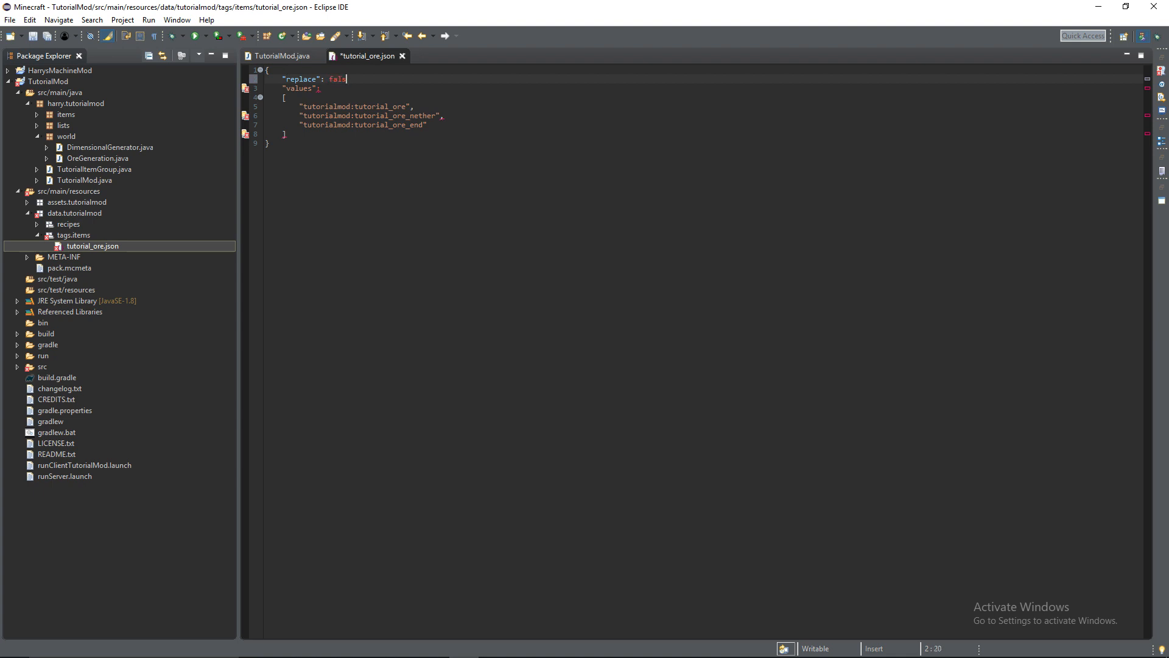
{"action": "type", "text": ","}
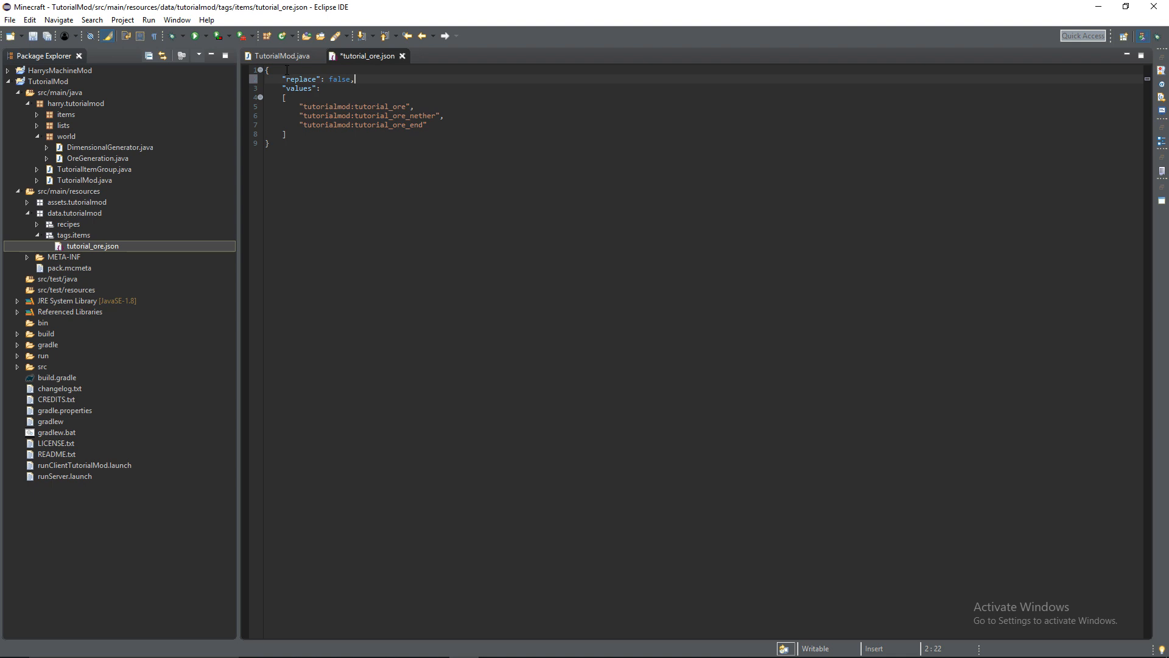
{"action": "key", "text": "ctrl+s"}
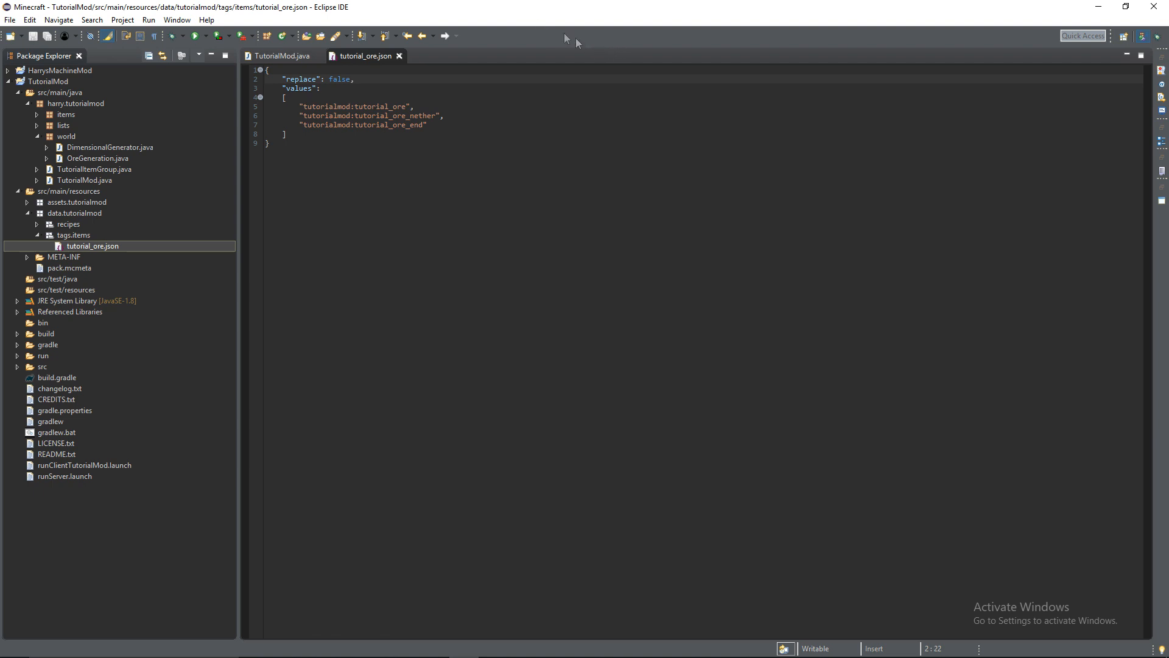
{"action": "mouse_move", "coordinate": [403, 66]}
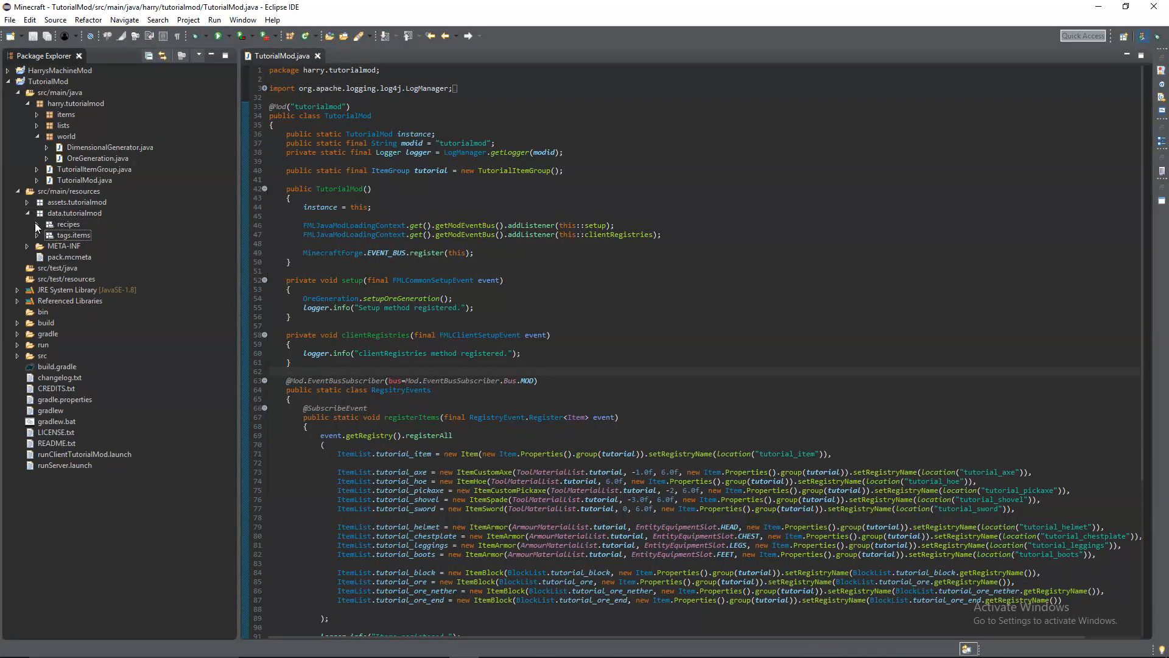
Duplicate tutorial_sword.json in the recipes folder as tutorial_item_smelting.json
{"action": "left_click", "coordinate": [68, 225]}
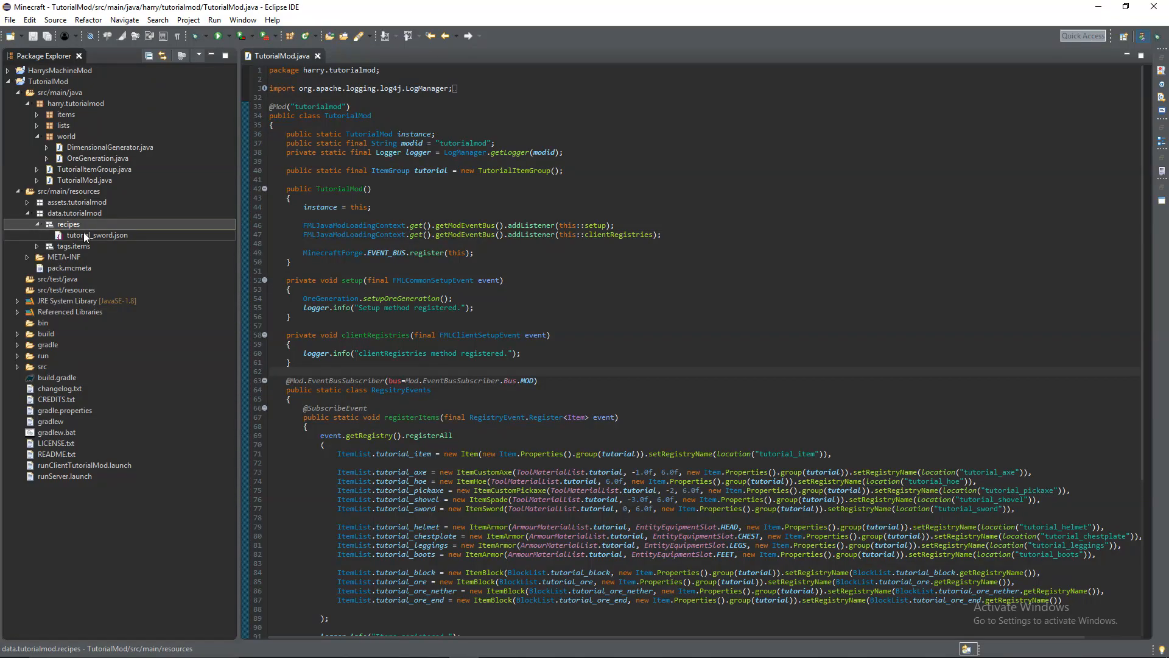
{"action": "left_click", "coordinate": [100, 235]}
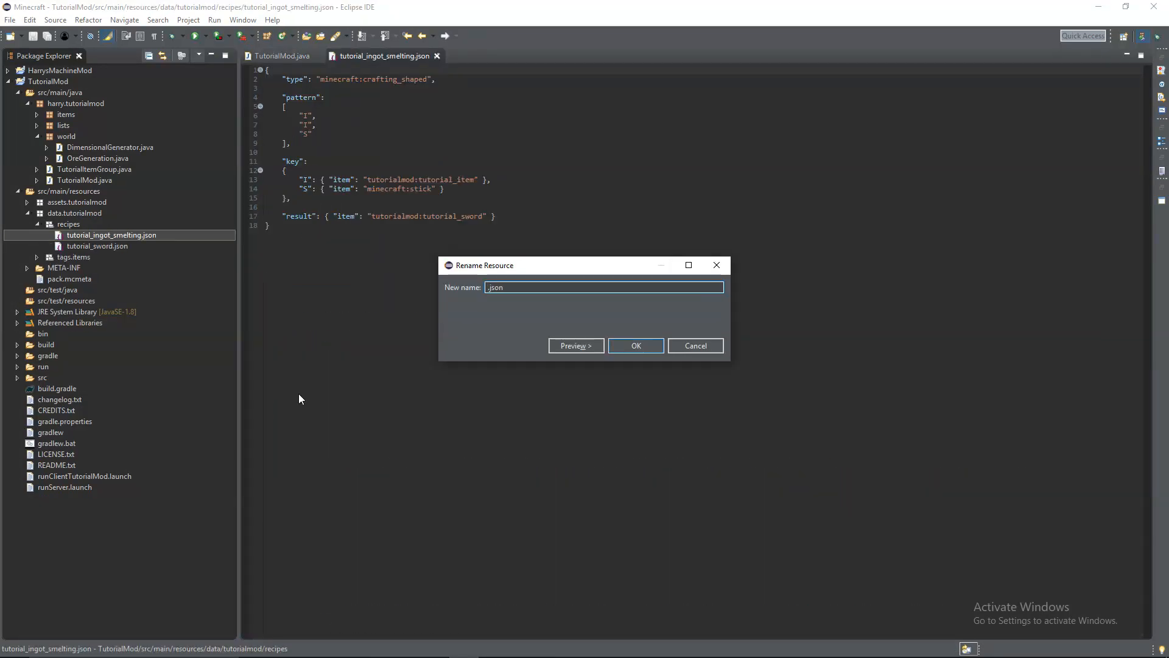
{"action": "type", "text": "tutorial_item_smelting"}
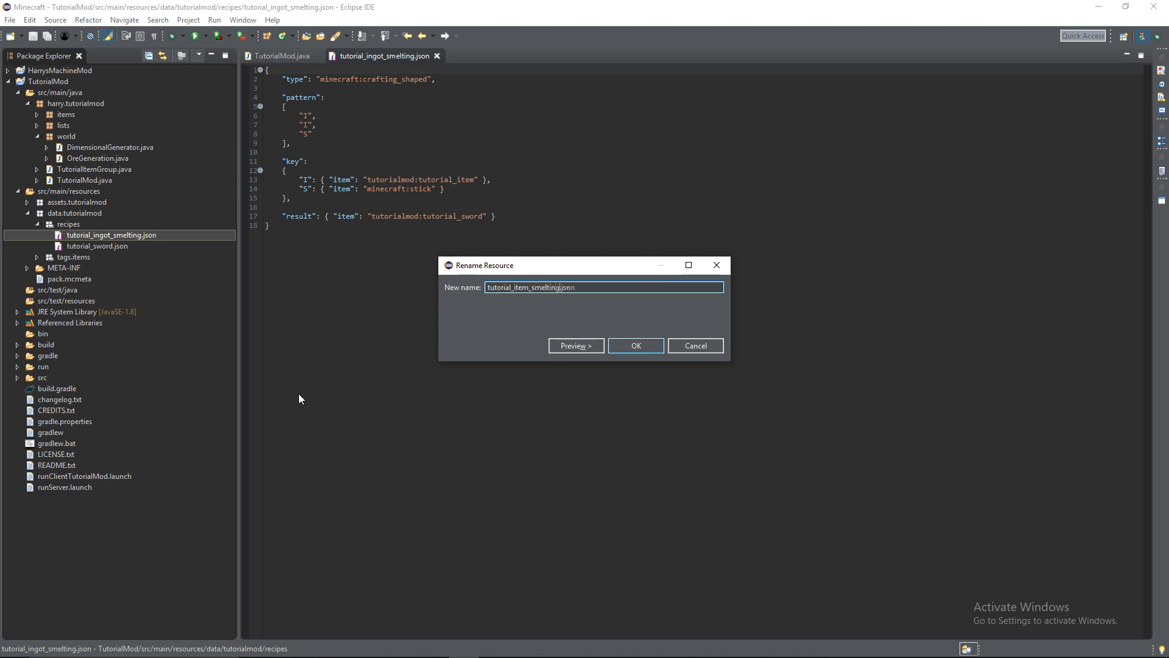
{"action": "left_click", "coordinate": [635, 346]}
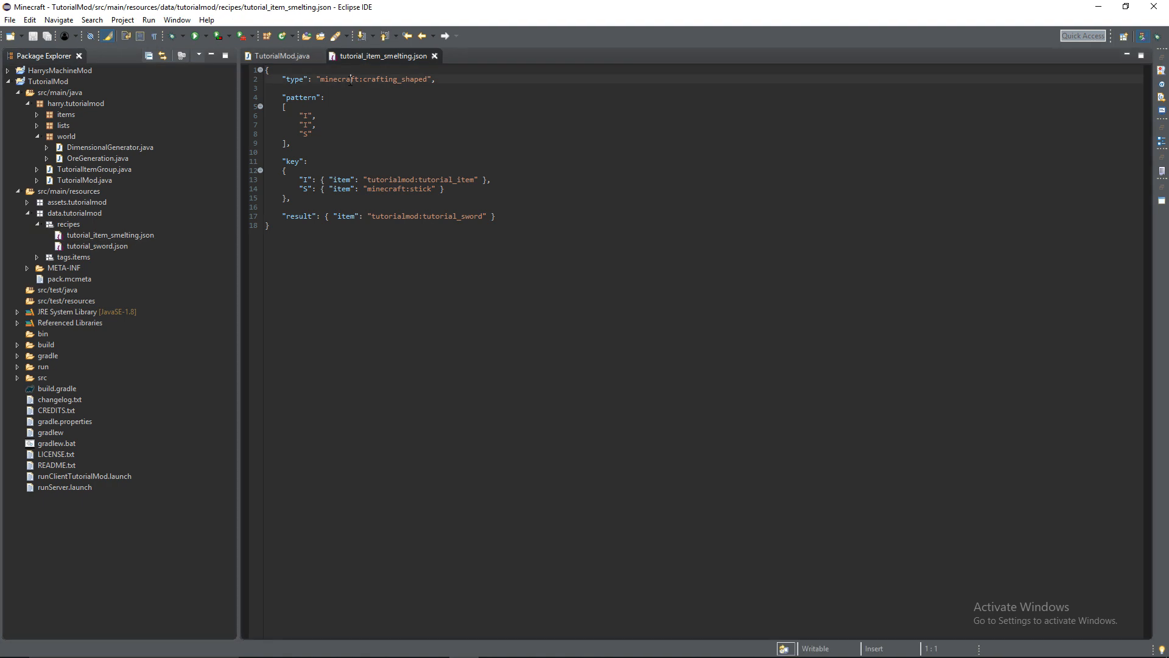
Set type to minecraft:smelting, delete pattern and key, and add ingredient tag tutorialmod:tutorial_ore
{"action": "left_click", "coordinate": [428, 79]}
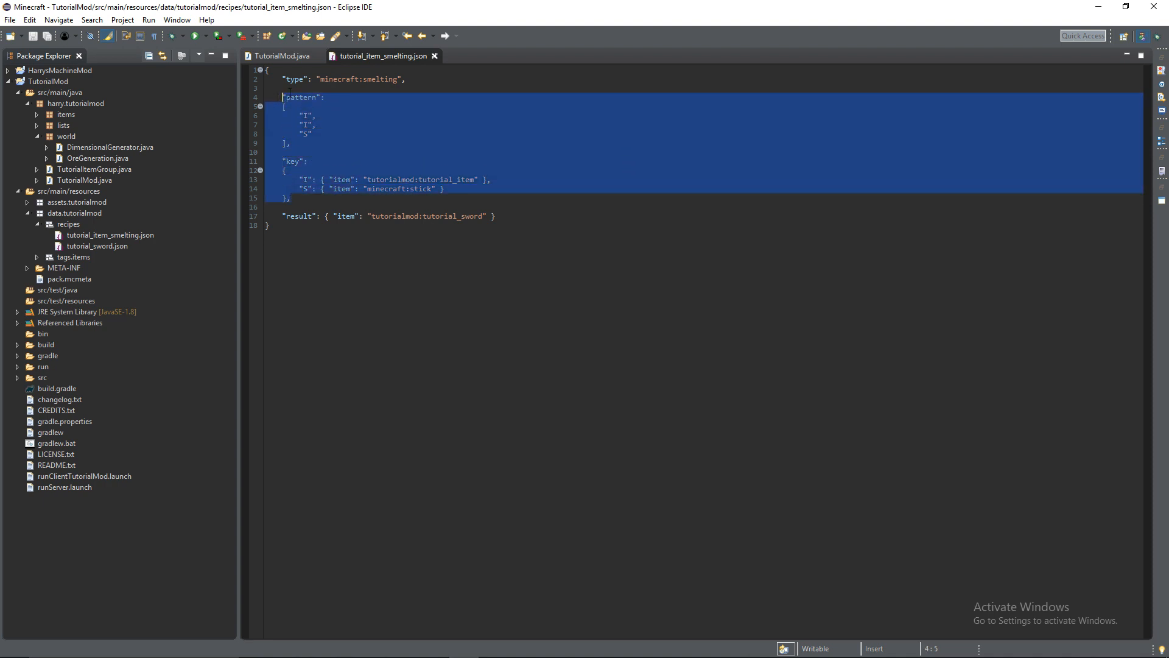
{"action": "key", "text": "Delete"}
{"action": "type", "text": "\""}
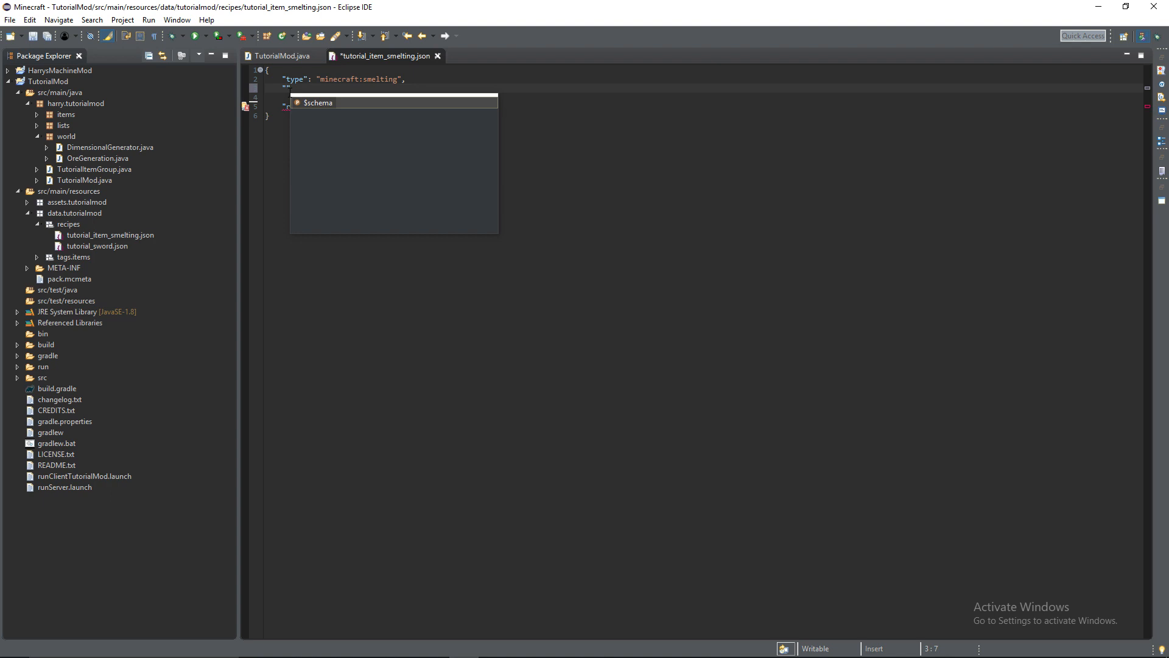
{"action": "type", "text": "ingr"}
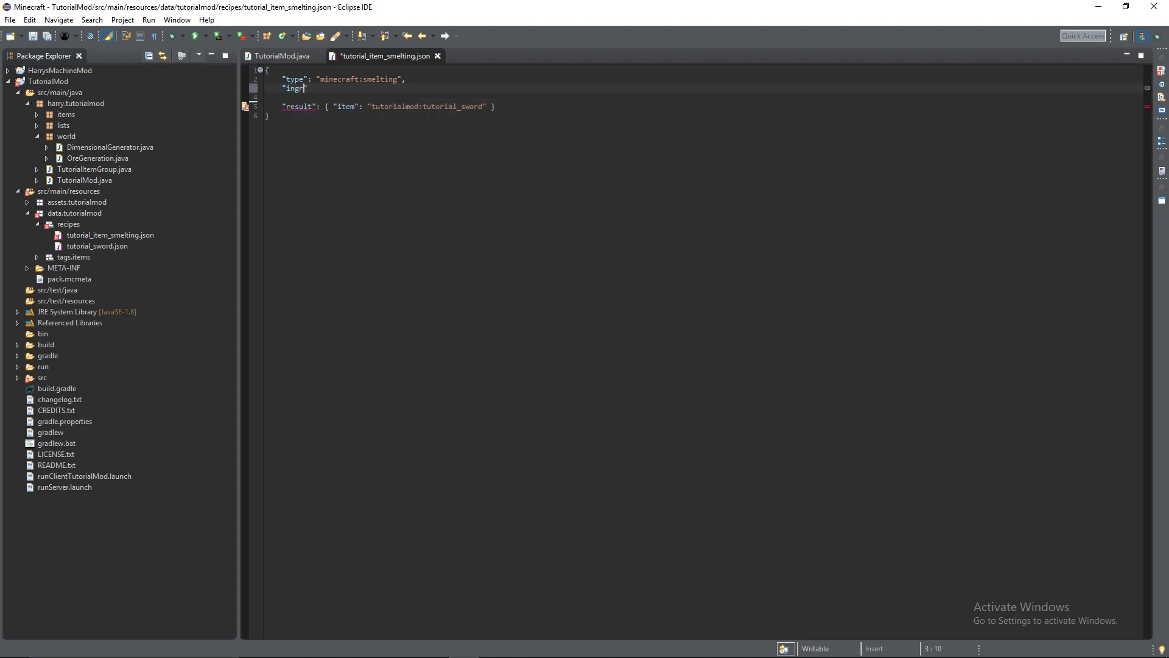
{"action": "type", "text": "edient\""}
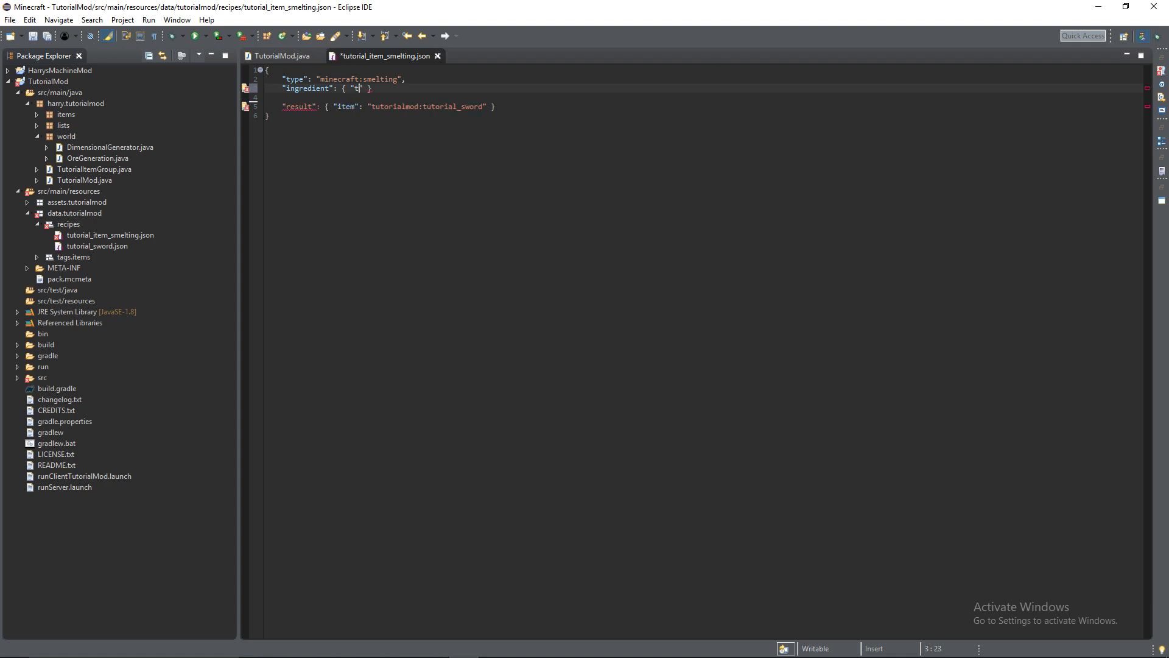
{"action": "type", "text": "ag"}
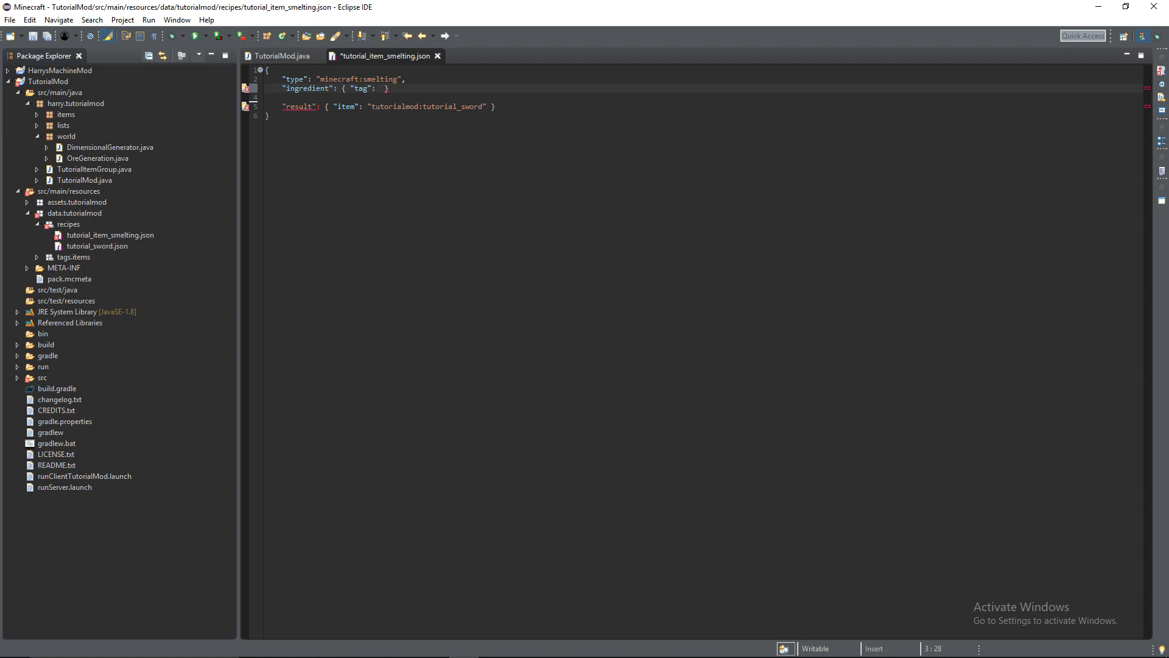
{"action": "type", "text": "\"\""}
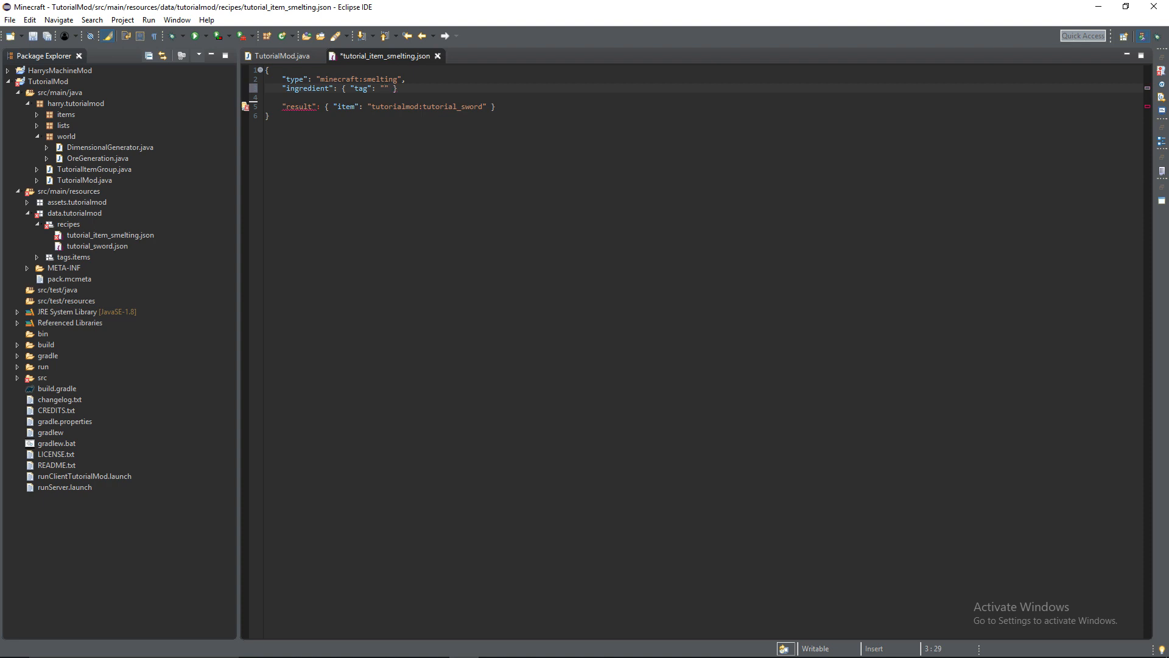
{"action": "type", "text": "tutor"}
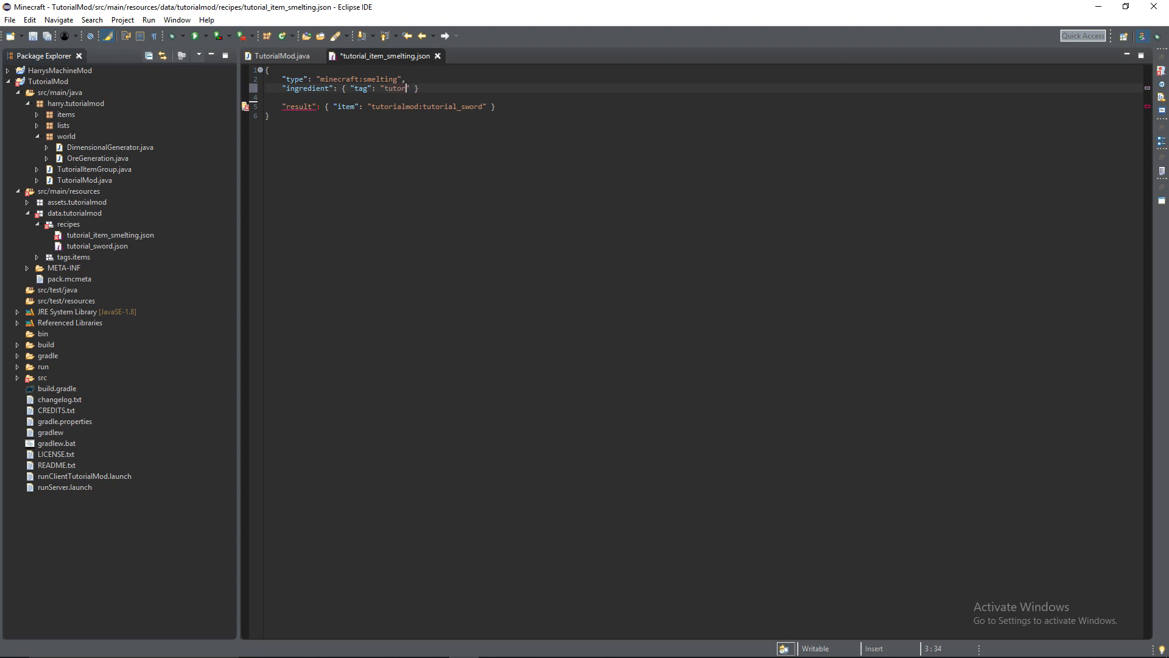
{"action": "type", "text": "ialmod"}
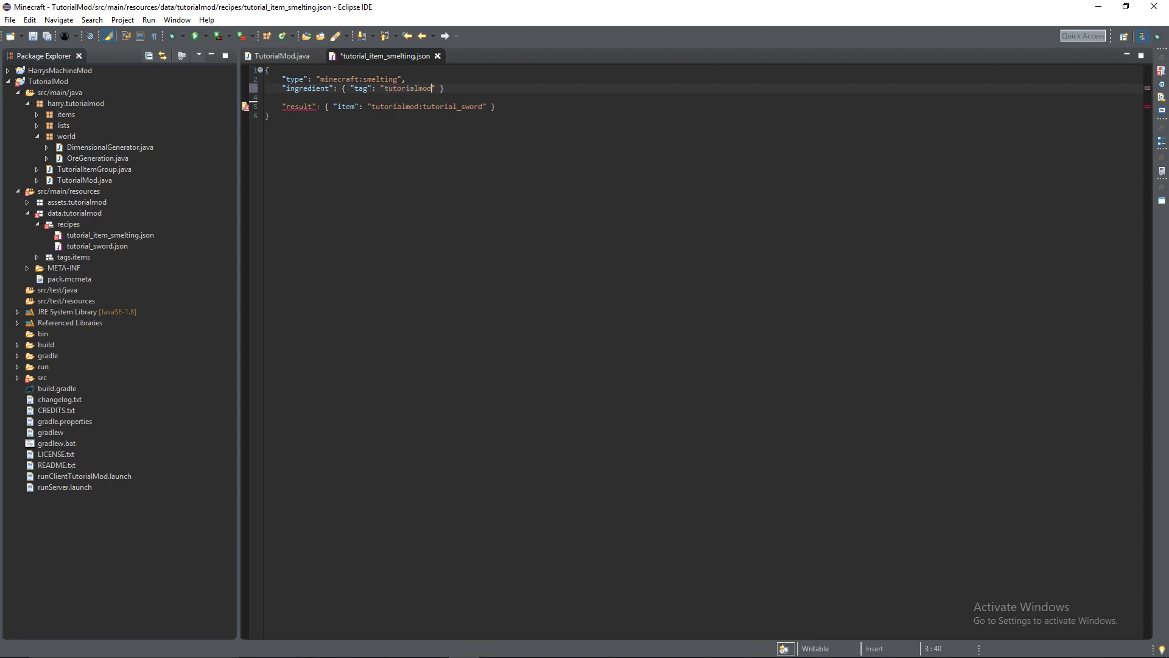
{"action": "type", "text": ":tut"}
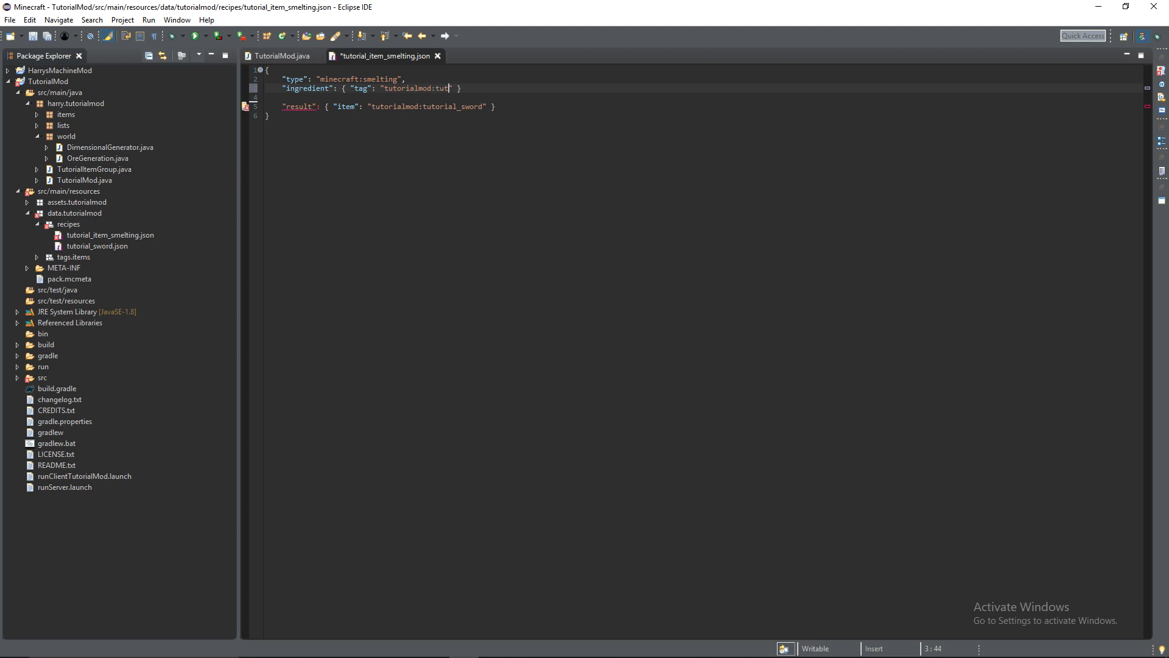
{"action": "type", "text": "orial_ore"}
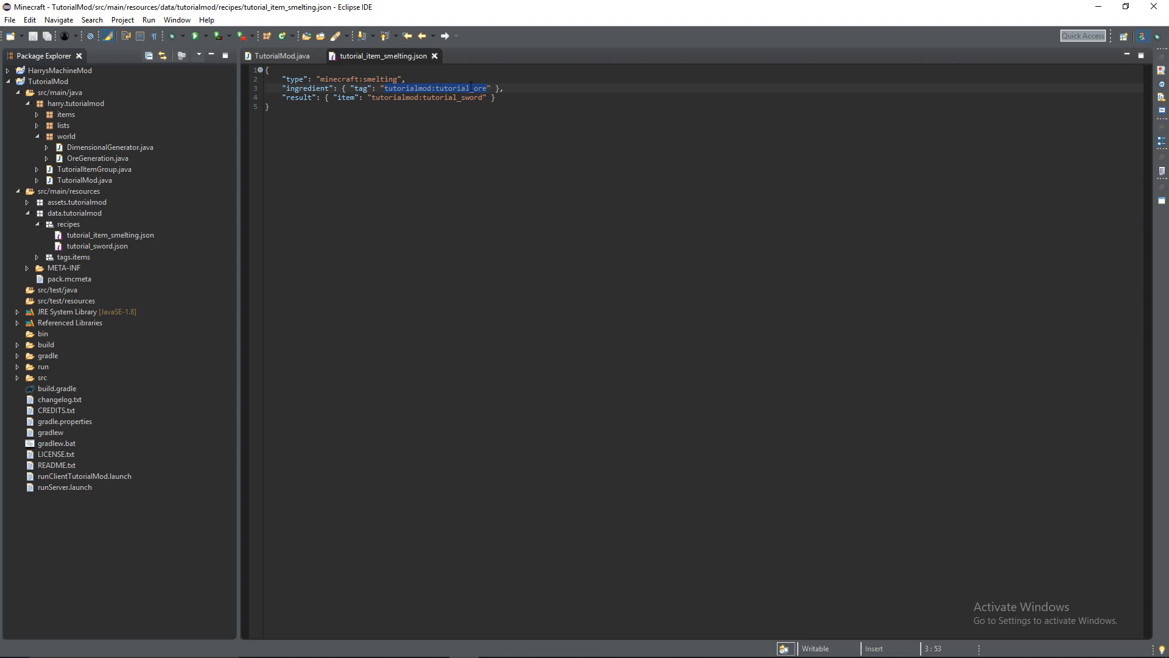
Change the result to tutorialmod:tutorial_item and add experience 2.3
{"action": "left_click", "coordinate": [485, 87]}
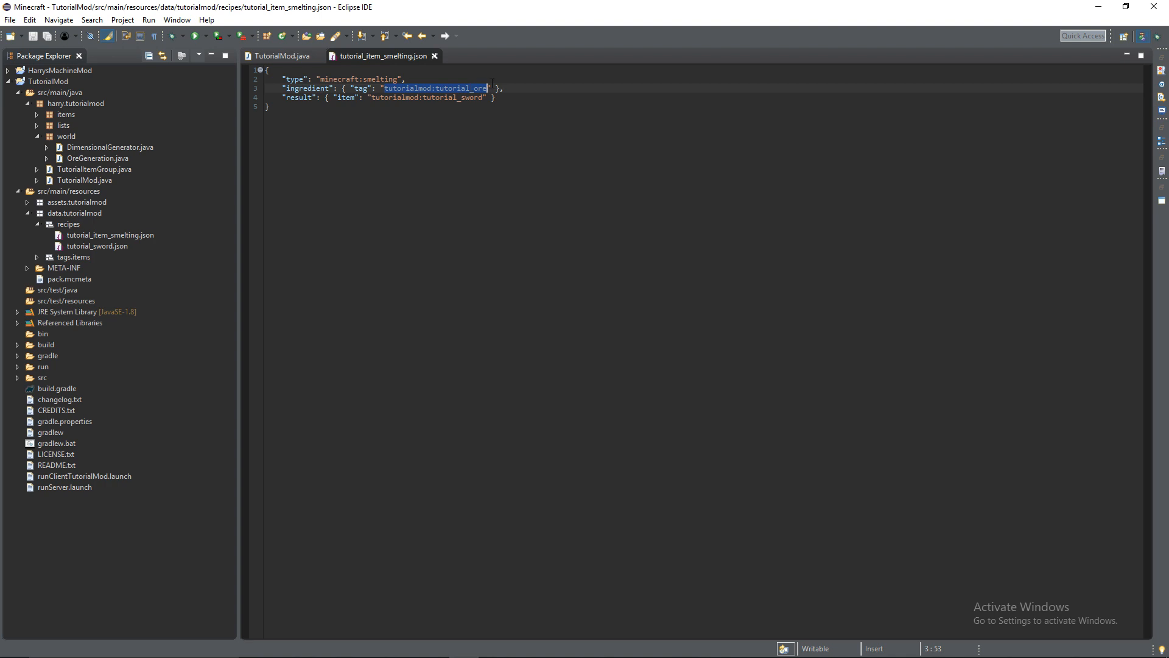
{"action": "mouse_move", "coordinate": [388, 67]}
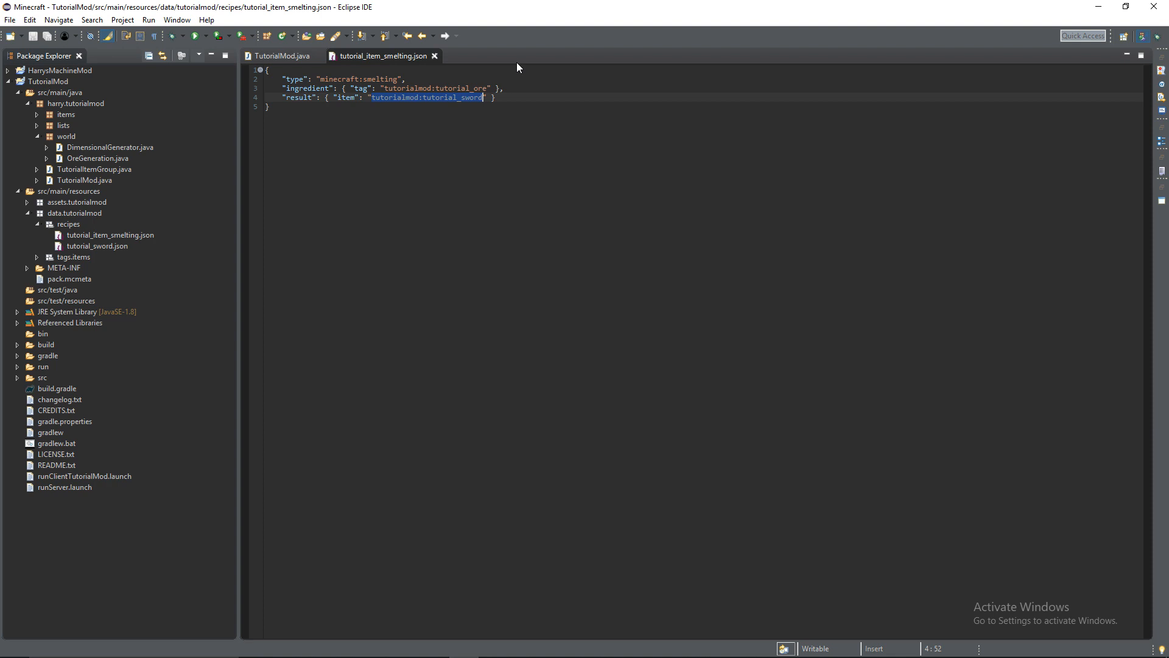
{"action": "left_click", "coordinate": [408, 87]}
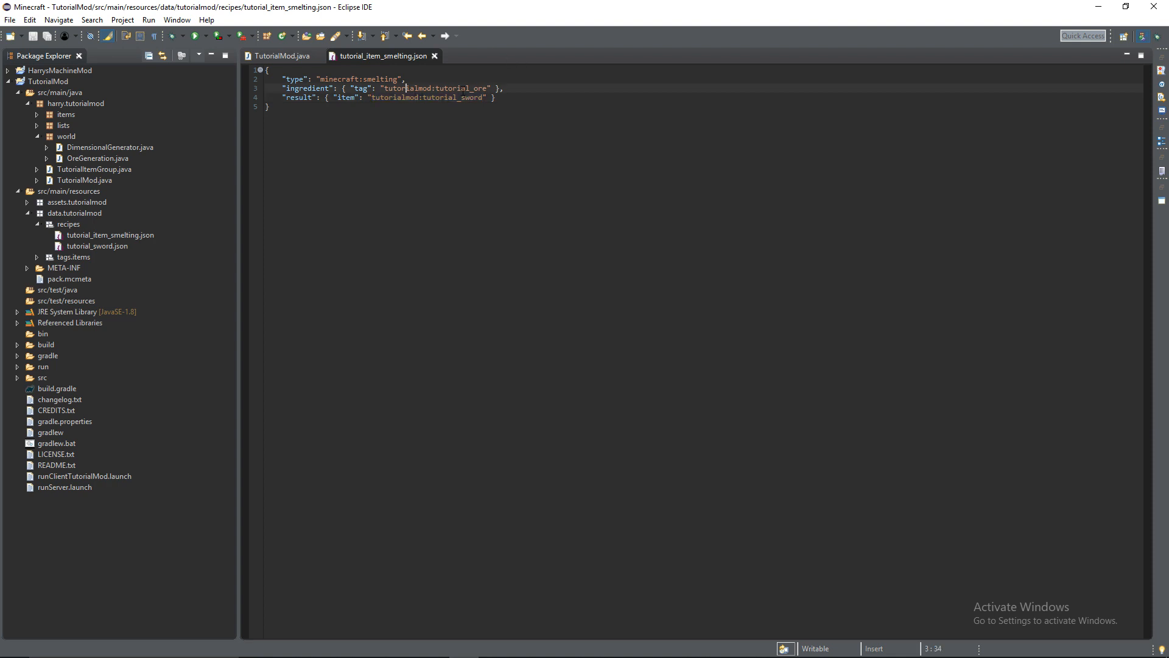
{"action": "double_click", "coordinate": [475, 97]}
{"action": "type", "text": "item"}
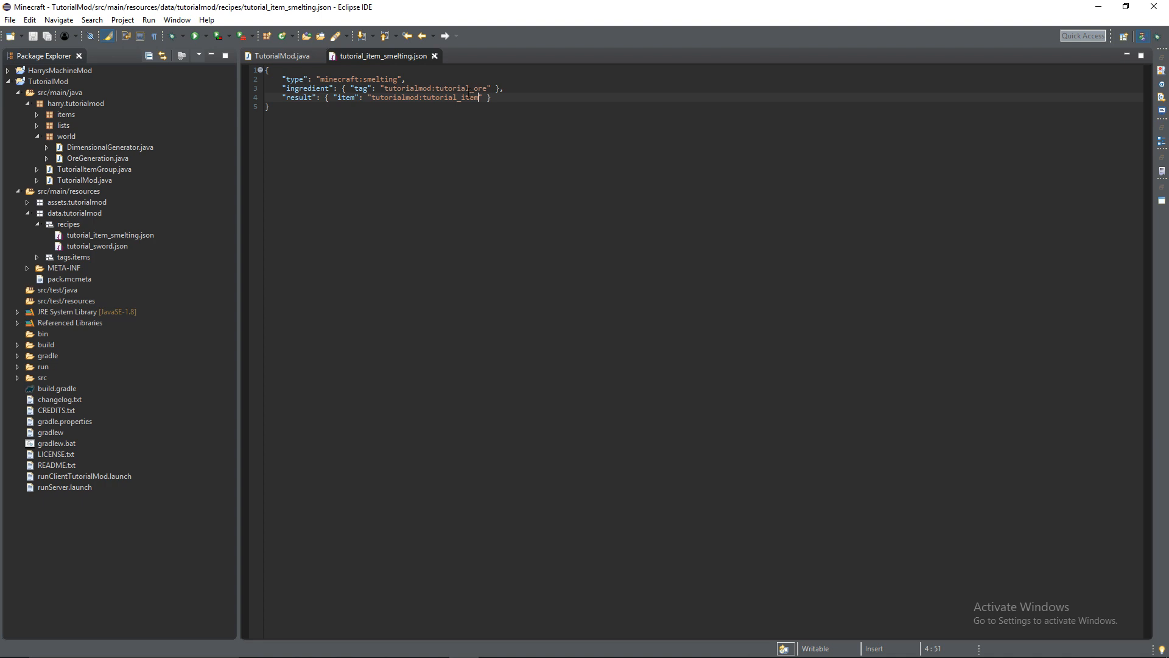
{"action": "type", "text": ","}
{"action": "type", "text": "\"experience"}
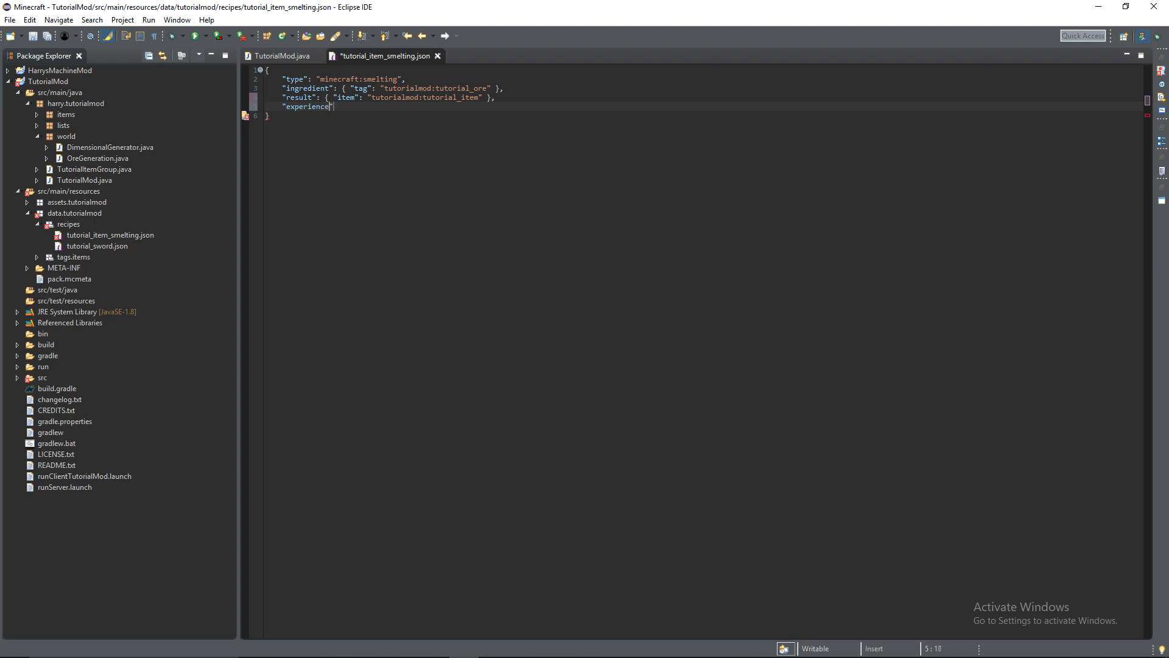
{"action": "type", "text": ": 2."}
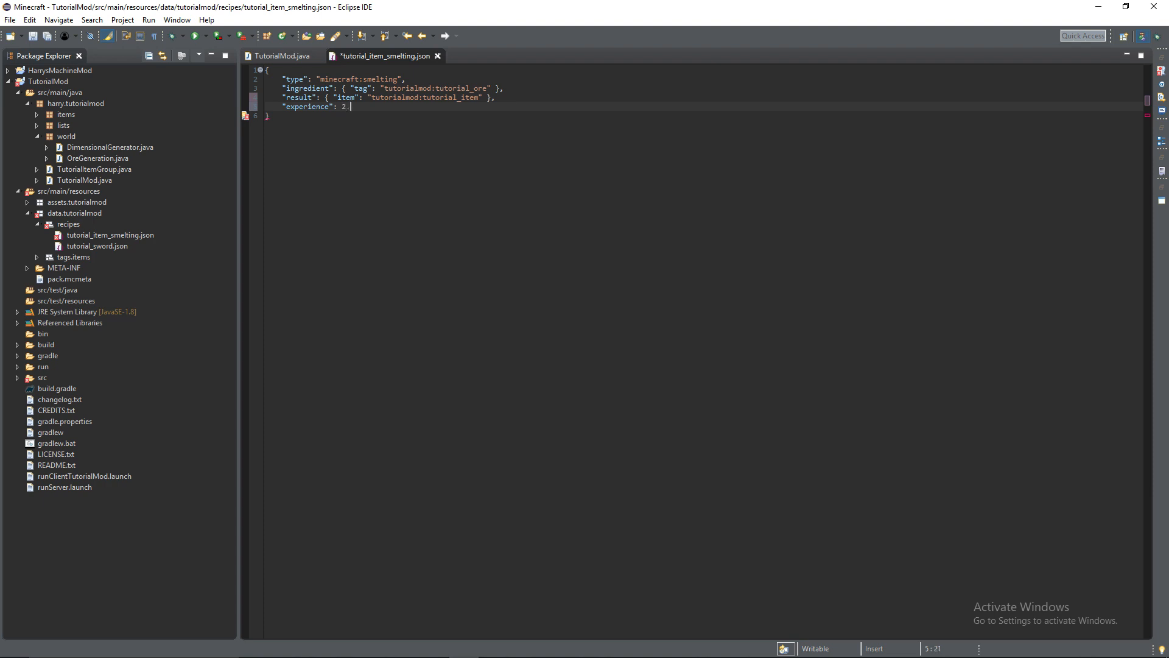
{"action": "type", "text": "3,"}
{"action": "type", "text": "\""}
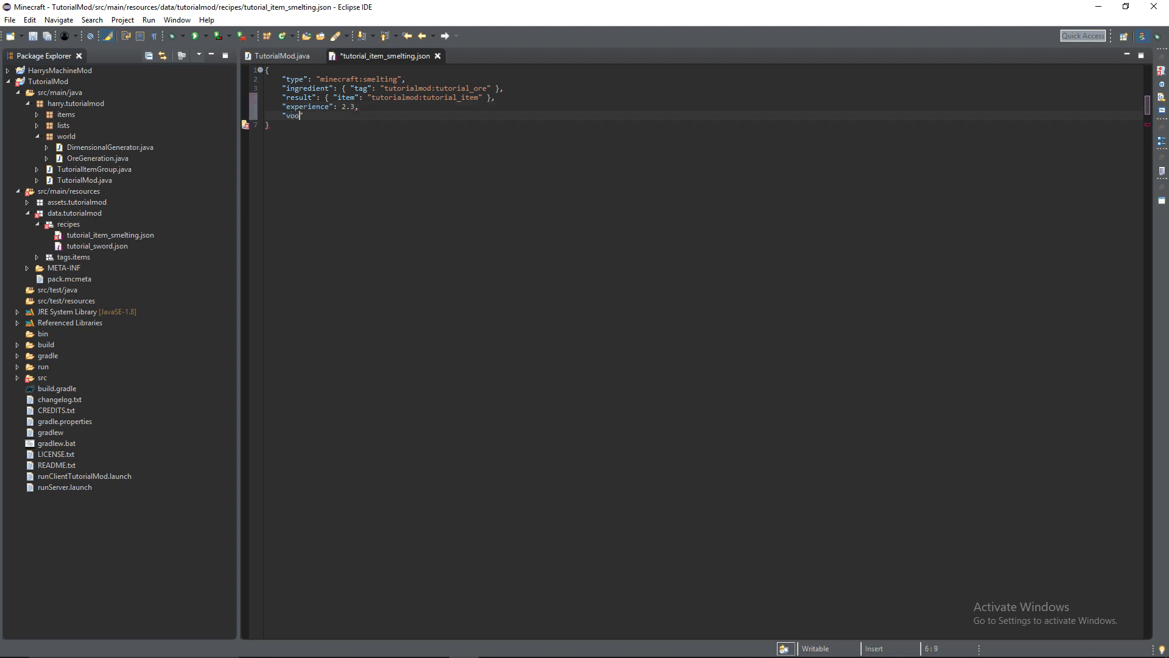
Add a cookingtime of 200 and save the smelting recipe
{"action": "type", "text": "cook"}
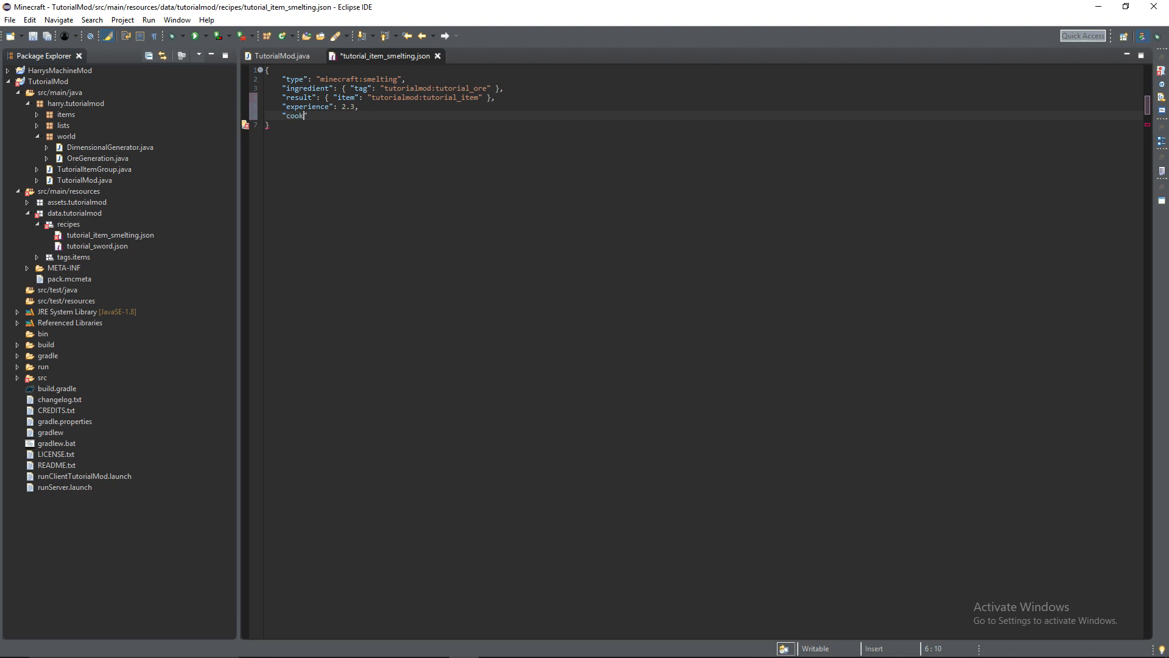
{"action": "type", "text": "ingTIme\""}
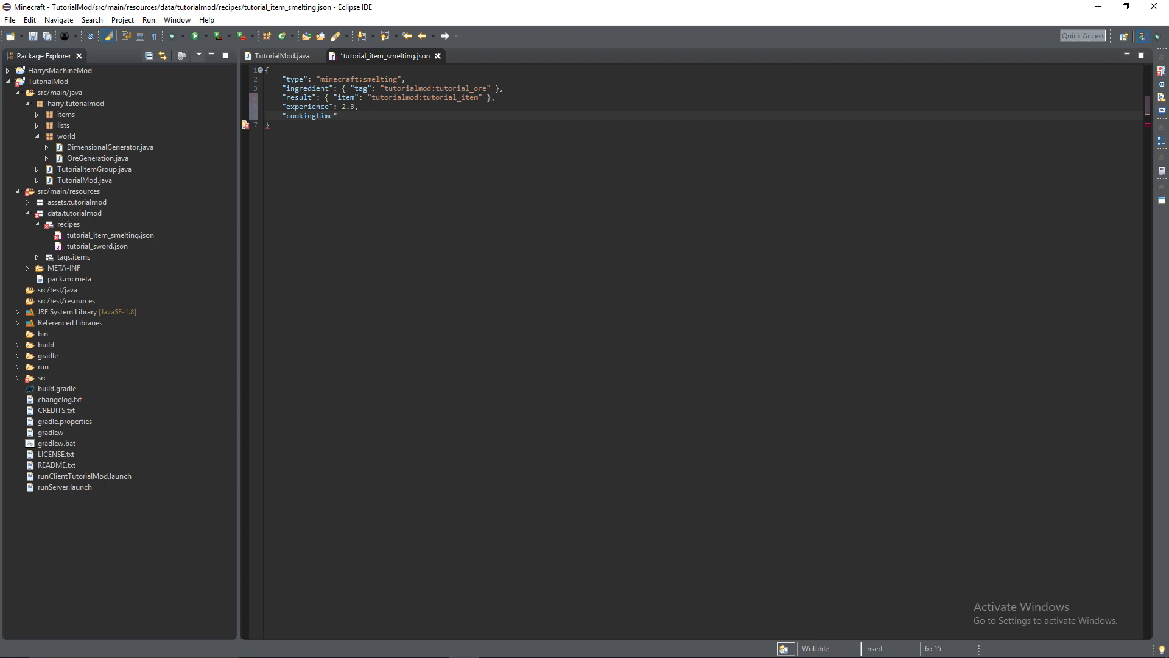
{"action": "type", "text": "\":"}
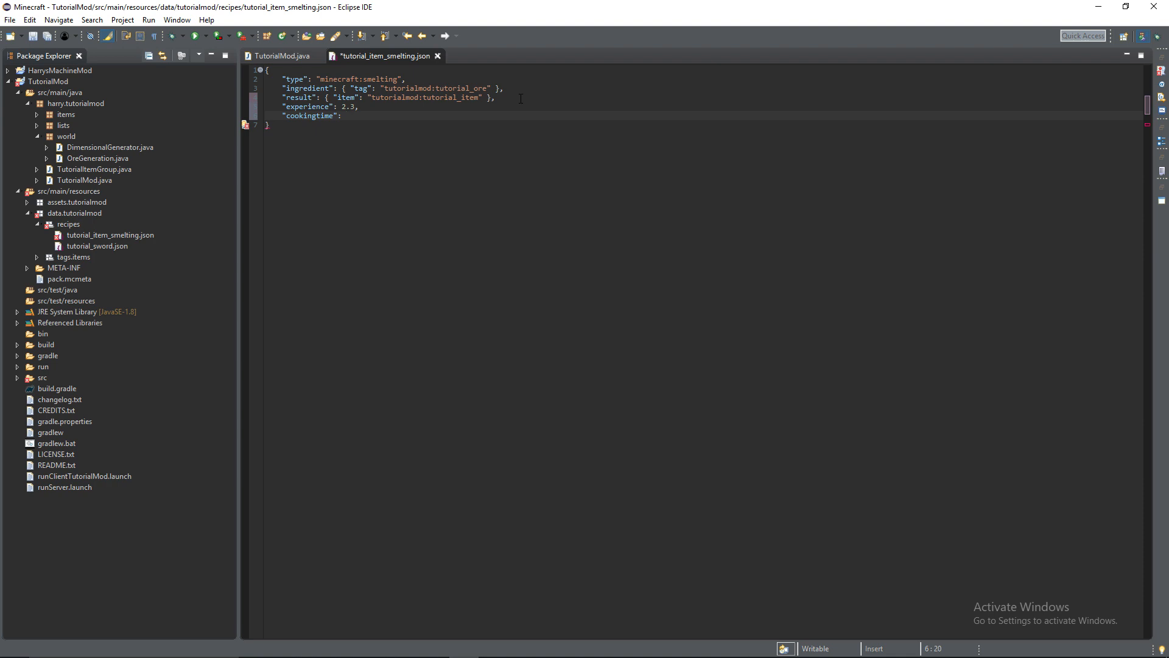
{"action": "left_click", "coordinate": [346, 116]}
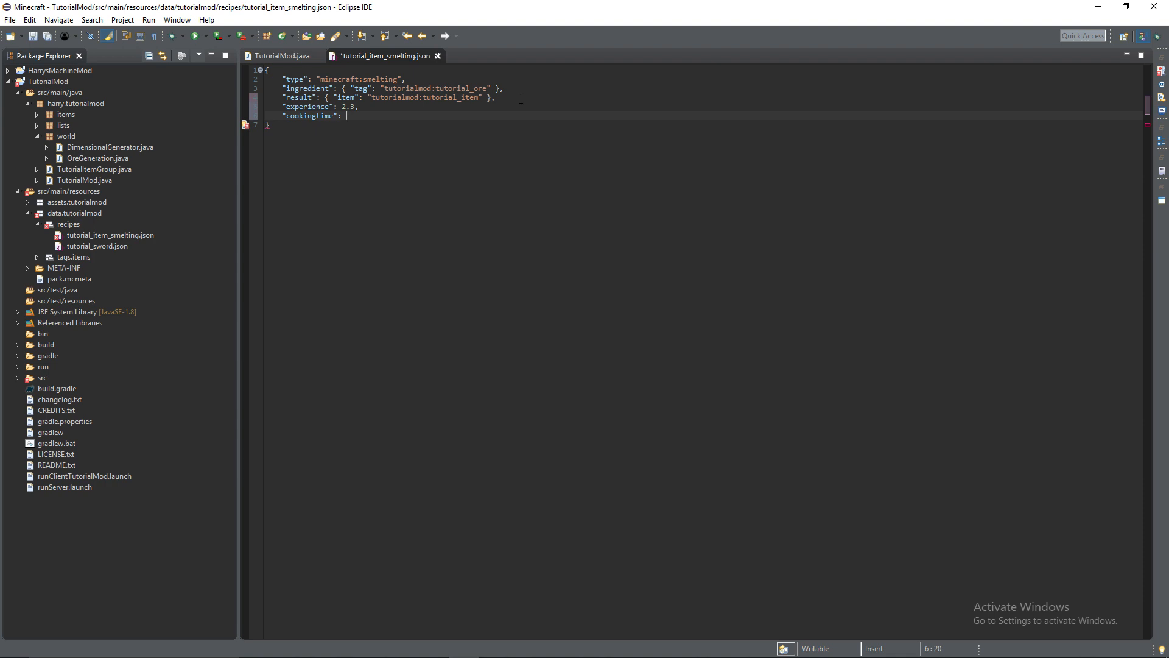
{"action": "type", "text": "2"}
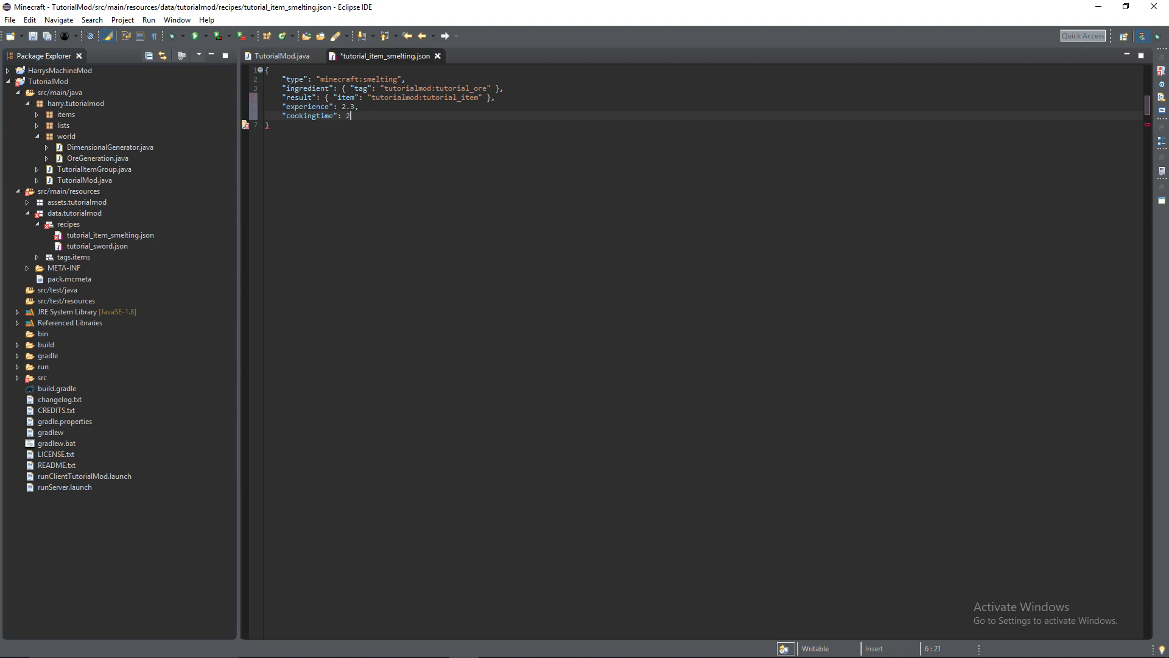
{"action": "type", "text": "00"}
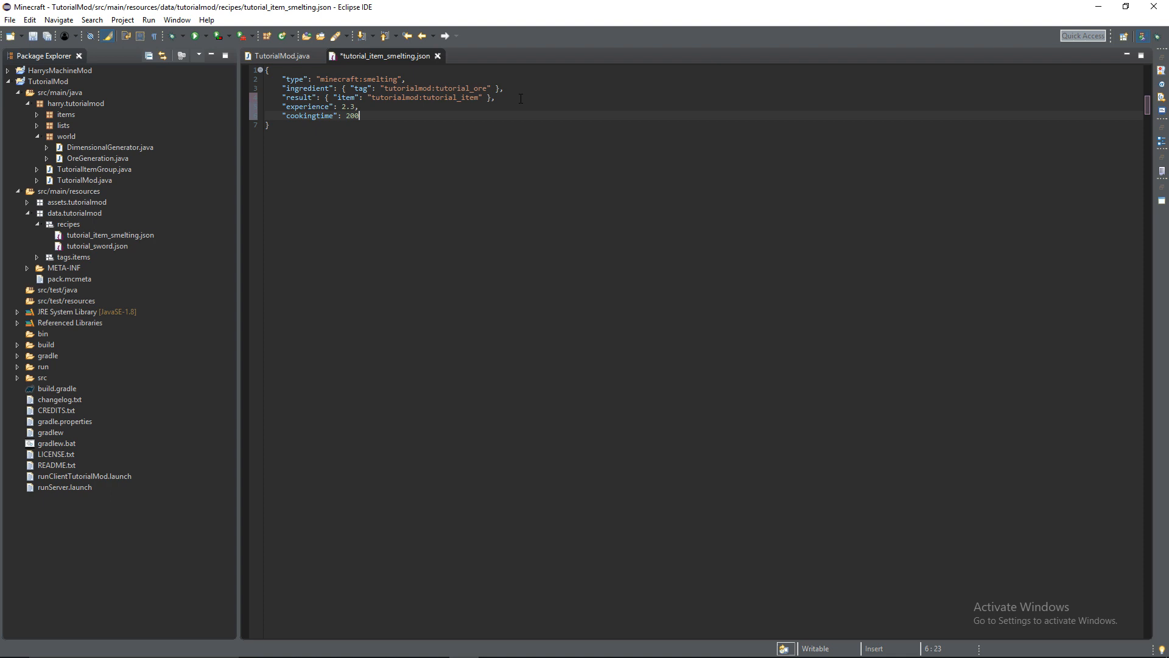
{"action": "key", "text": "ctrl+s"}
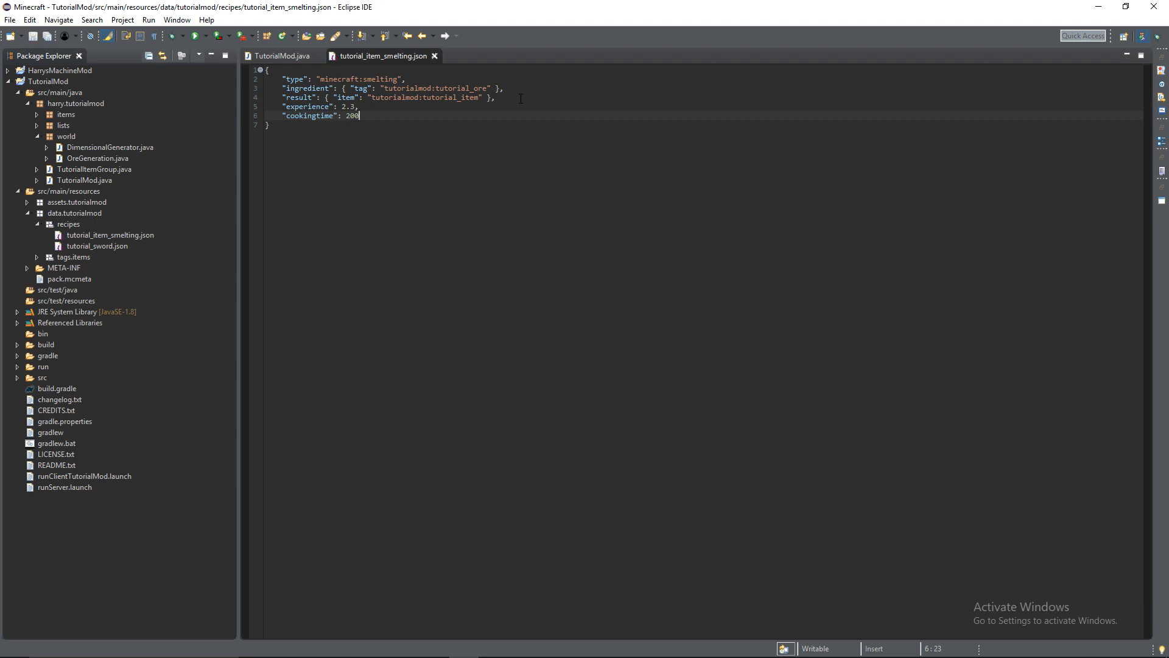
{"action": "mouse_move", "coordinate": [492, 54]}
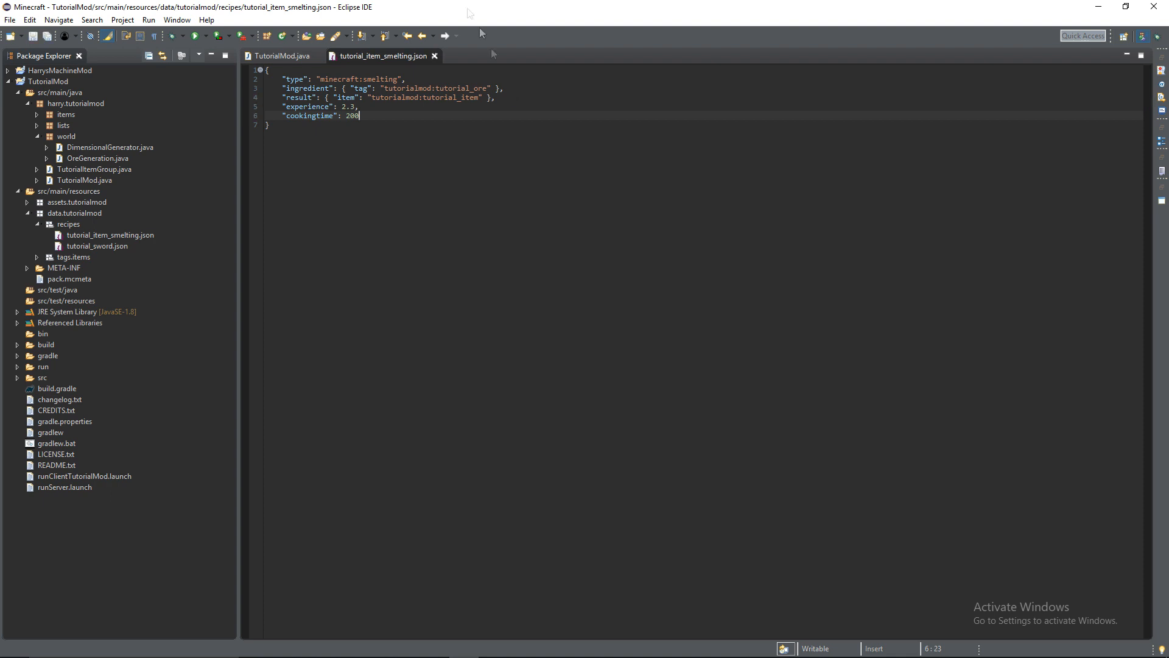
Close the smelting recipe and copy it into recipes as tutorial_item_from_tools.json
{"action": "left_click", "coordinate": [442, 88]}
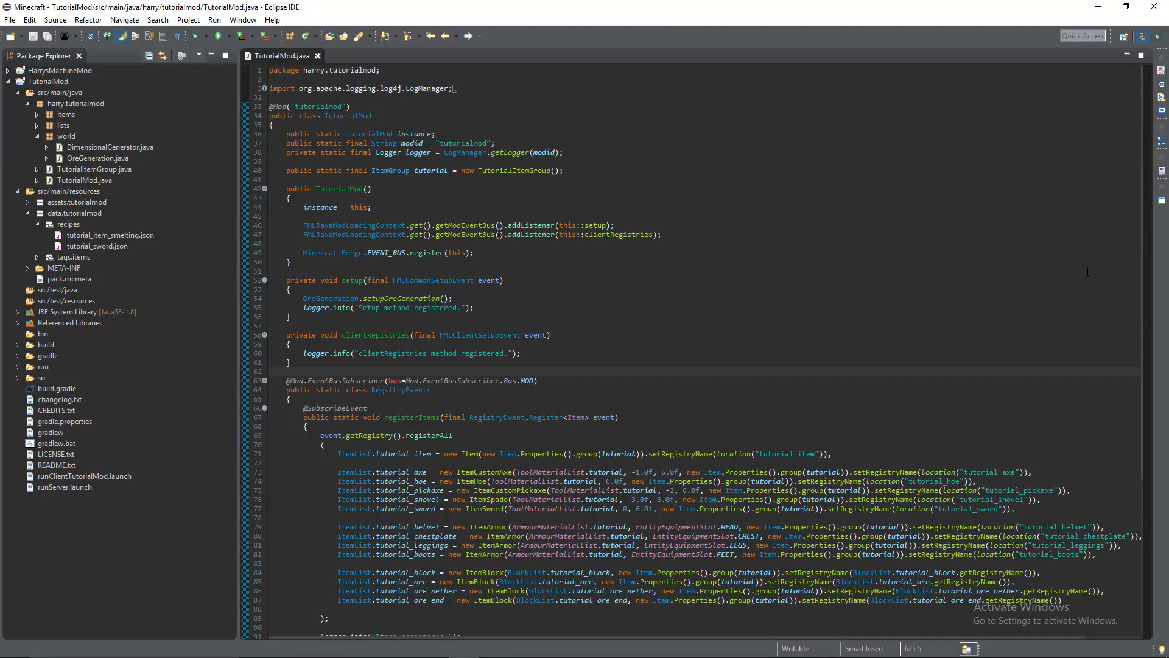
{"action": "mouse_move", "coordinate": [121, 192]}
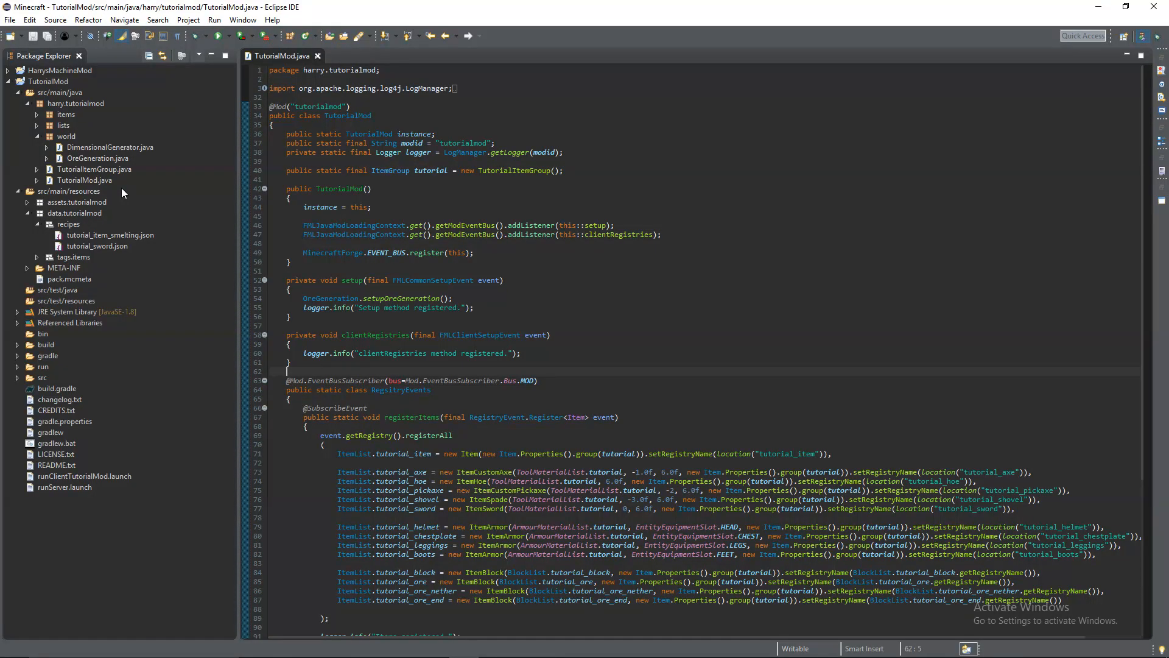
{"action": "left_click", "coordinate": [110, 235]}
{"action": "type", "text": "tutorial_item_from_to.json"}
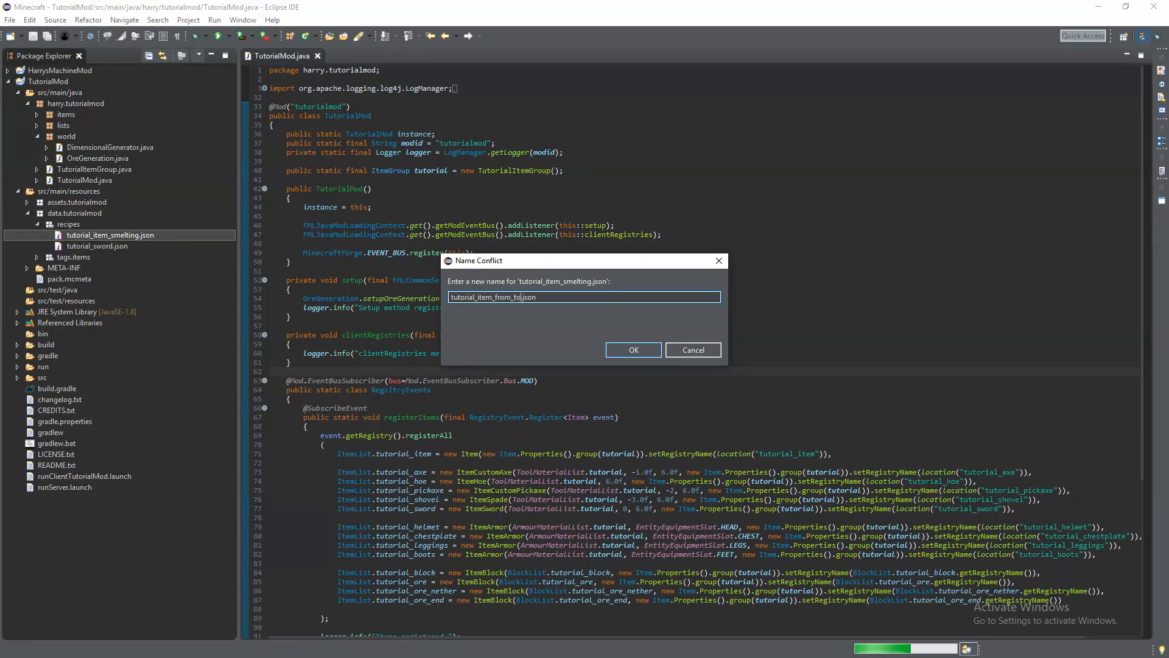
{"action": "left_click", "coordinate": [633, 350]}
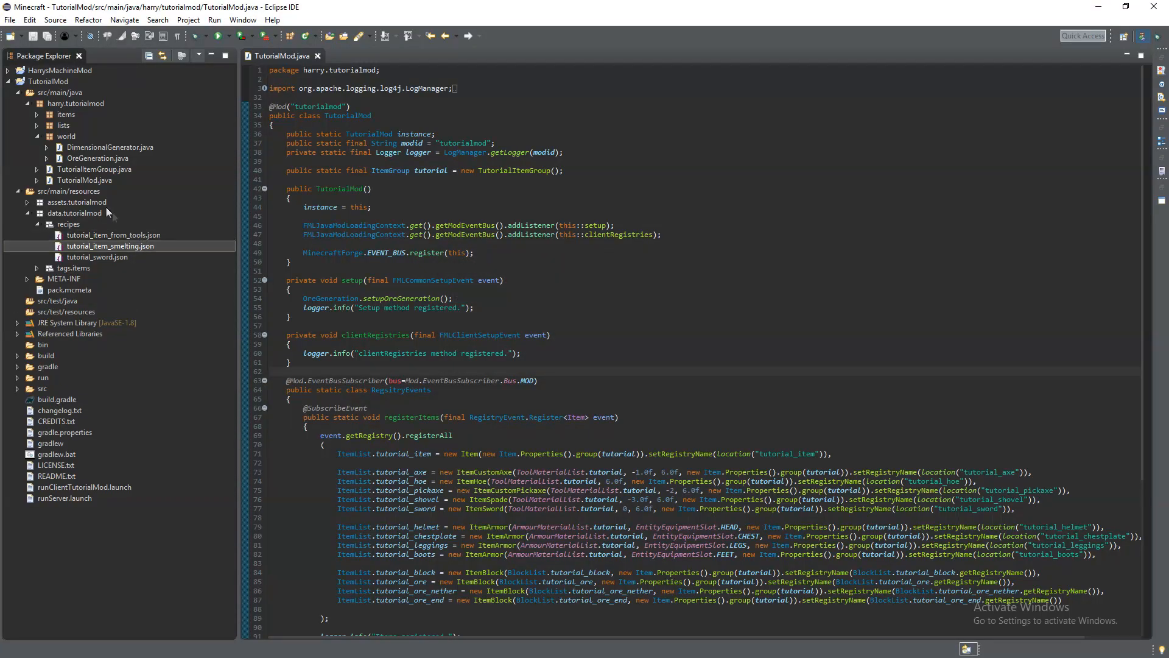
Open tutorial_item_from_tools.json, set type minecraft:crafting_shapeless and wrap the ingredient in an ingredients list
{"action": "double_click", "coordinate": [113, 233]}
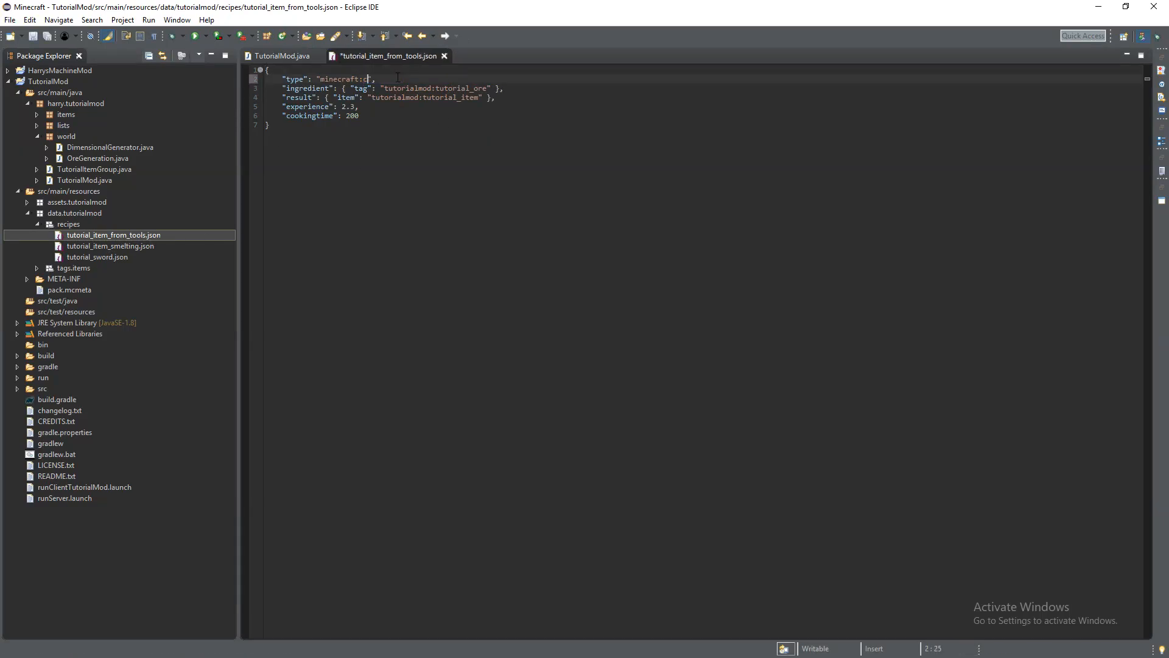
{"action": "type", "text": "rafting_shapel"}
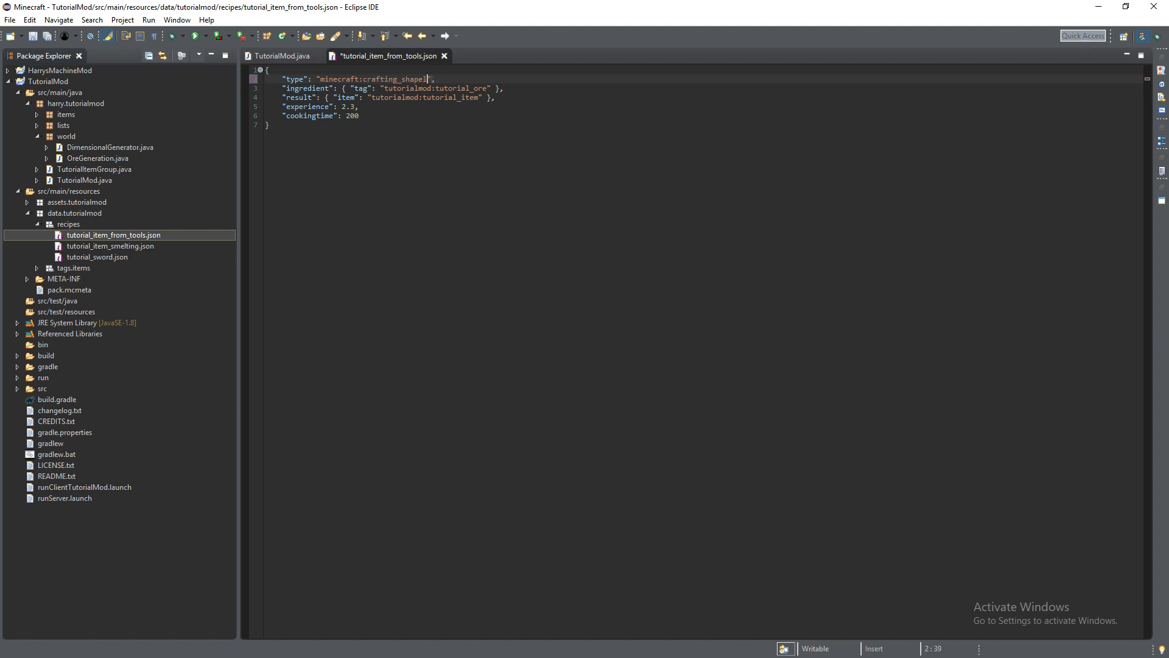
{"action": "type", "text": "ess"}
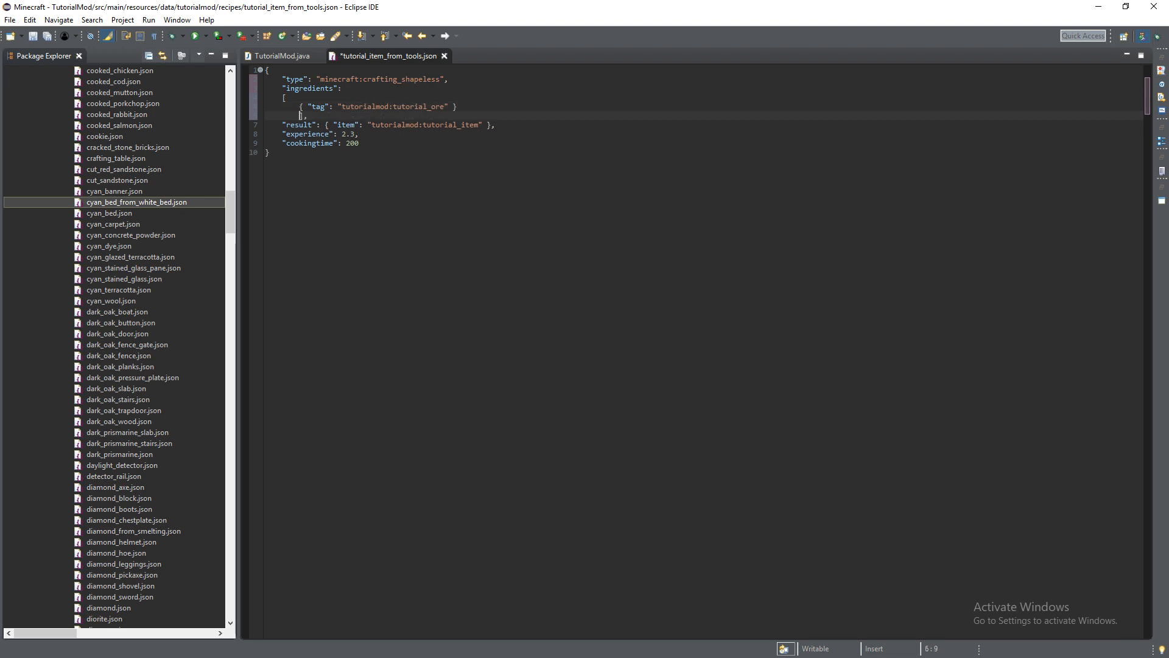
Replace the ore tag with item entries for tutorial_sword, tutorial_axe and tutorial_shovel
{"action": "double_click", "coordinate": [318, 106]}
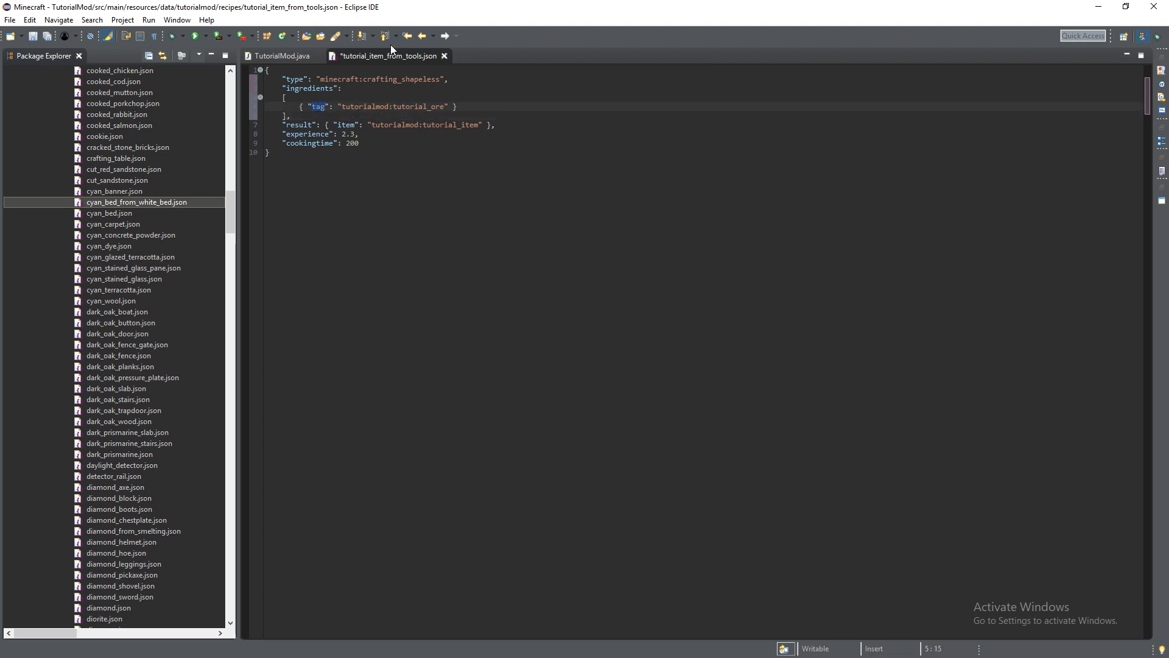
{"action": "type", "text": "ITEM"}
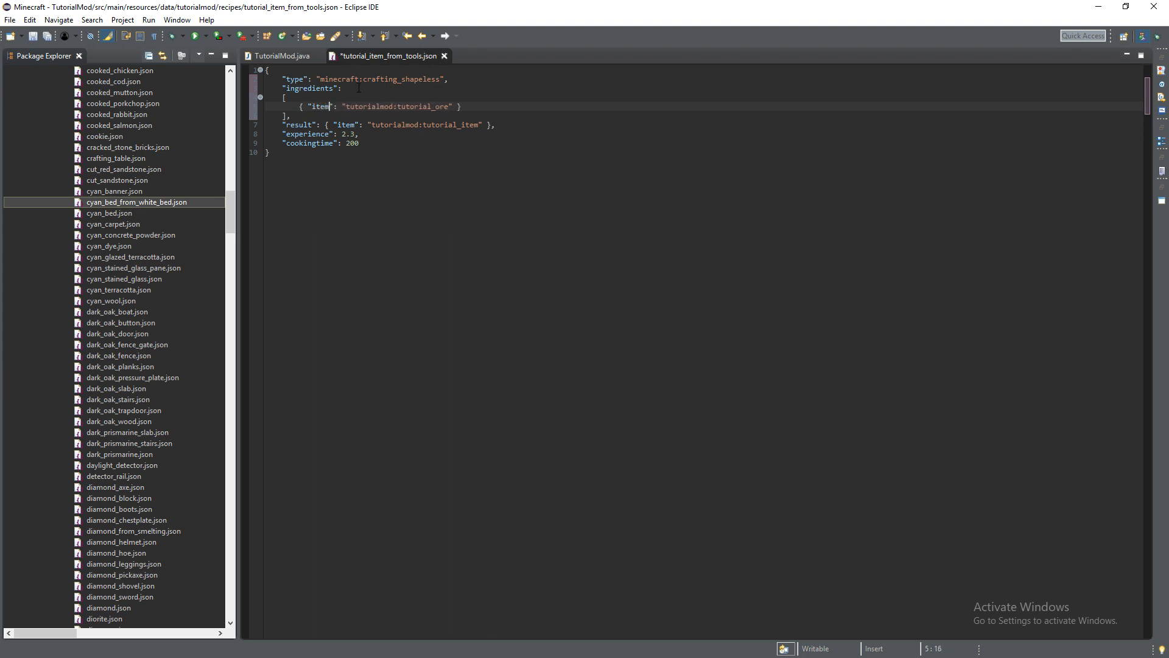
{"action": "double_click", "coordinate": [422, 106]}
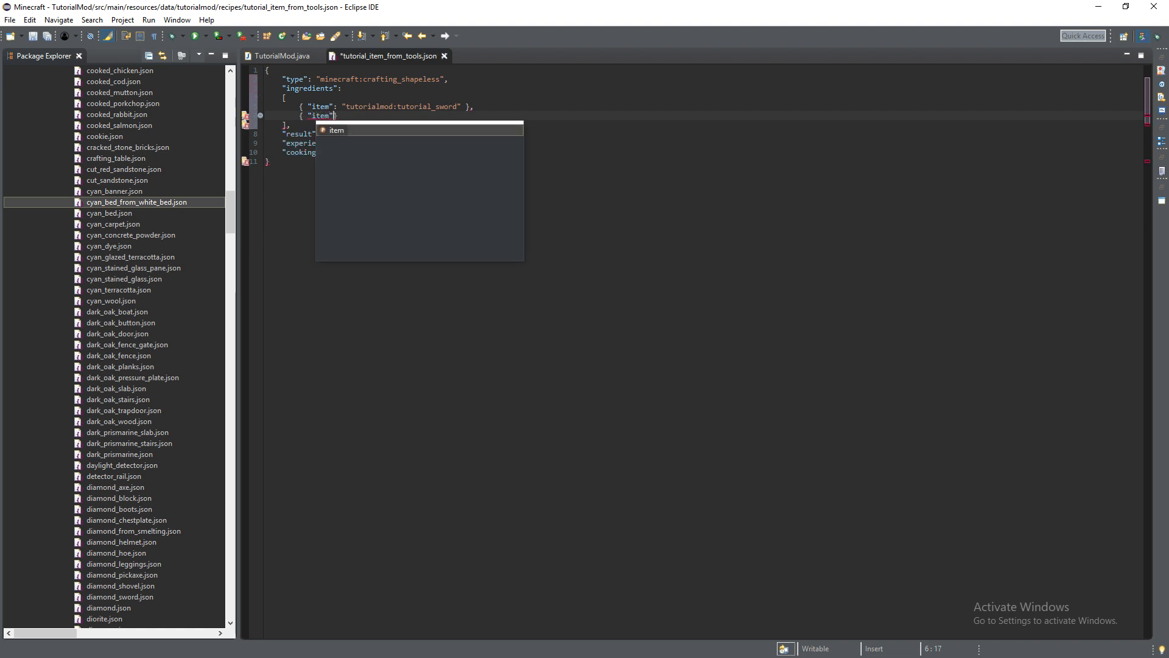
{"action": "type", "text": "tur"}
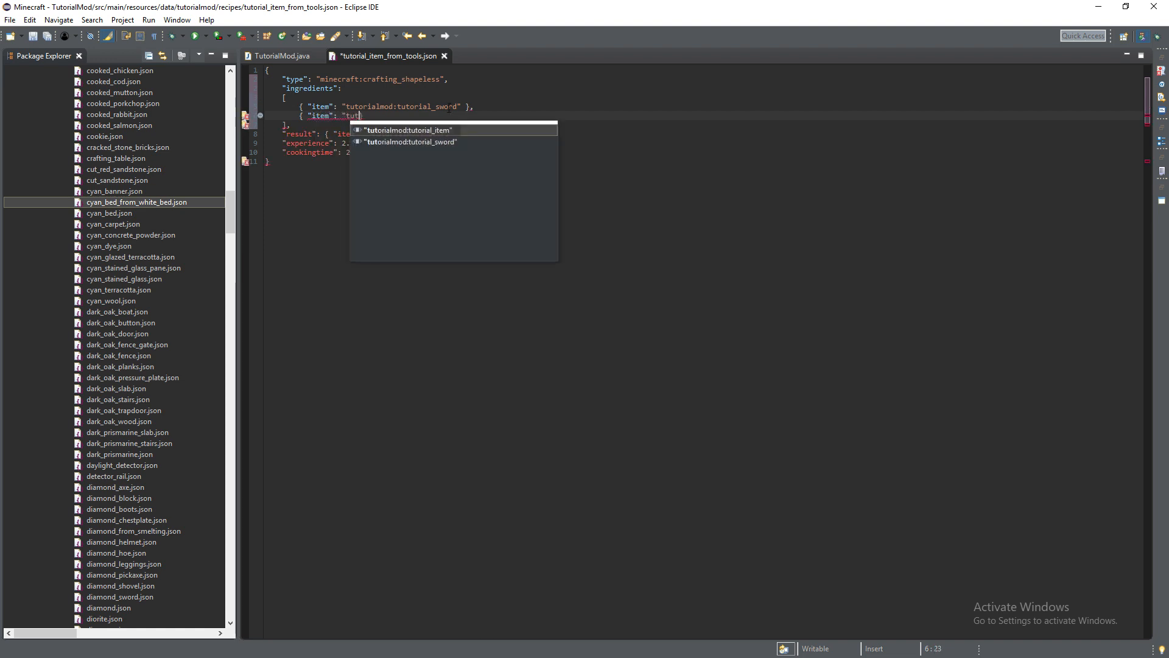
{"action": "type", "text": "orialmod:tutorial_axe\" },"}
{"action": "type", "text": "{ \"item\": \"tutorialmod:tutorial_shovel\" }"}
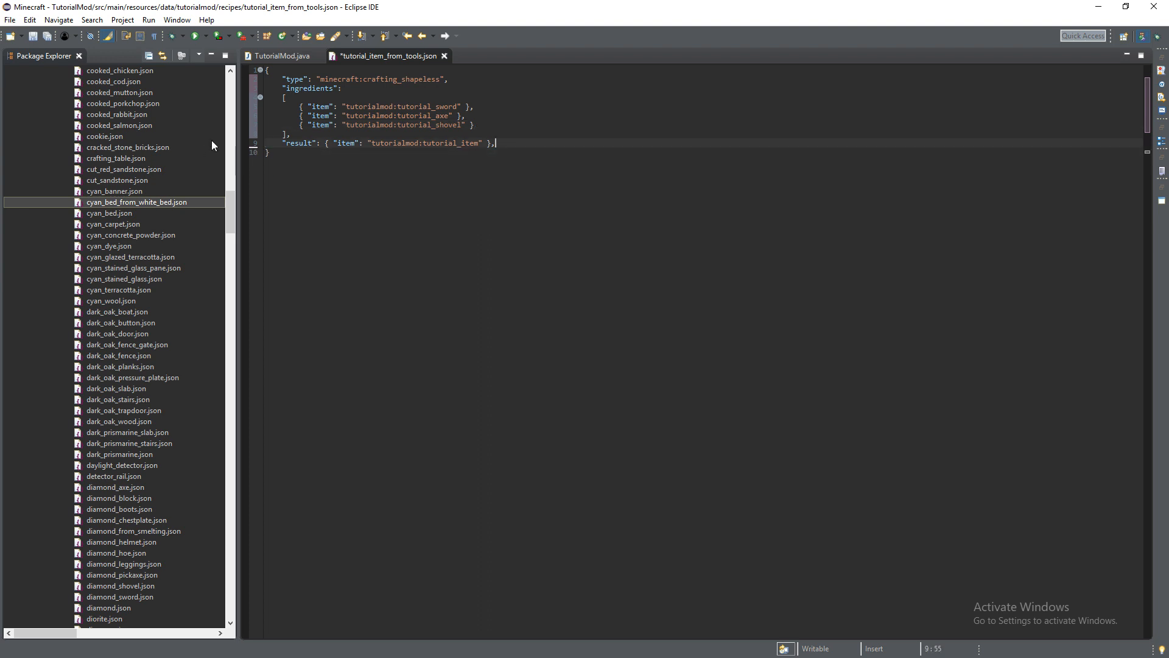
Drop experience and cookingtime, set result to tutorial_block, then save and close
{"action": "key", "text": "BackSpace"}
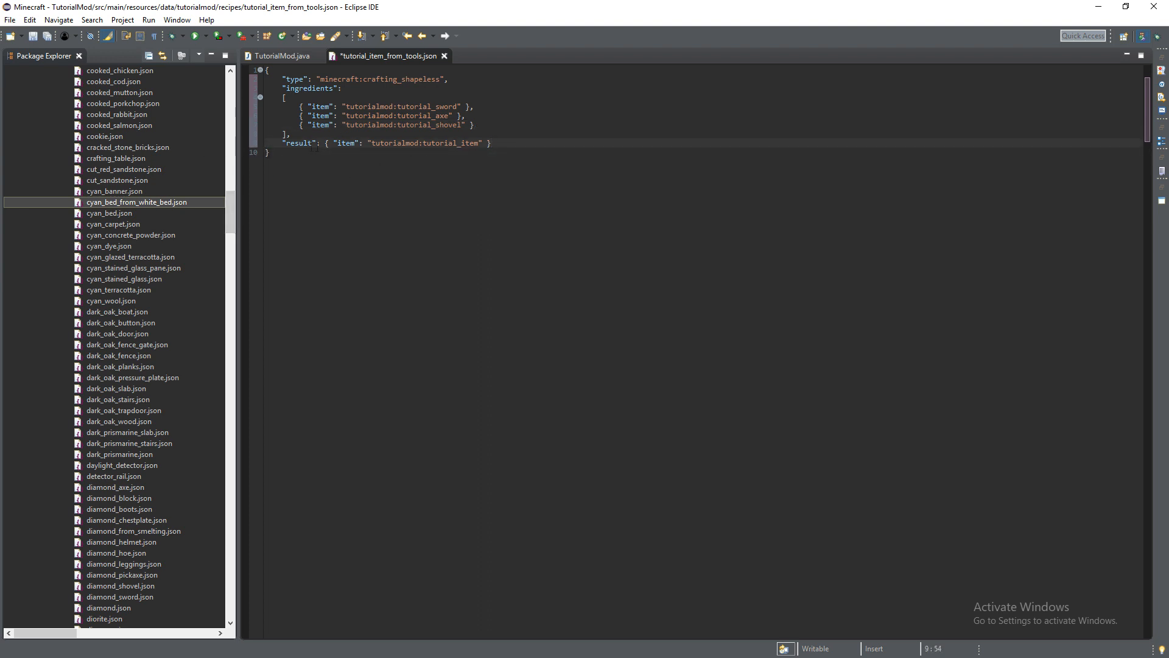
{"action": "double_click", "coordinate": [466, 143]}
{"action": "type", "text": "block"}
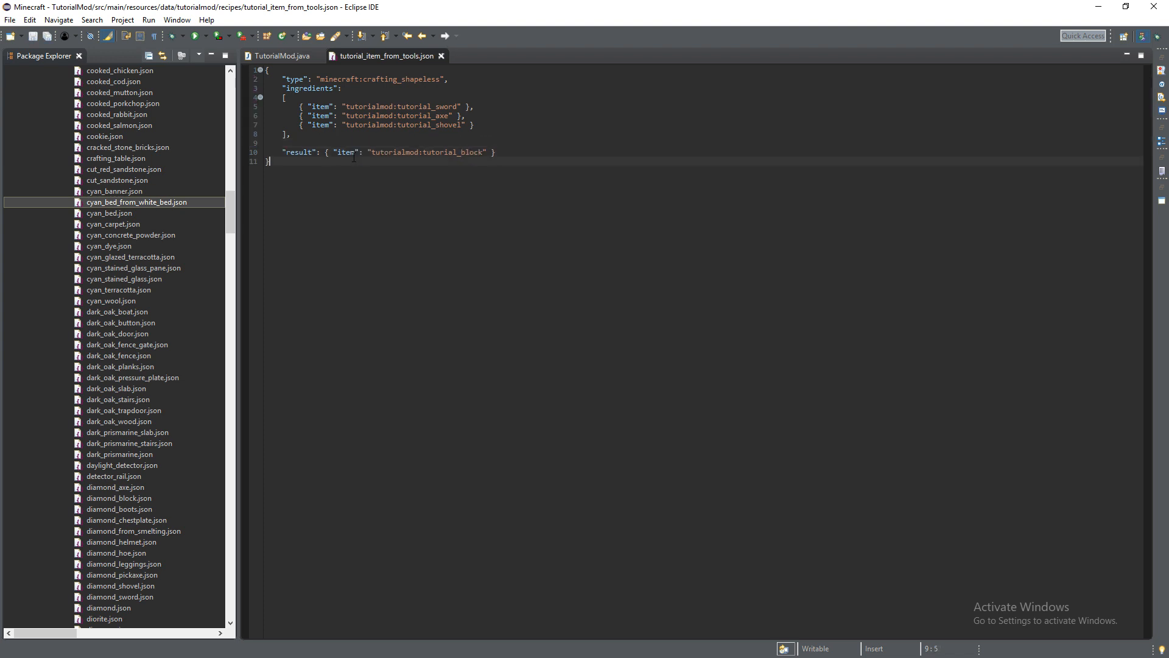
{"action": "double_click", "coordinate": [344, 152]}
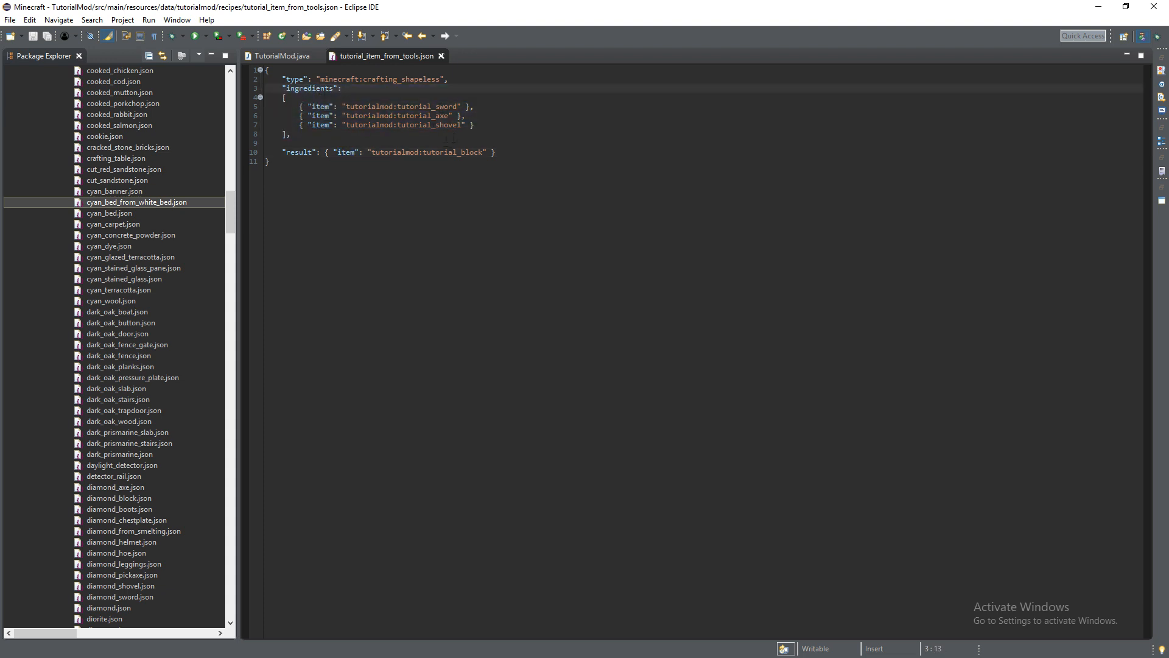
{"action": "mouse_move", "coordinate": [441, 56]}
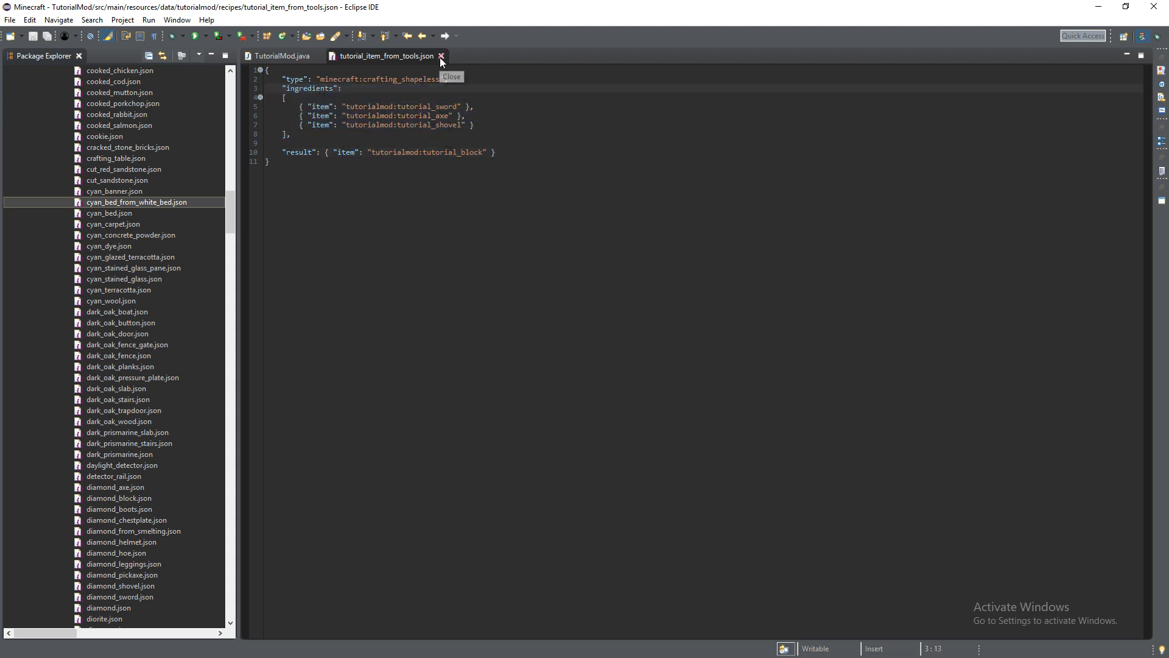
{"action": "left_click", "coordinate": [441, 56]}
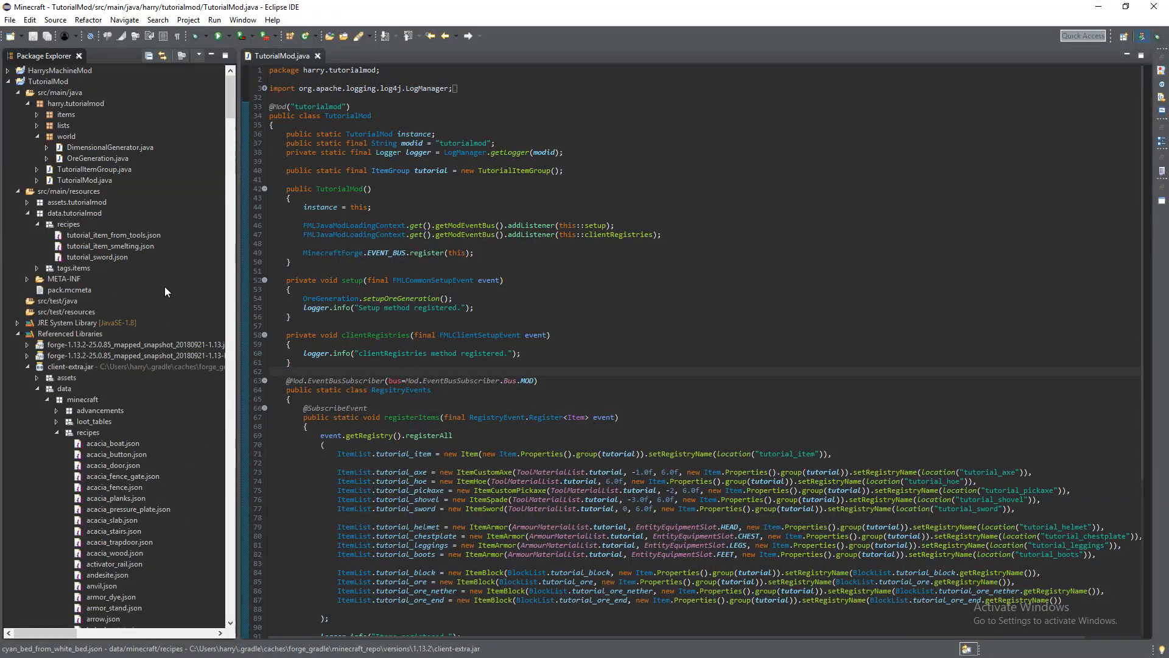
{"action": "mouse_move", "coordinate": [71, 67]}
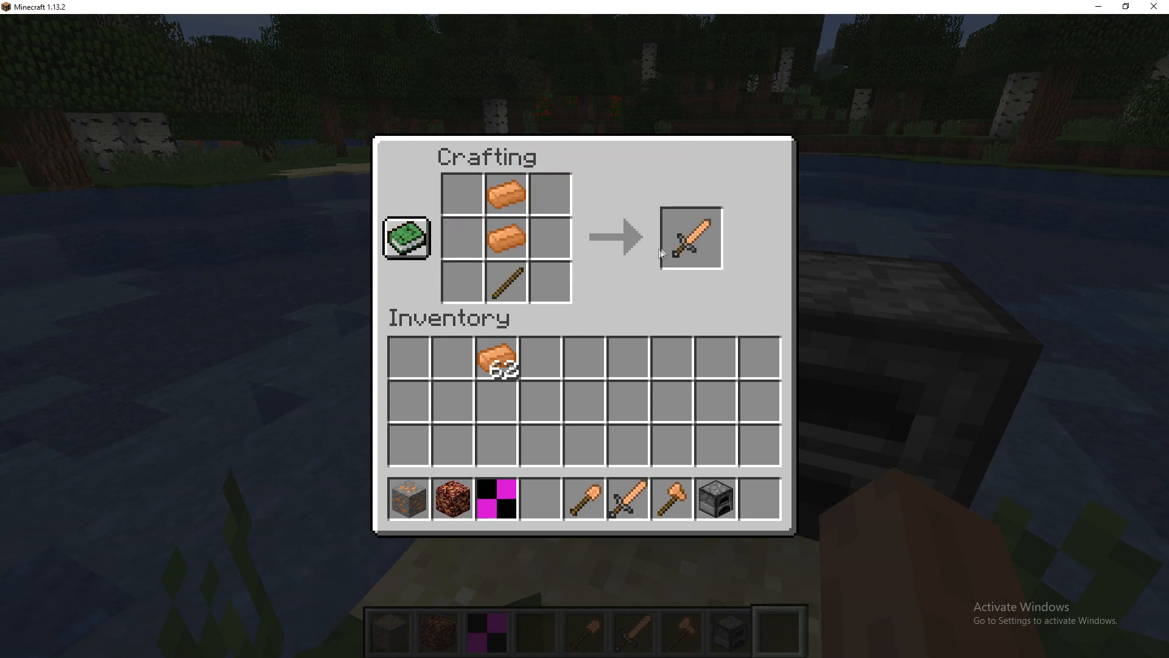
Take the crafted tutorial sword, then craft a tutorial block from sword, axe and shovel
{"action": "left_click", "coordinate": [690, 237]}
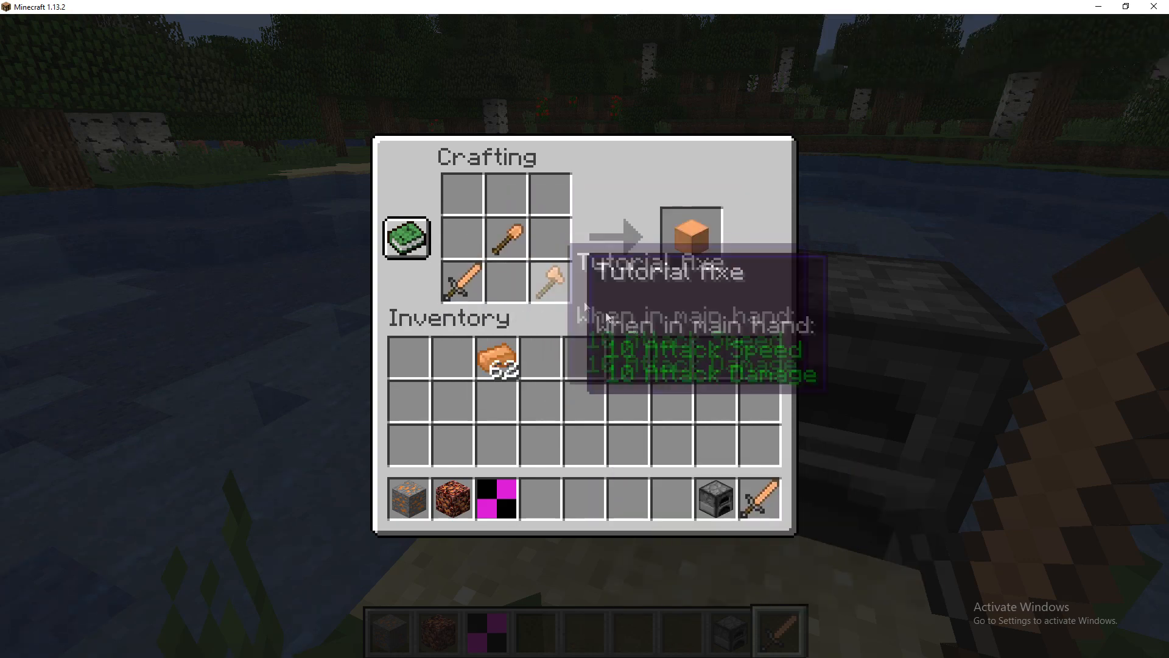
{"action": "left_click", "coordinate": [688, 237]}
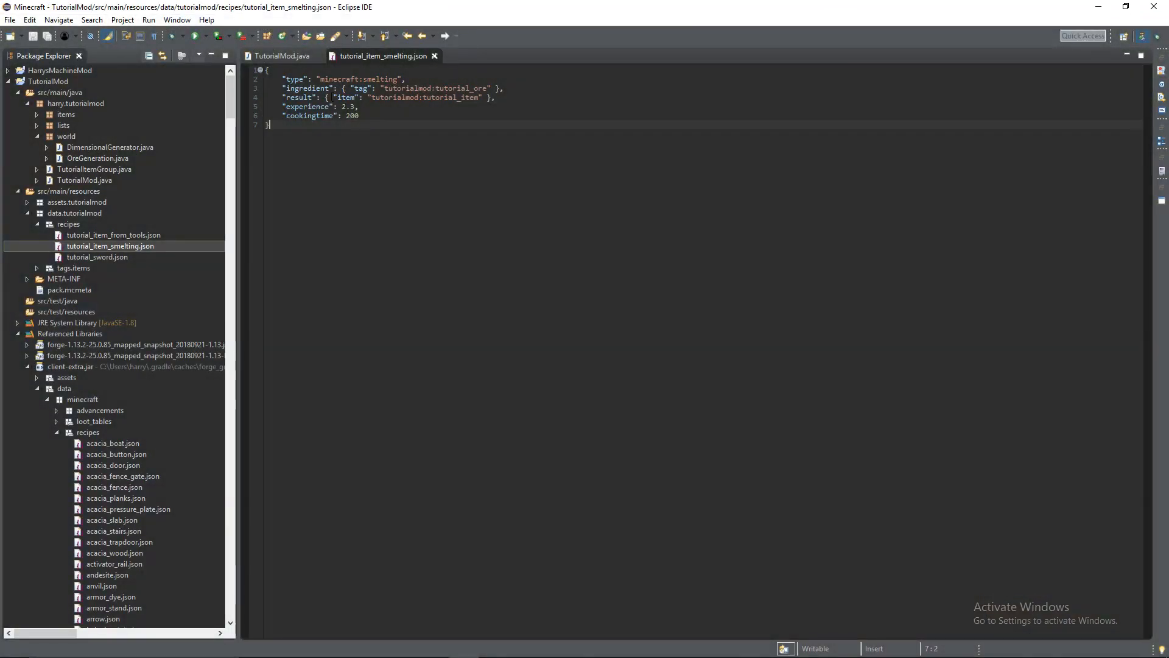
Reopen tutorial_item_smelting.json, make result the string tutorialmod:tutorial_item, and save
{"action": "double_click", "coordinate": [349, 98]}
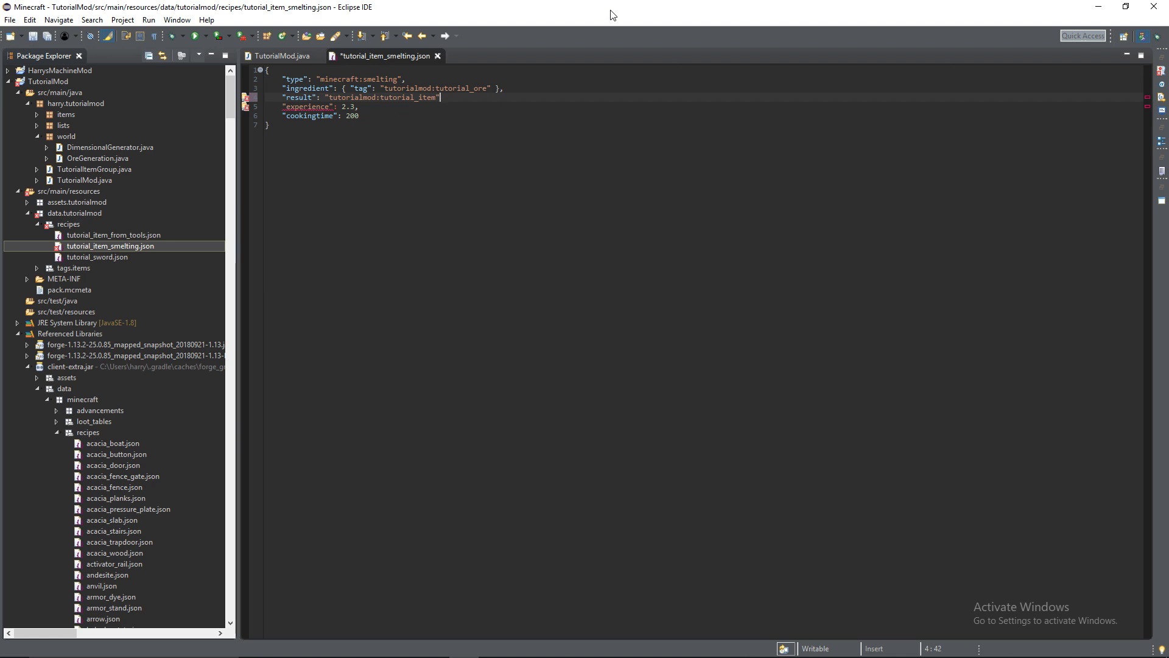
{"action": "type", "text": ","}
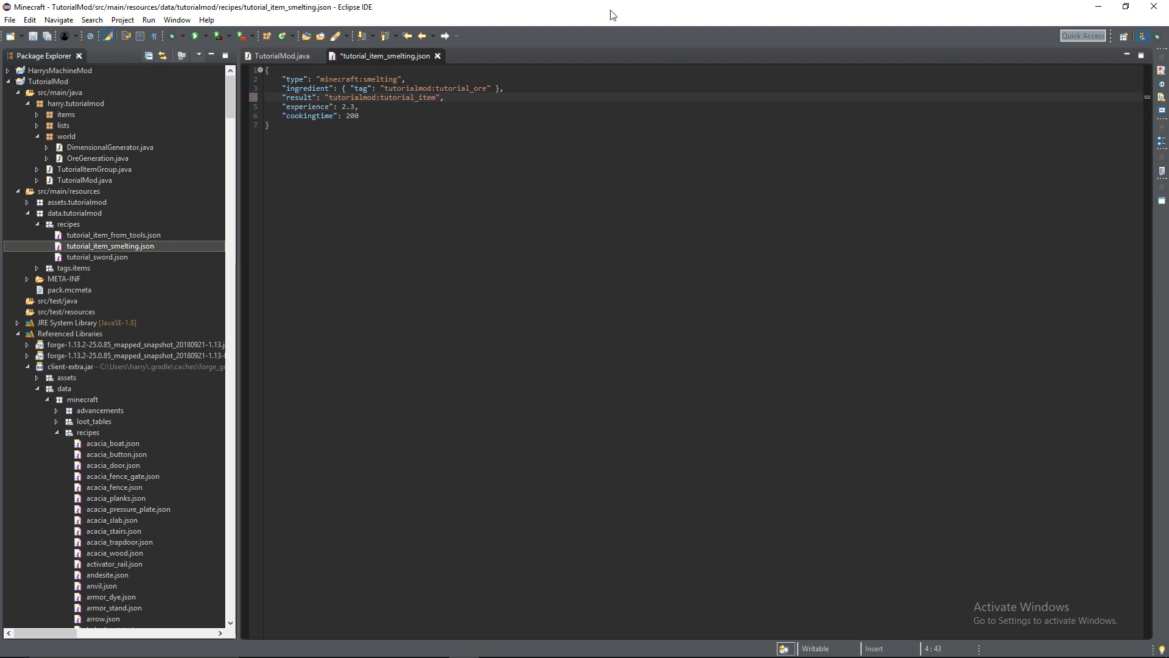
{"action": "key", "text": "ctrl+s"}
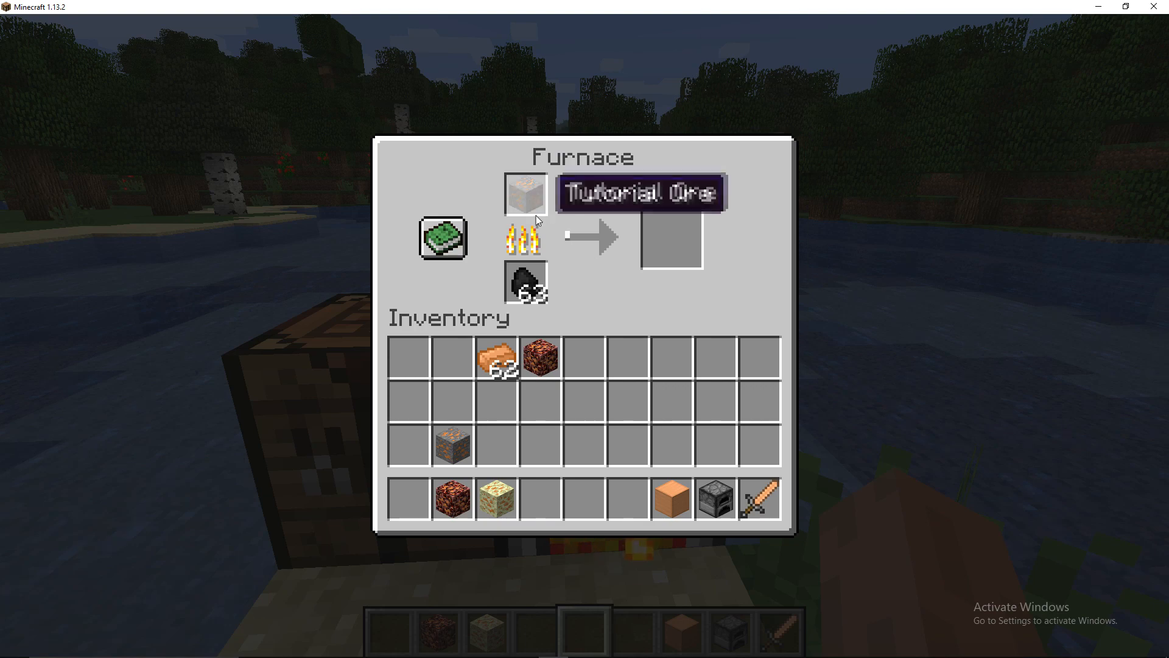
Smelt Tutorial Ore in the furnace, collect the tutorial ingot, and close the furnace
{"action": "left_click", "coordinate": [525, 194]}
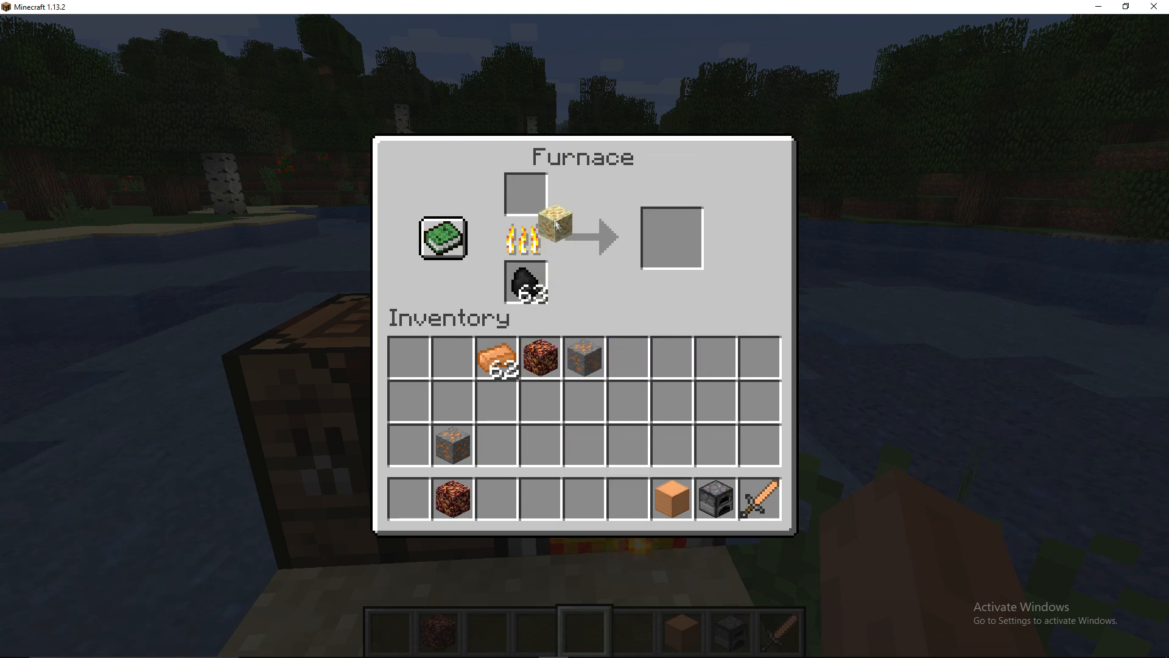
{"action": "left_click", "coordinate": [526, 192]}
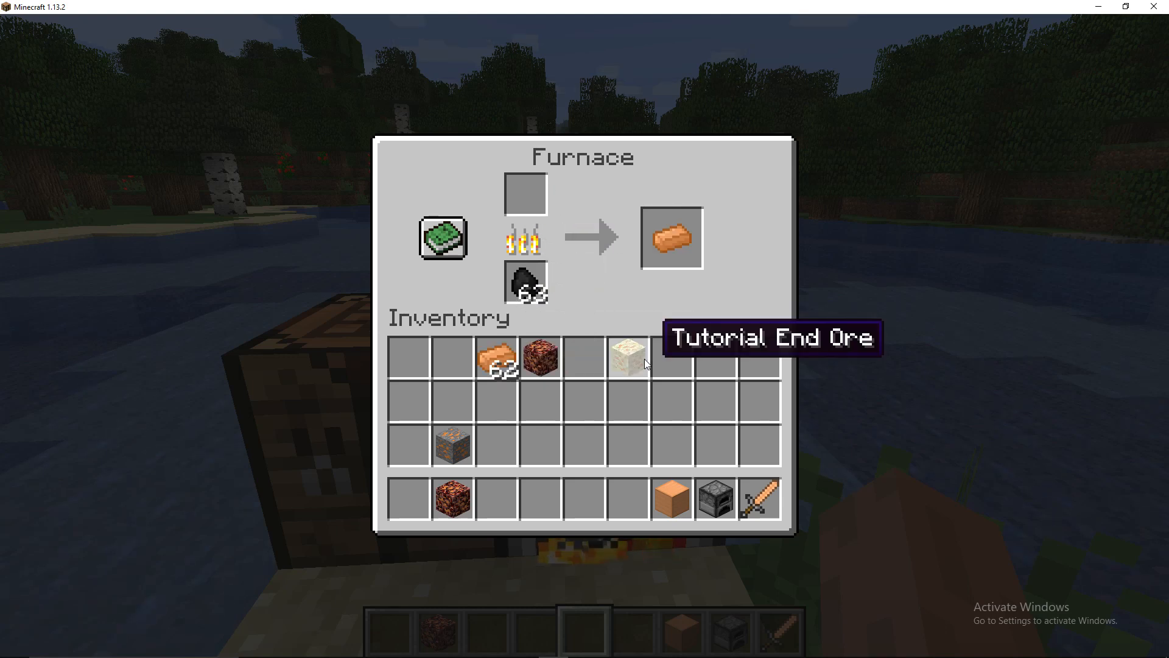
{"action": "left_click", "coordinate": [669, 237]}
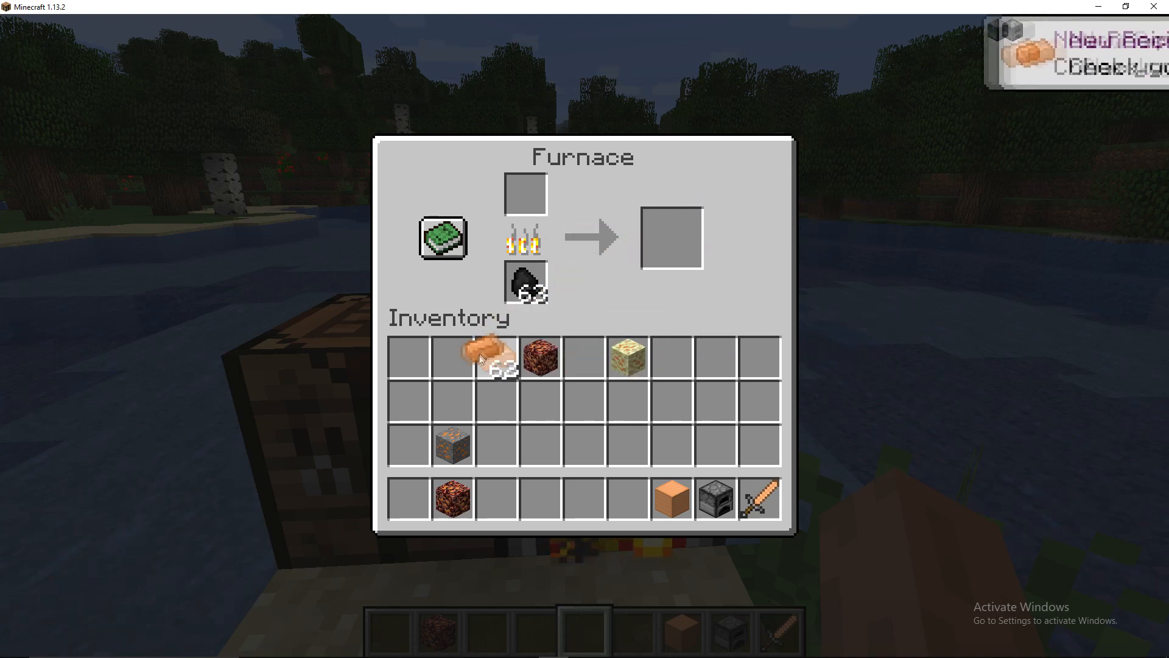
{"action": "key", "text": "Escape"}
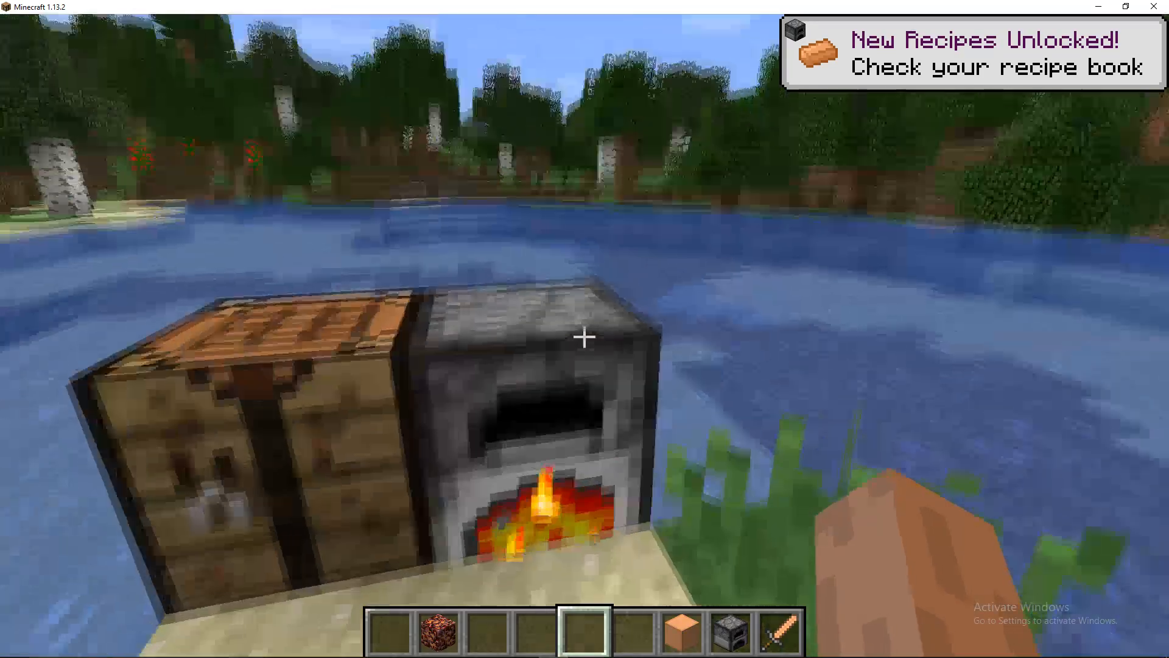